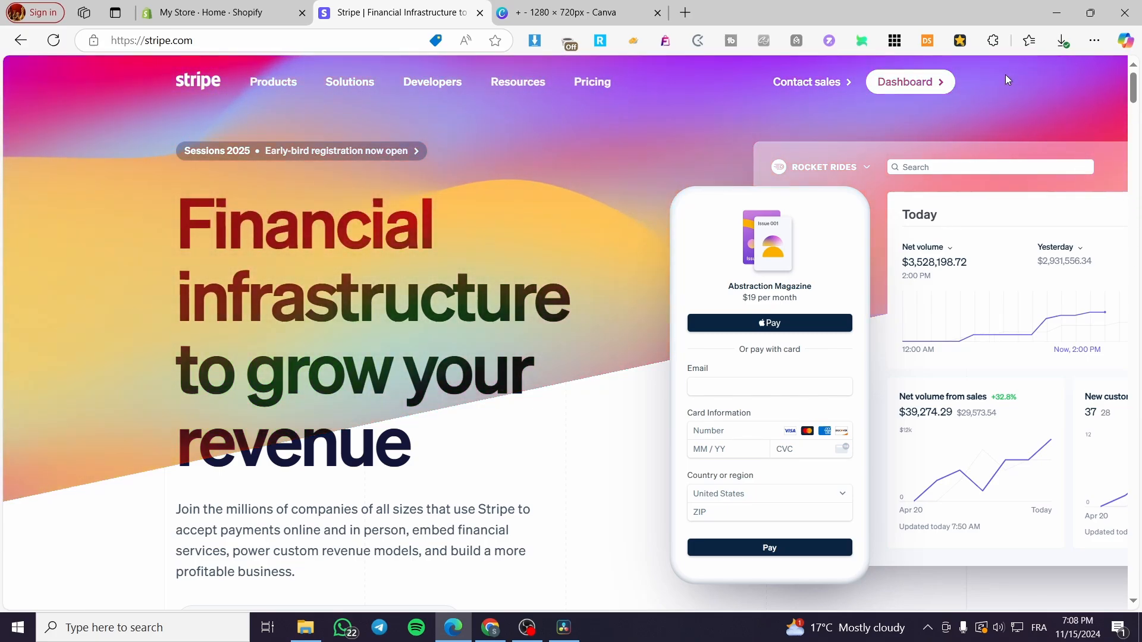
- Go to the Stripe account dashboard from stripe.com
left_click(906, 82)
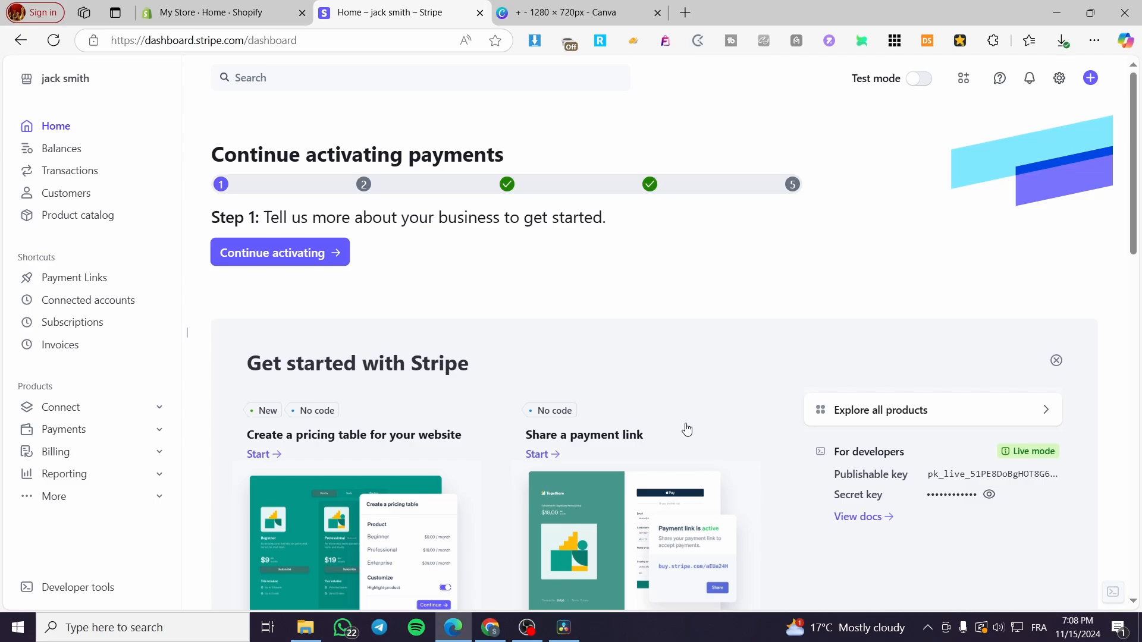
mouse_move(502, 319)
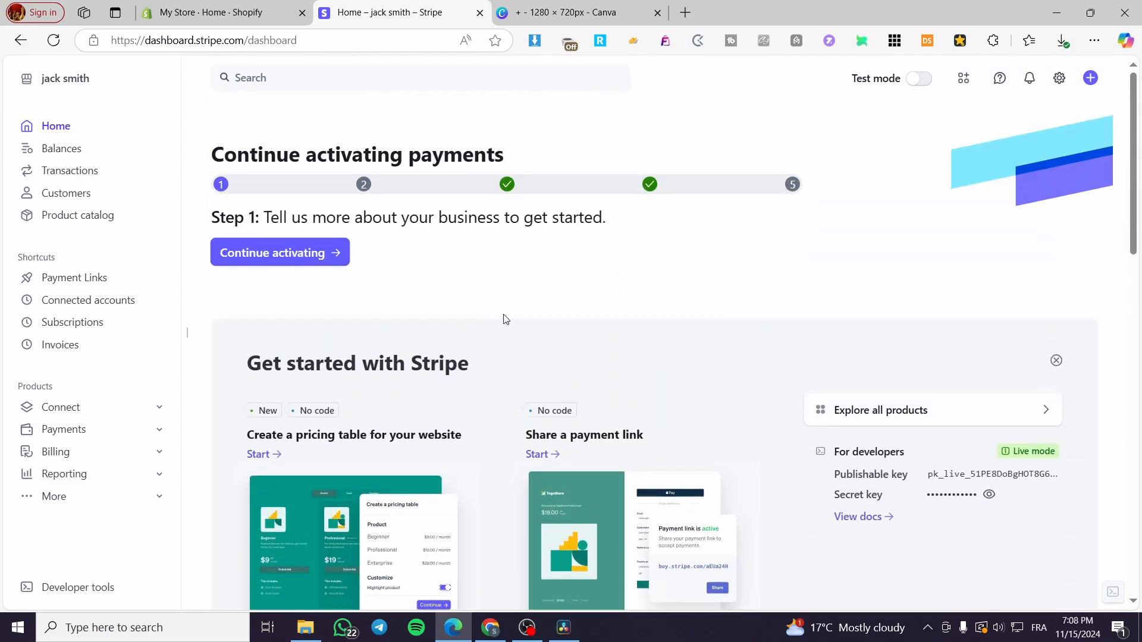
mouse_move(648, 295)
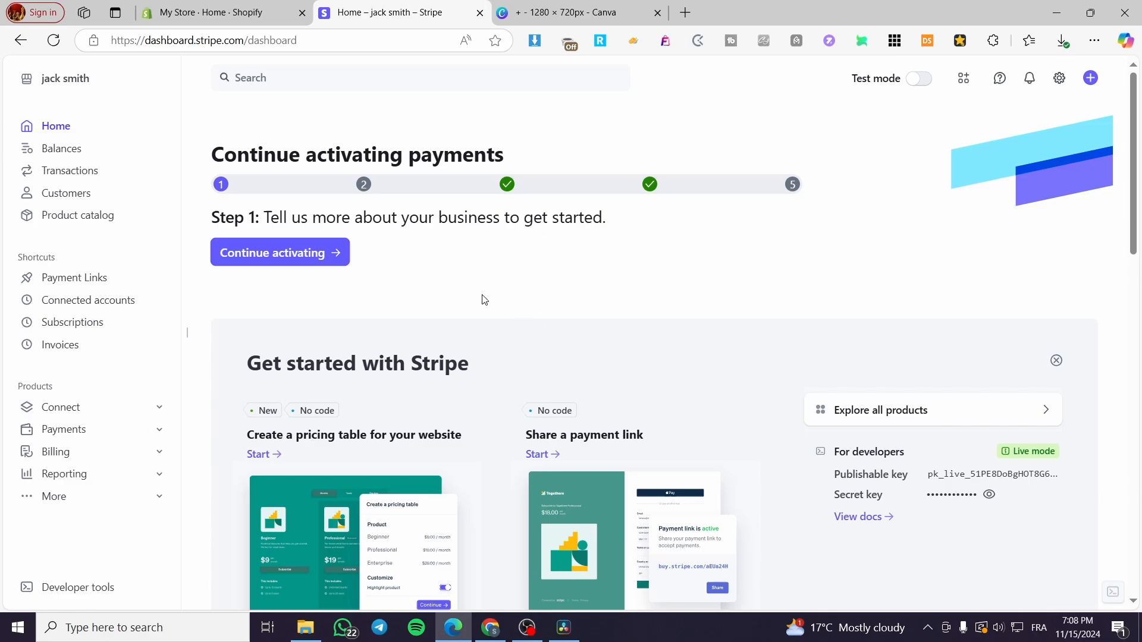
mouse_move(399, 180)
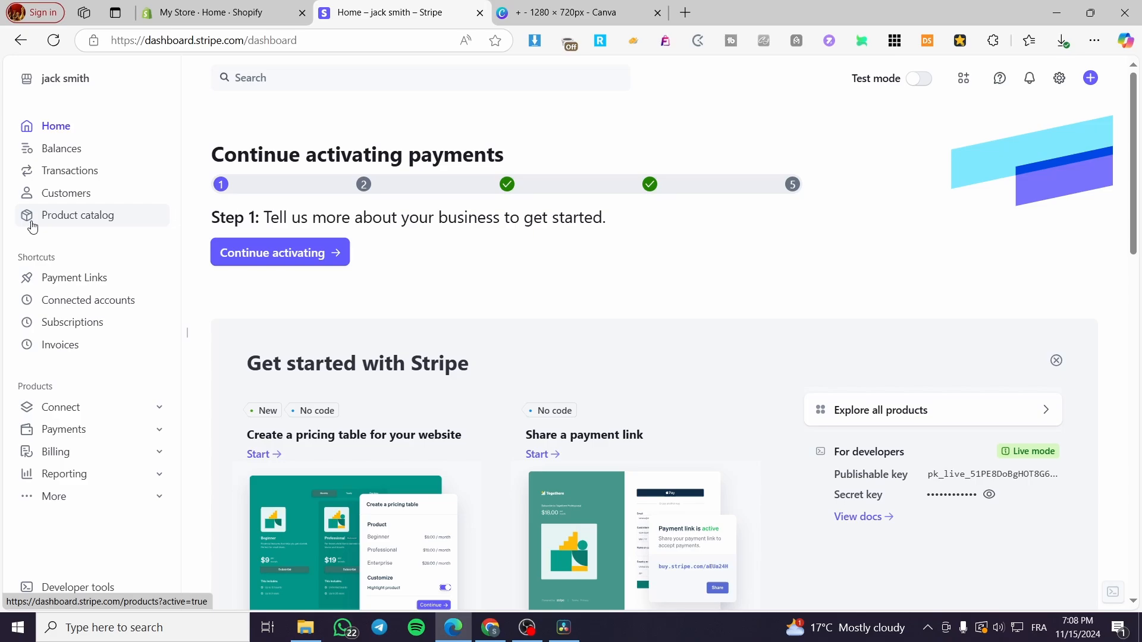
mouse_move(44, 154)
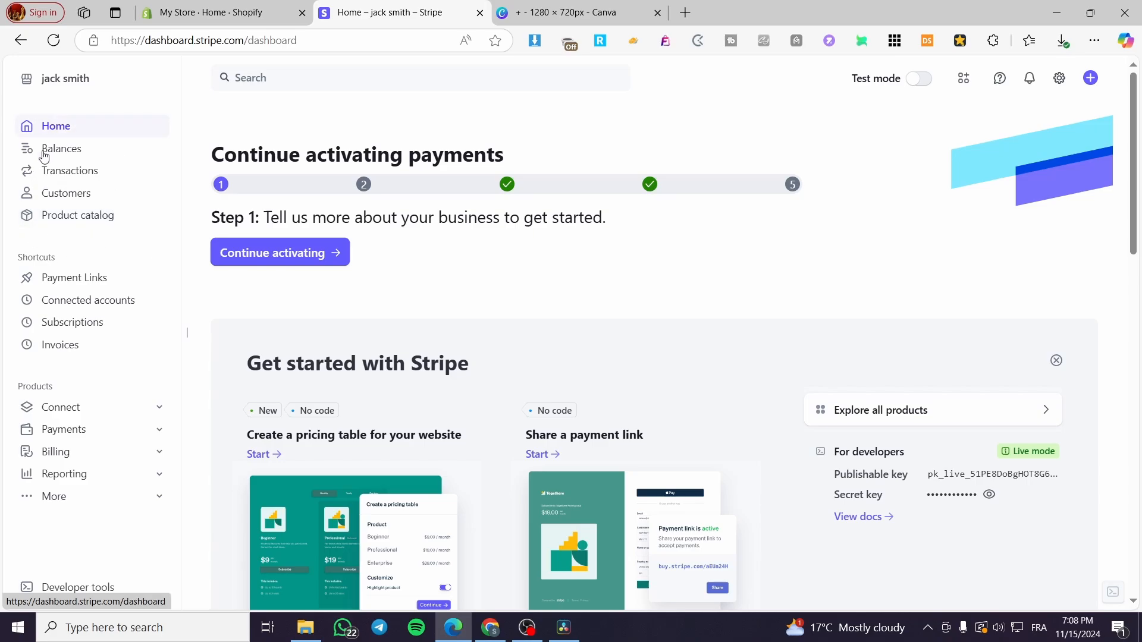
mouse_move(73, 277)
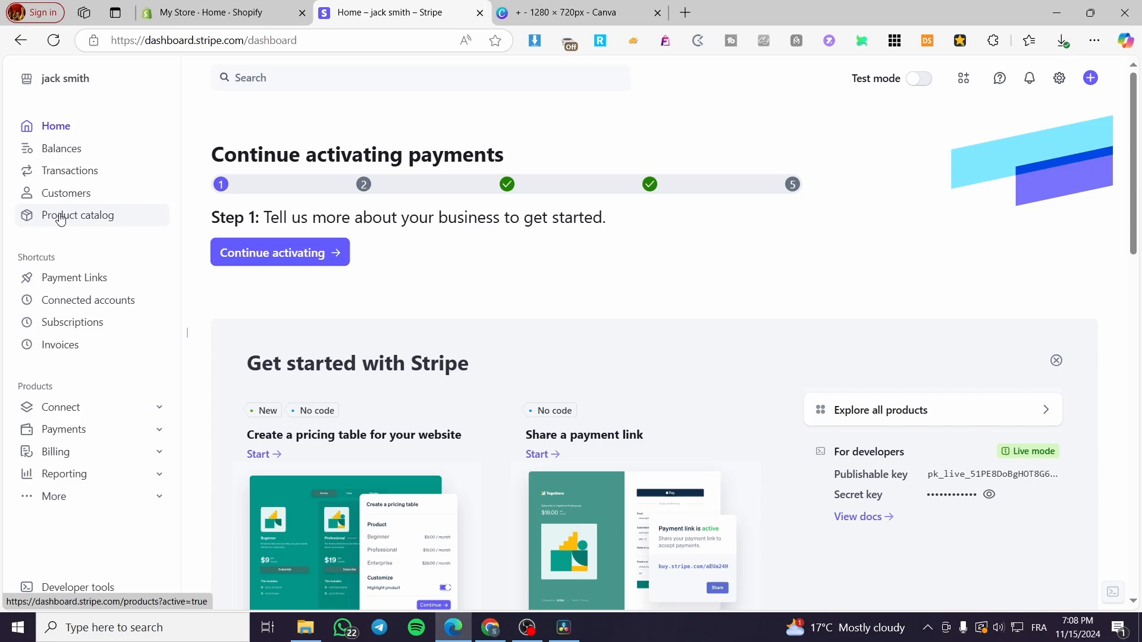
- Show the product catalog with its six active products
left_click(78, 216)
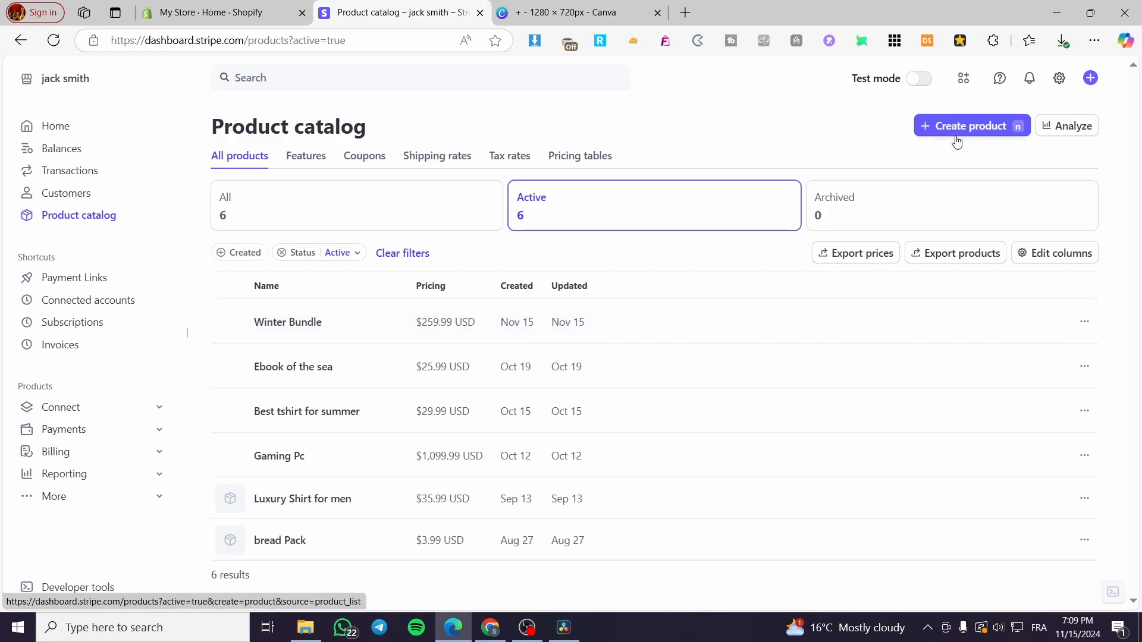
- Start a new product and focus its Amount field, dismissing the saved suggestions
left_click(970, 125)
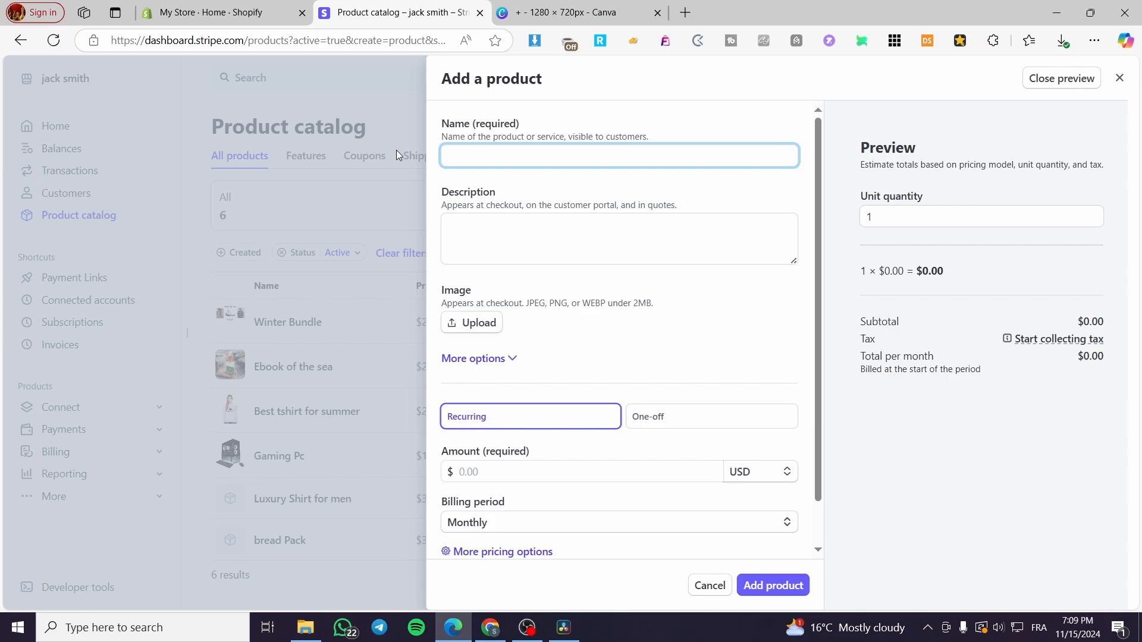
mouse_move(739, 226)
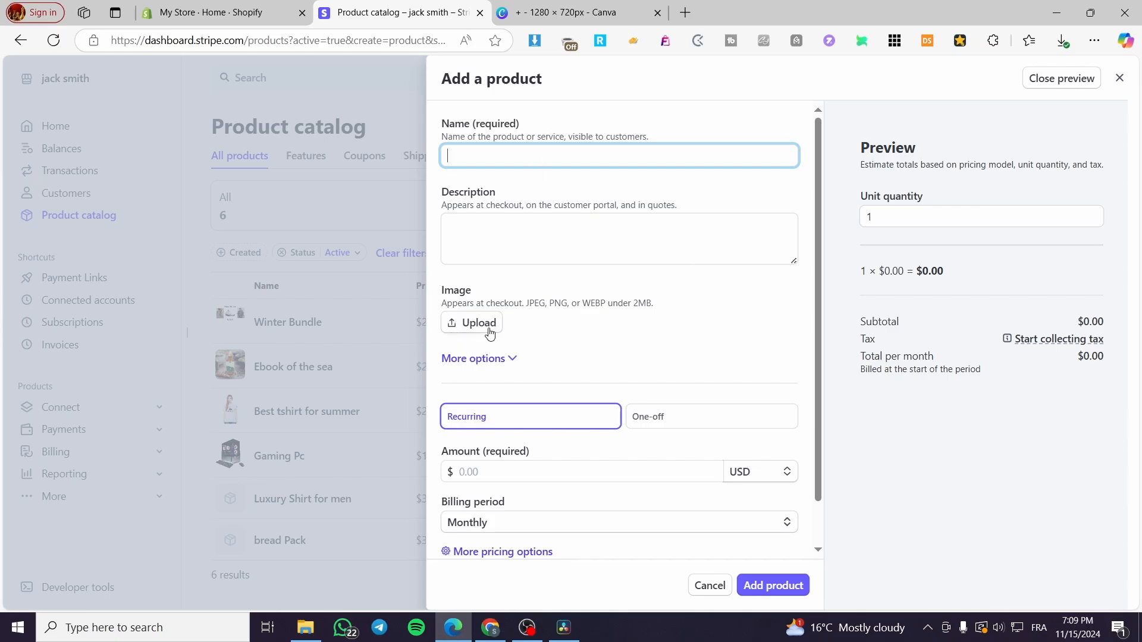
scroll("down", 3)
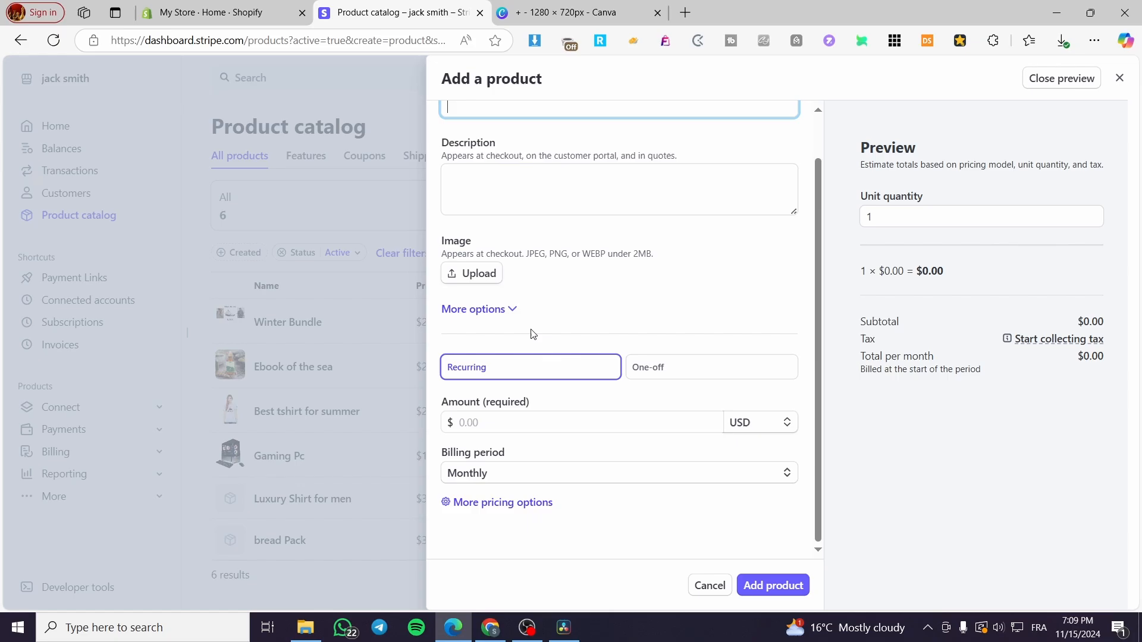
mouse_move(485, 388)
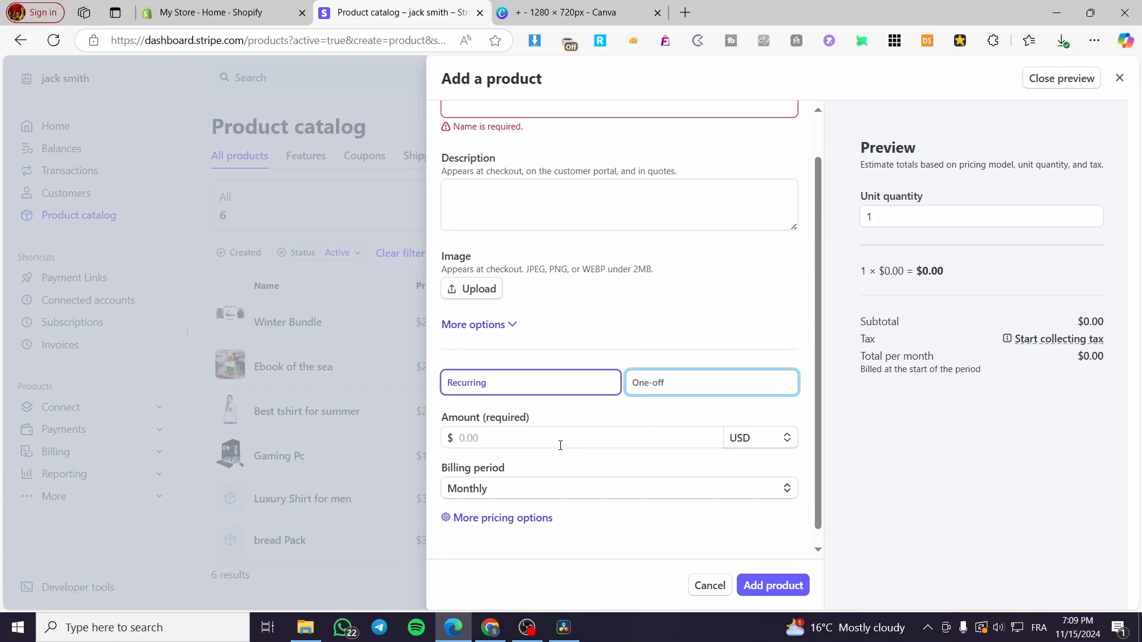
left_click(581, 437)
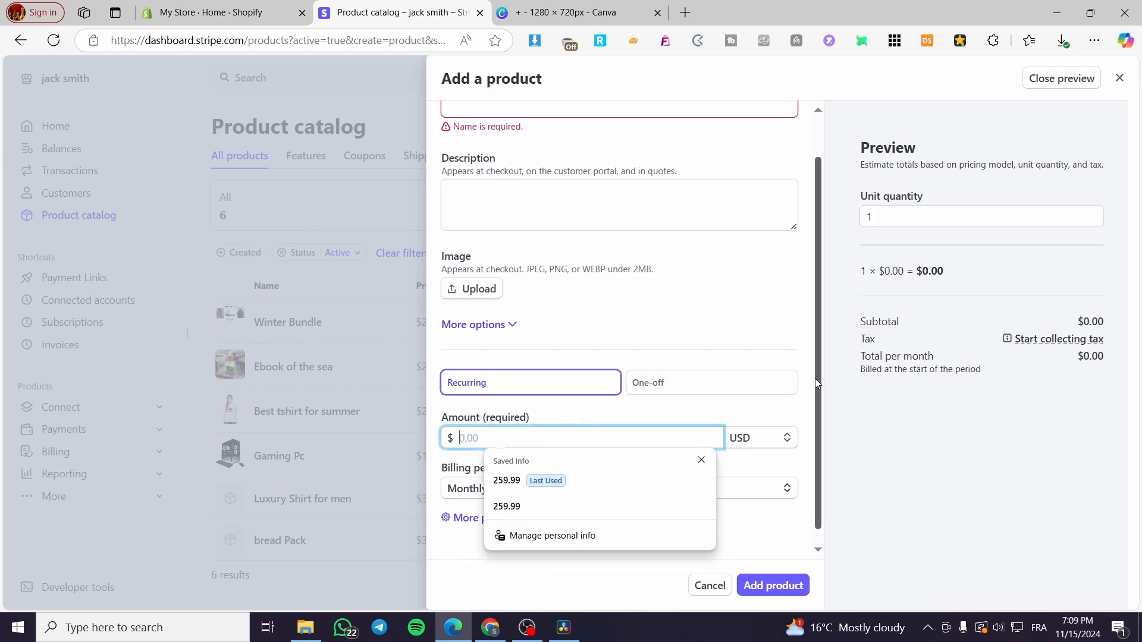
left_click(760, 438)
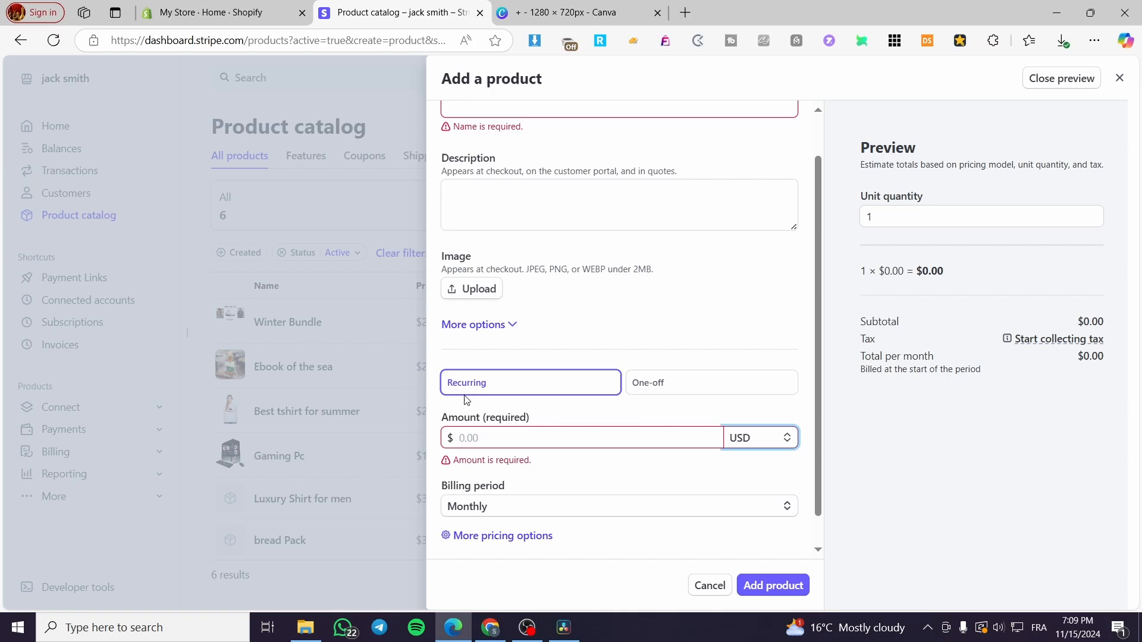
mouse_move(475, 393)
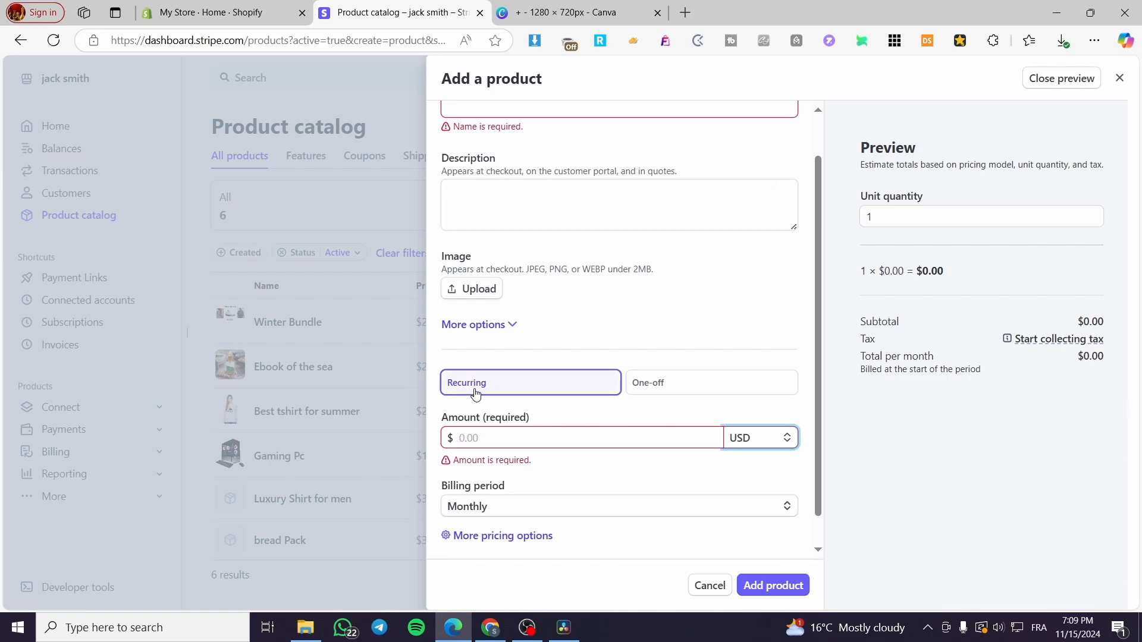
mouse_move(489, 394)
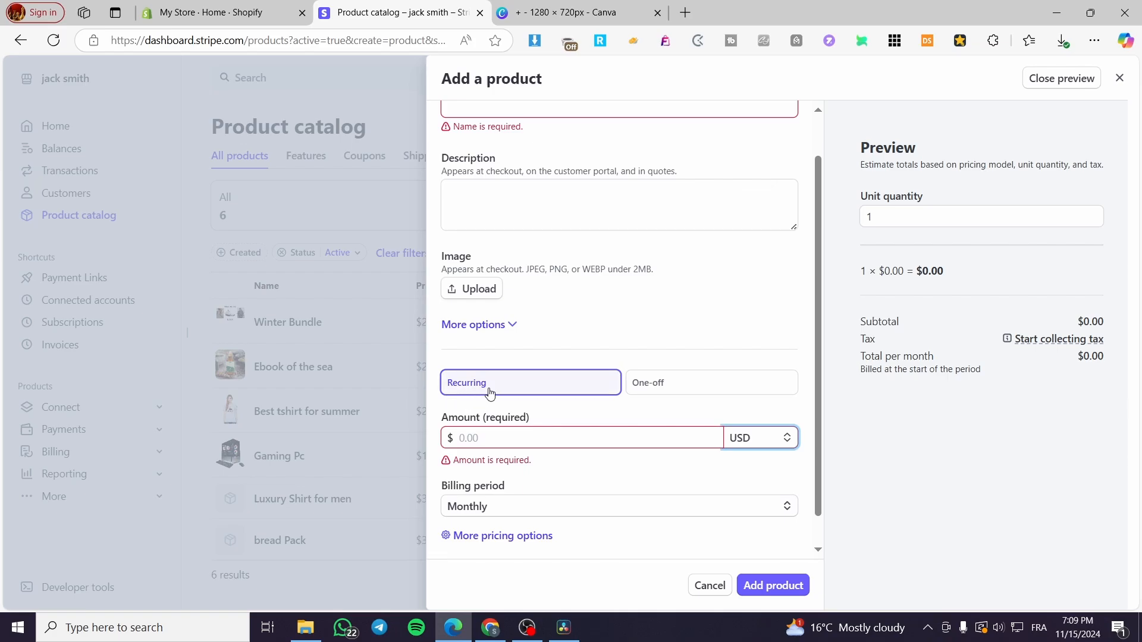
left_click(711, 382)
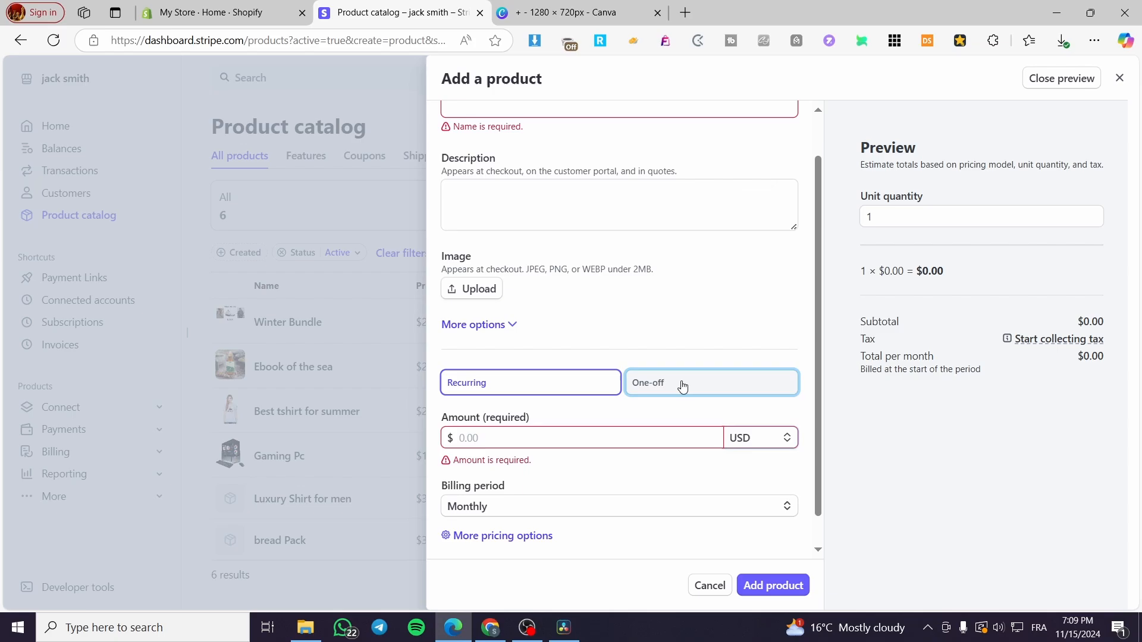
- Set the new product to one-off flat-rate pricing and return to the product form
left_click(710, 382)
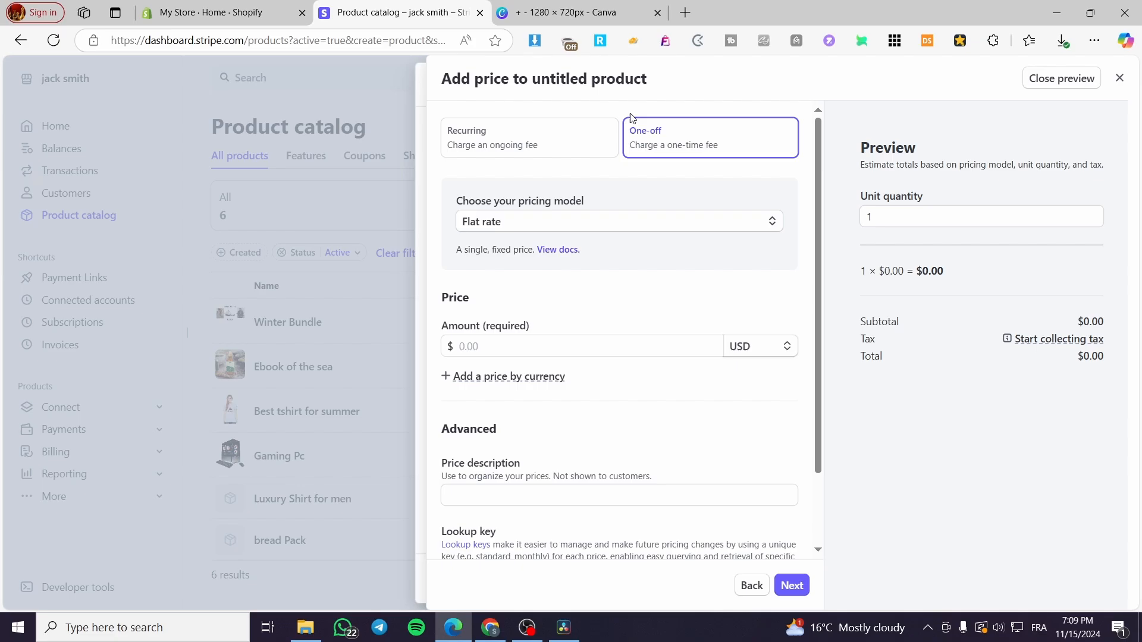
mouse_move(644, 104)
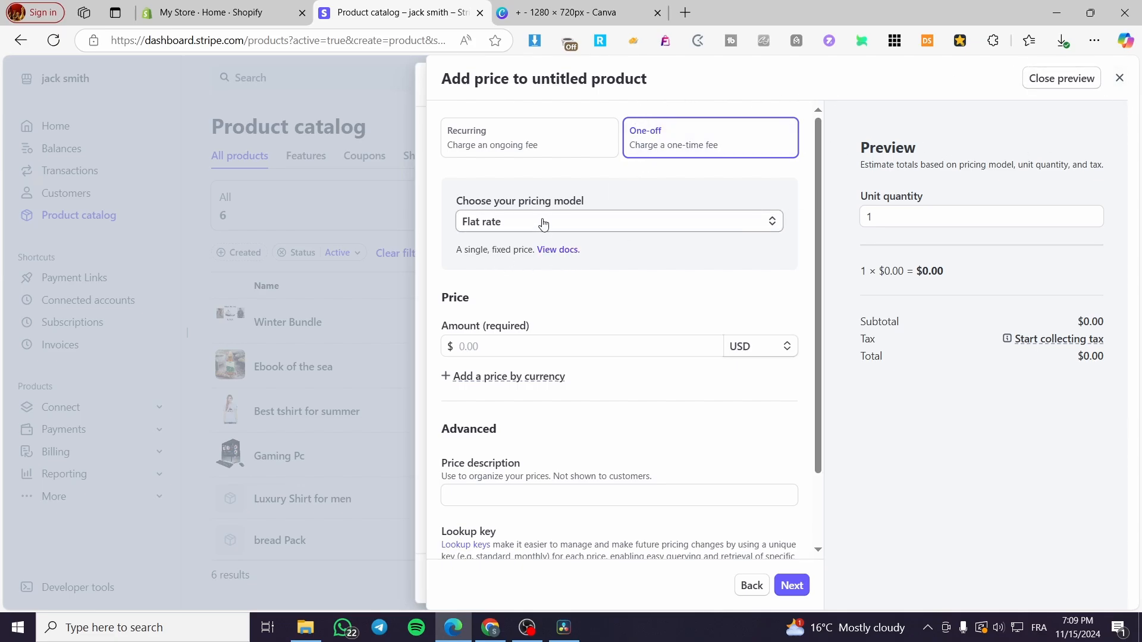
scroll("down", 3)
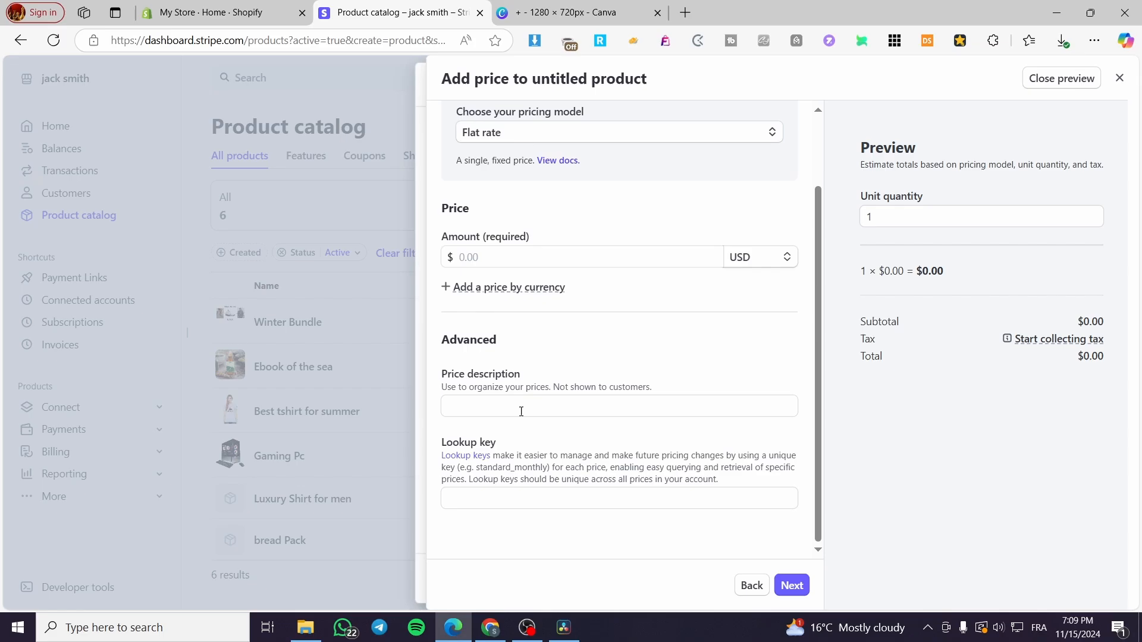
mouse_move(508, 481)
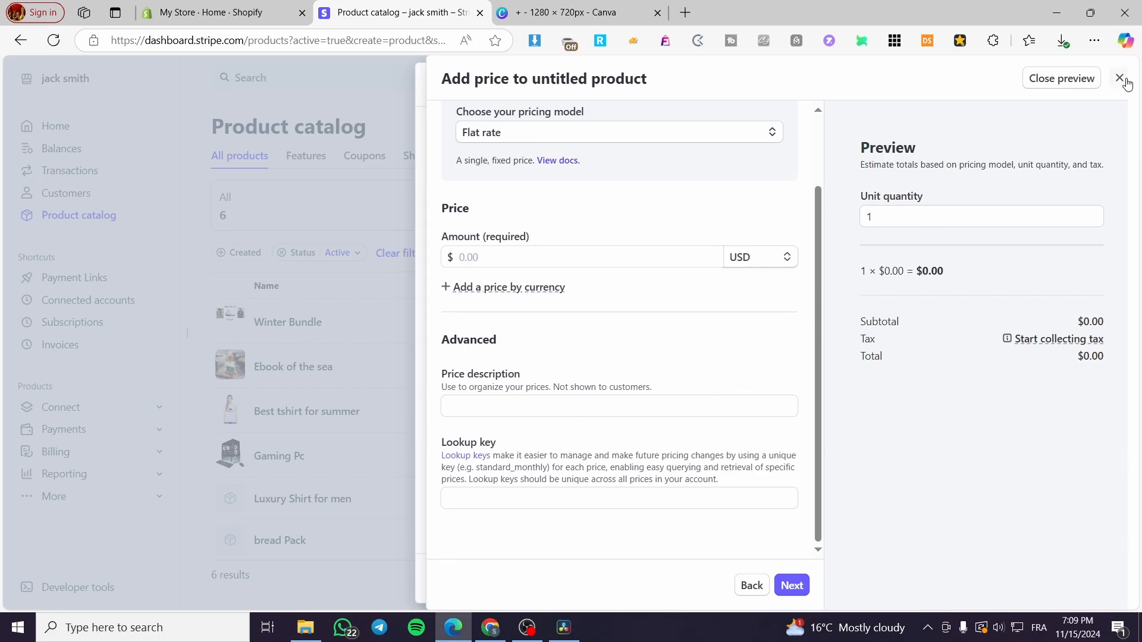
left_click(751, 585)
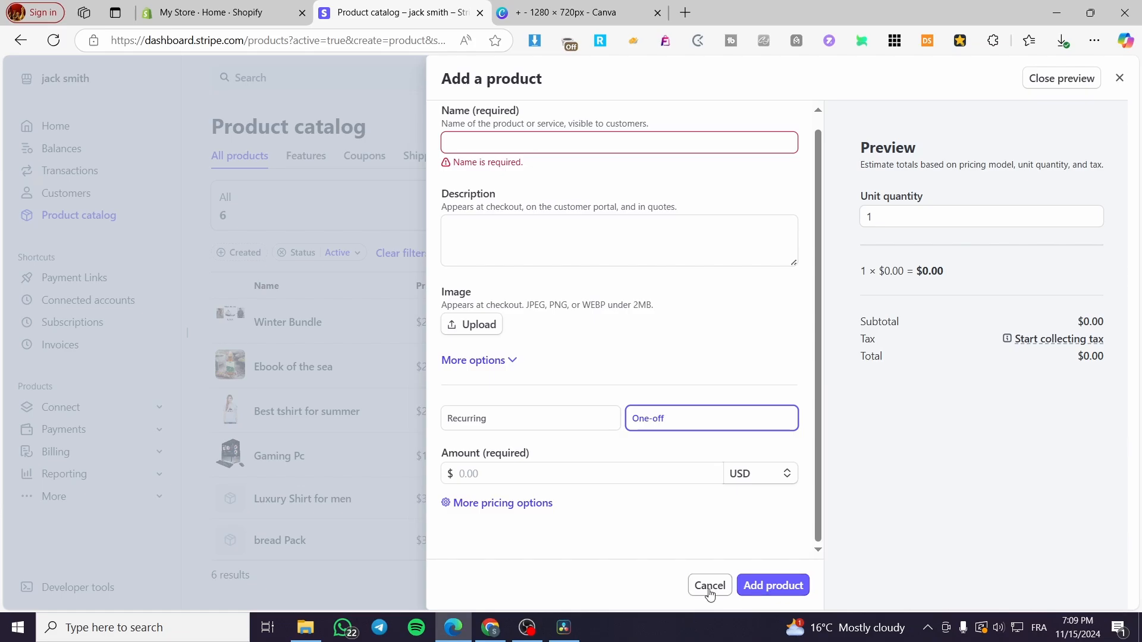
- Discard the unfinished product and switch to the Shopify store admin
left_click(708, 585)
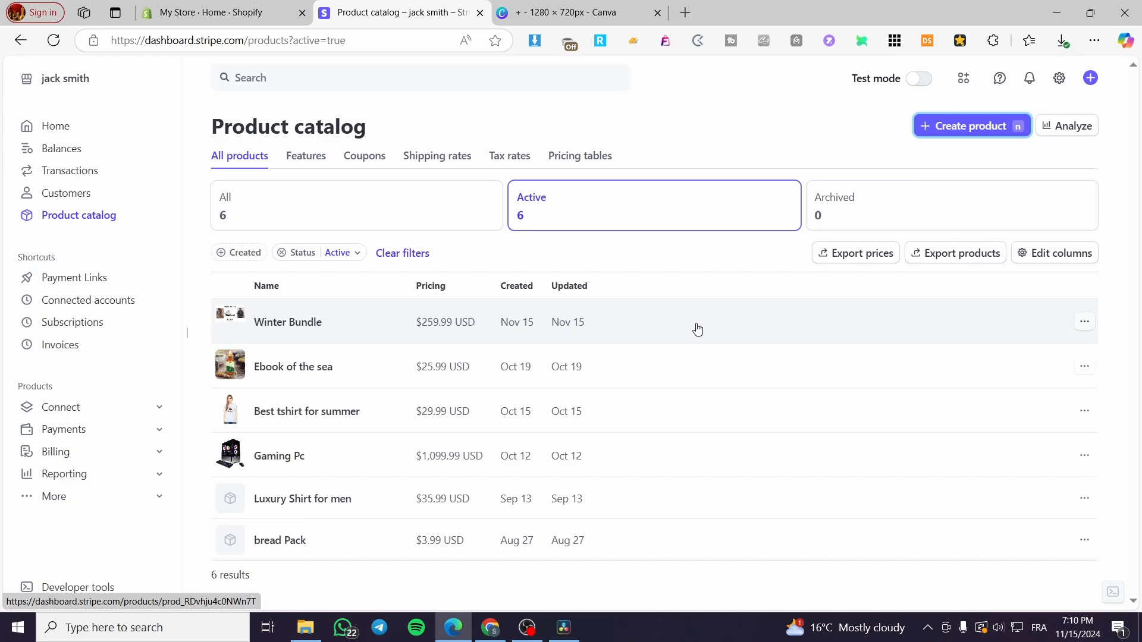
mouse_move(315, 312)
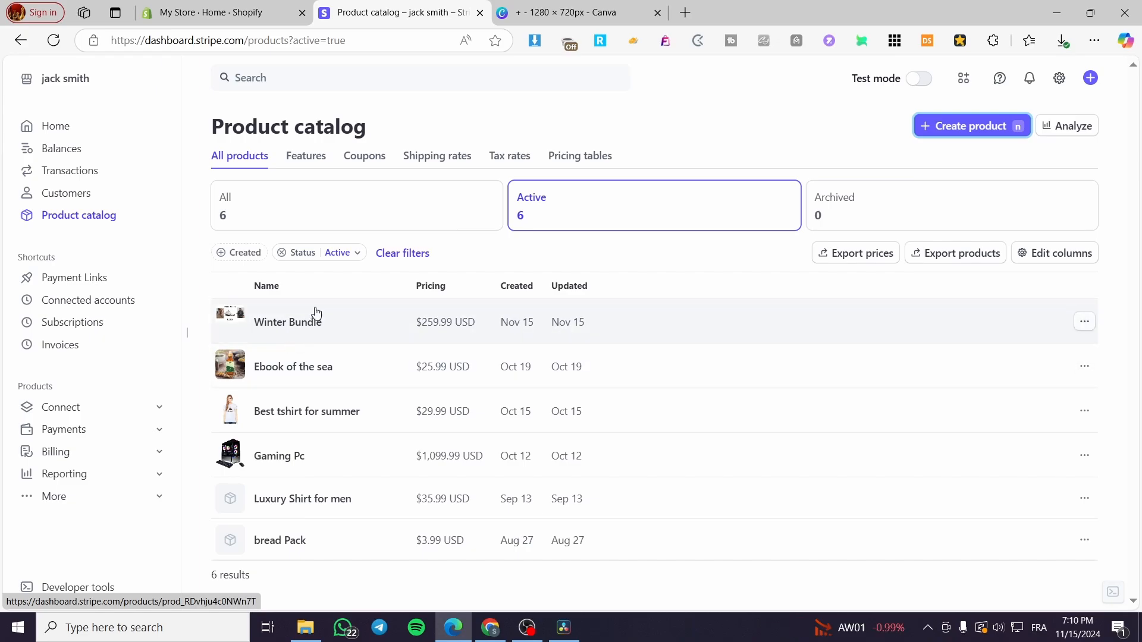
mouse_move(483, 405)
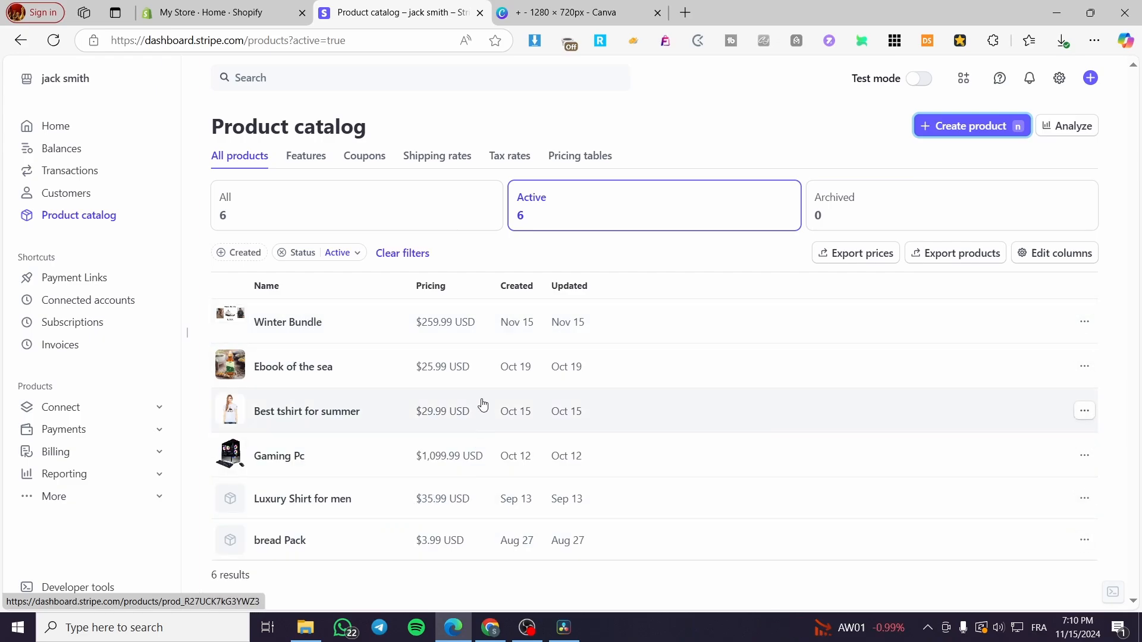
mouse_move(462, 384)
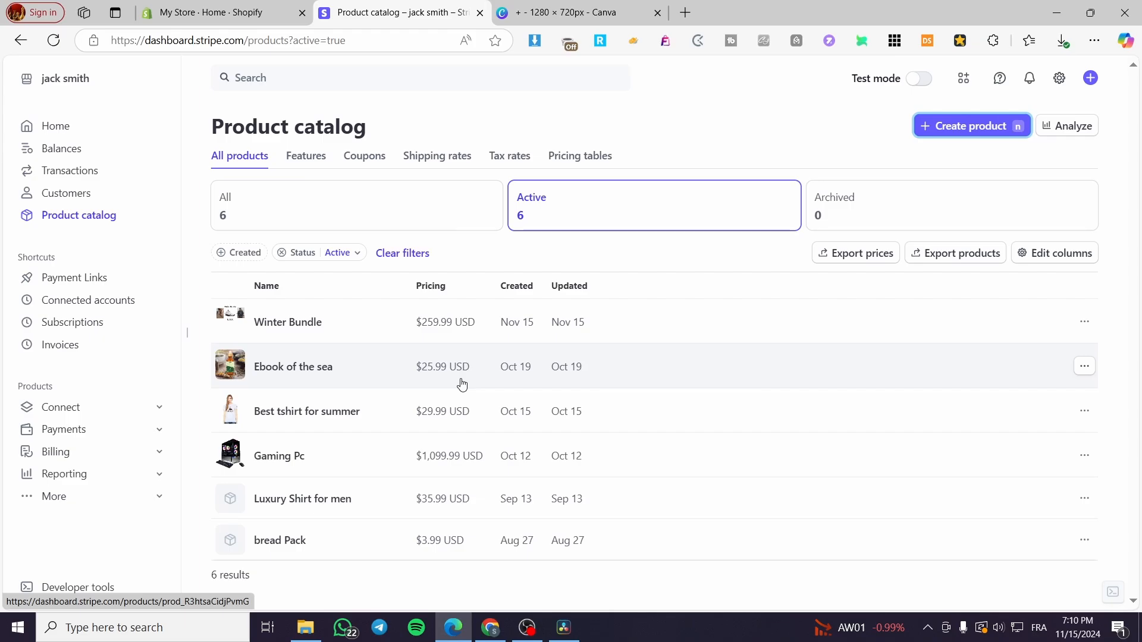
mouse_move(398, 361)
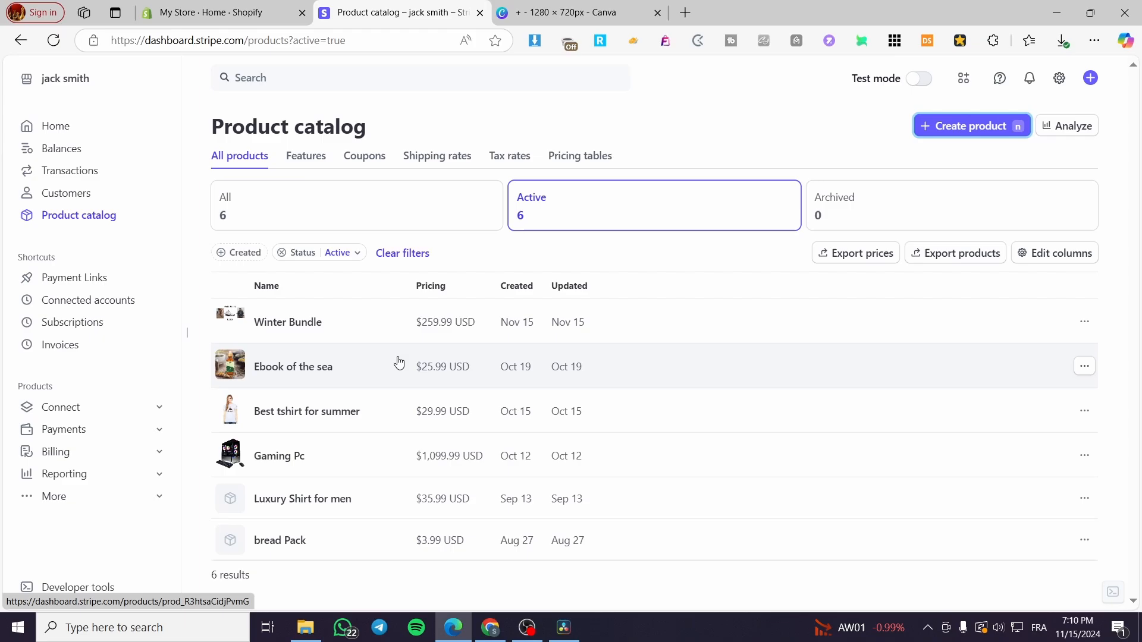
left_click(219, 12)
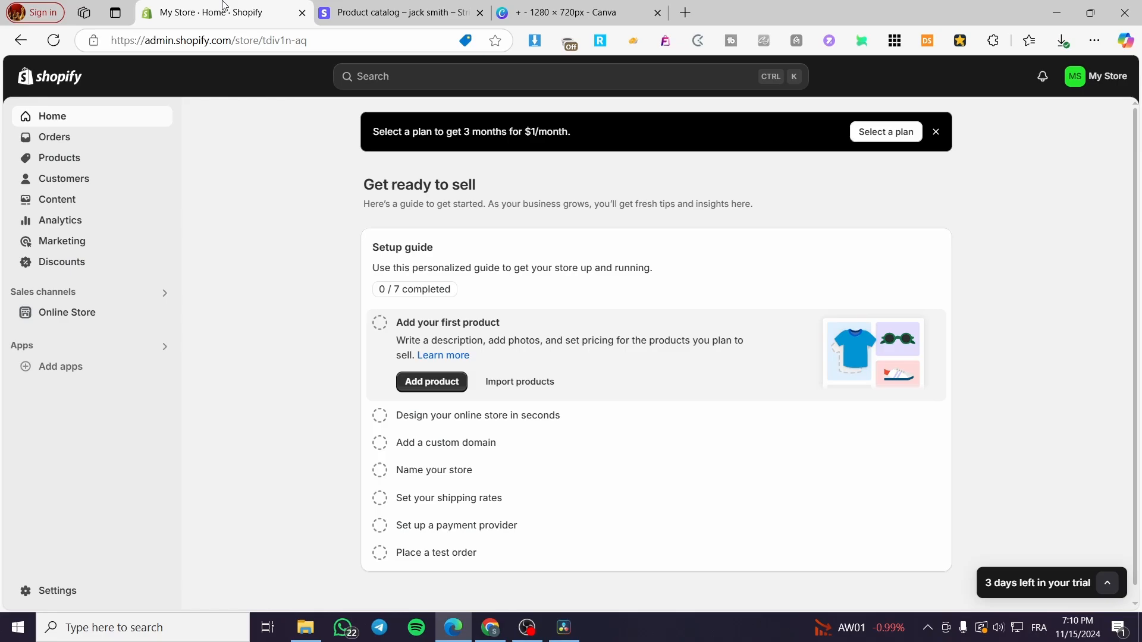
mouse_move(119, 195)
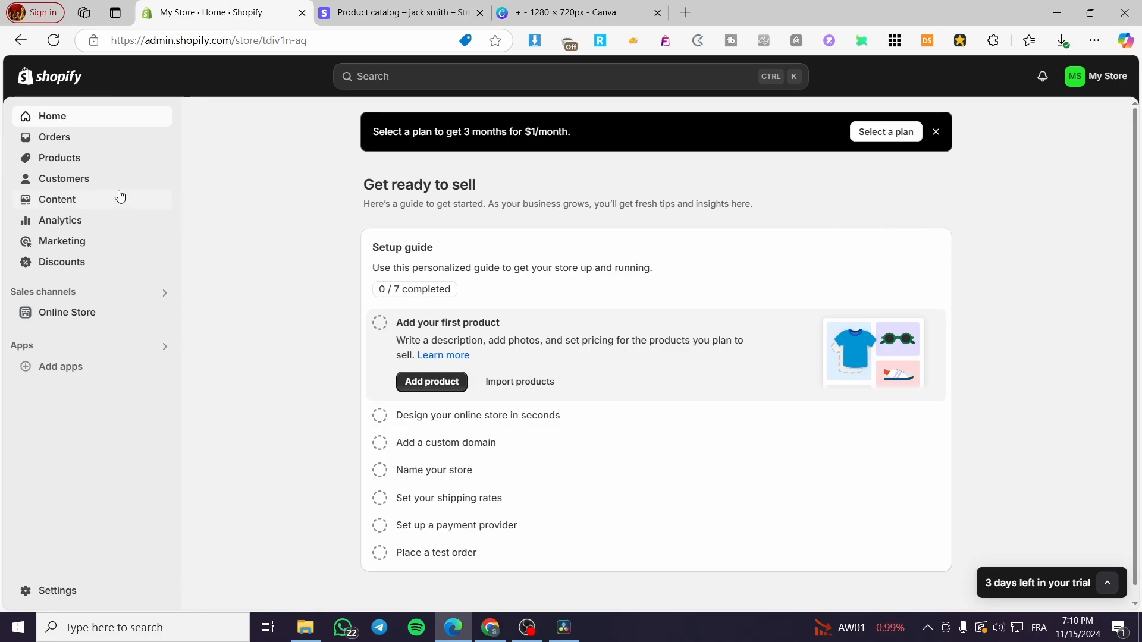
left_click(398, 12)
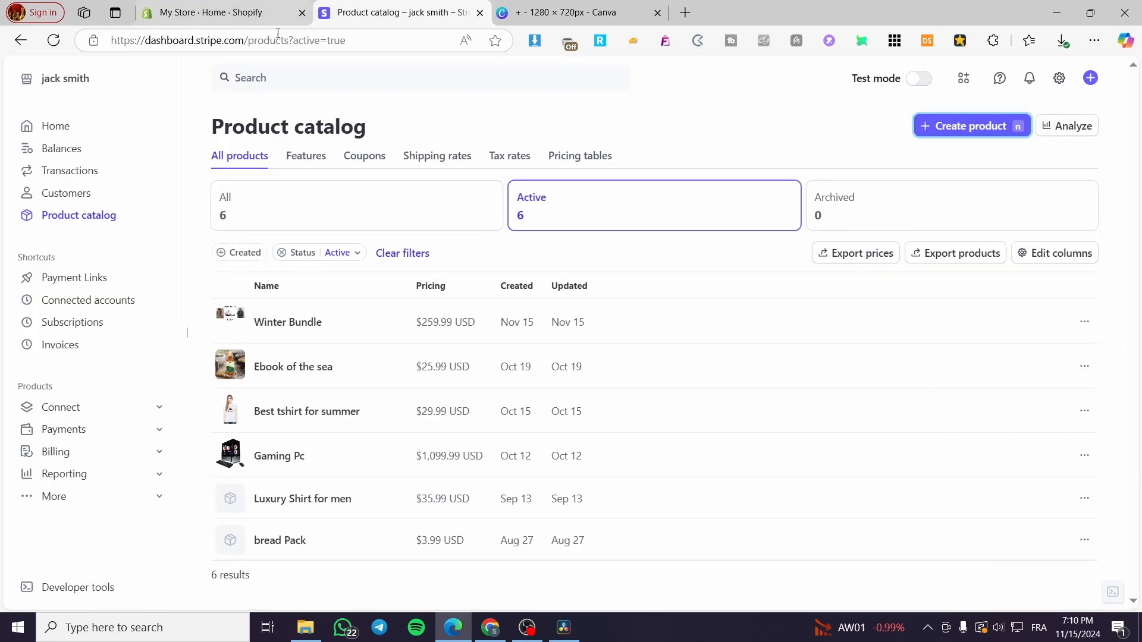
left_click(209, 12)
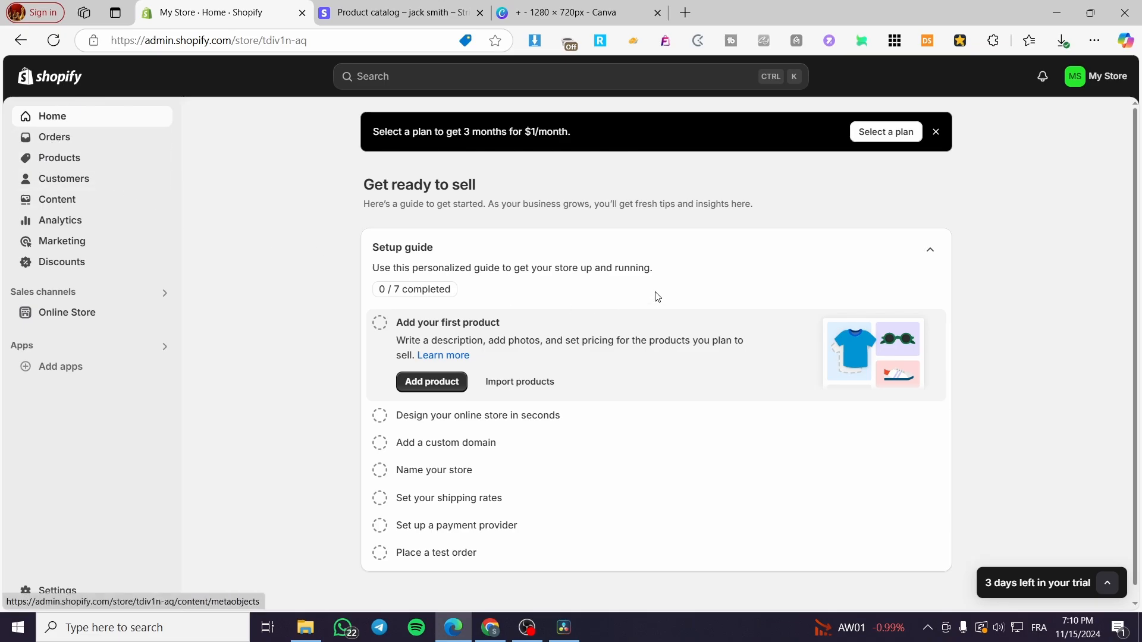
mouse_move(762, 278)
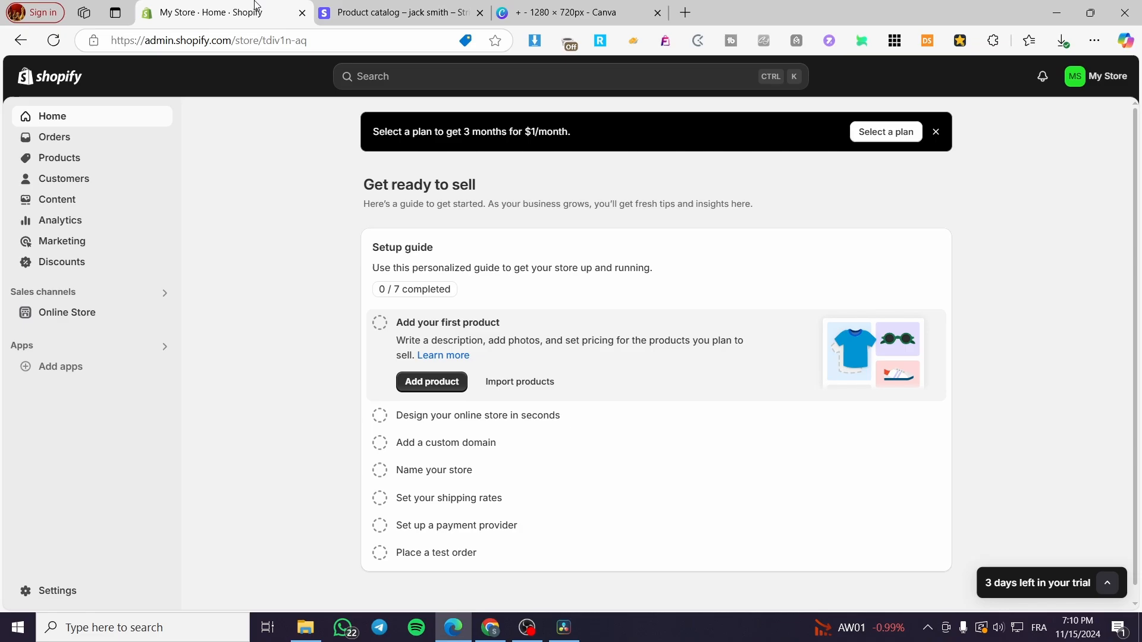
left_click(395, 12)
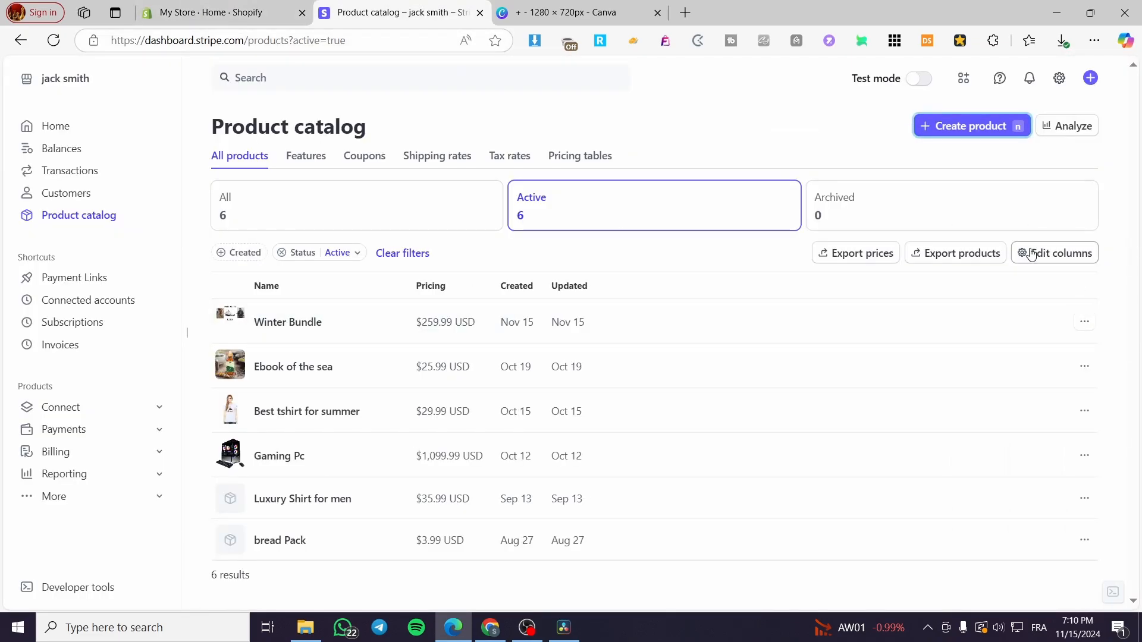
mouse_move(737, 531)
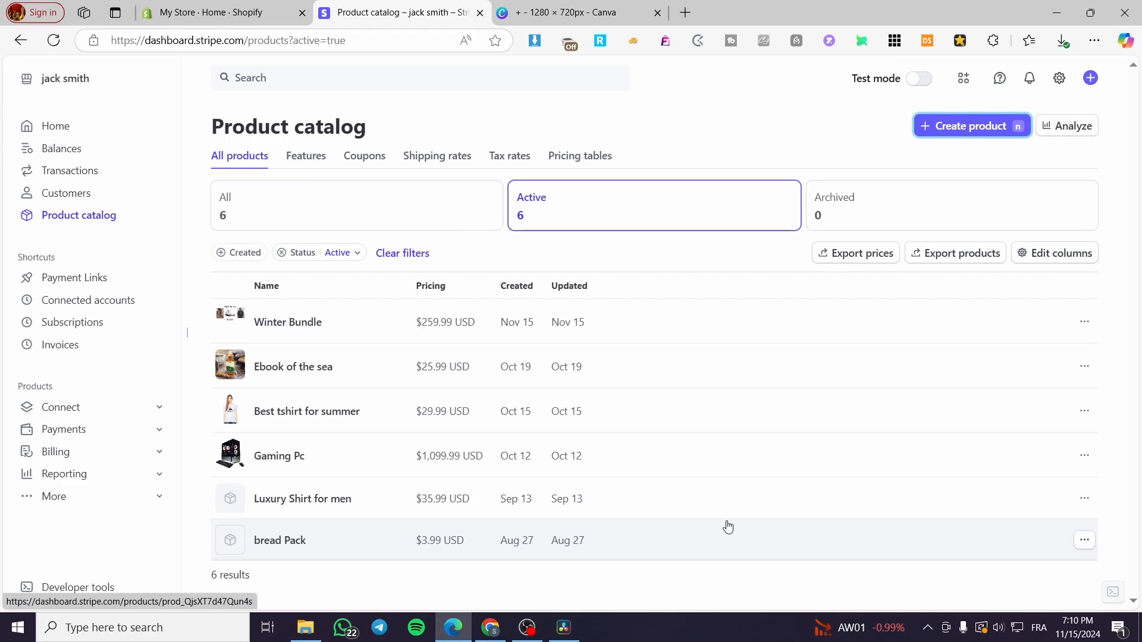
mouse_move(350, 366)
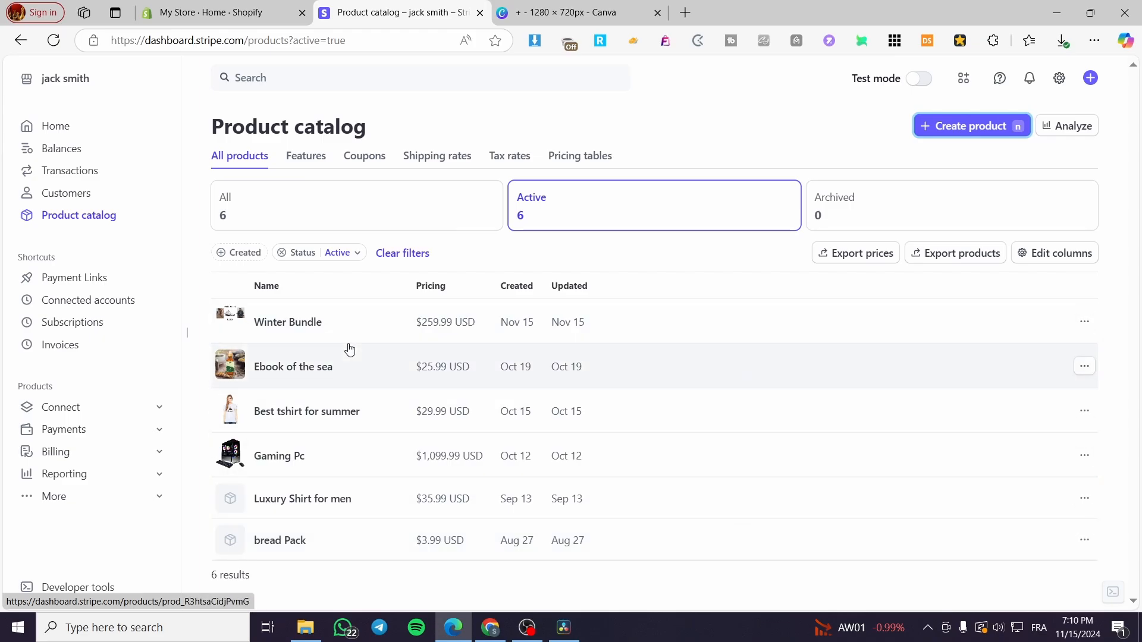
- Review the Winter Bundle product details ($259.99), then switch to its Canva design
left_click(292, 366)
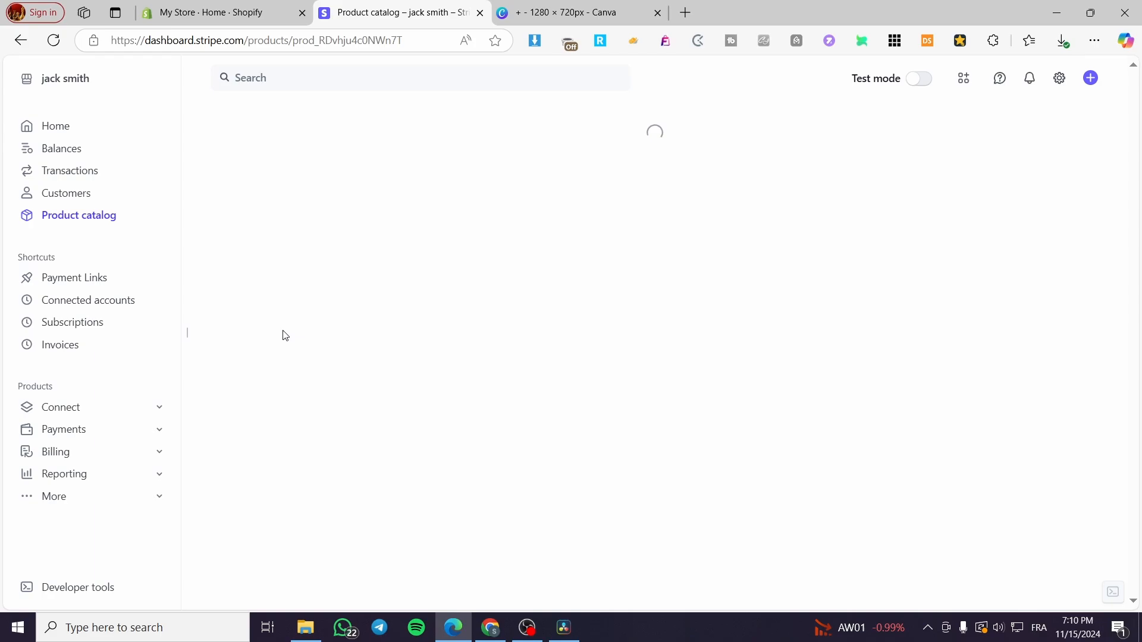
mouse_move(295, 254)
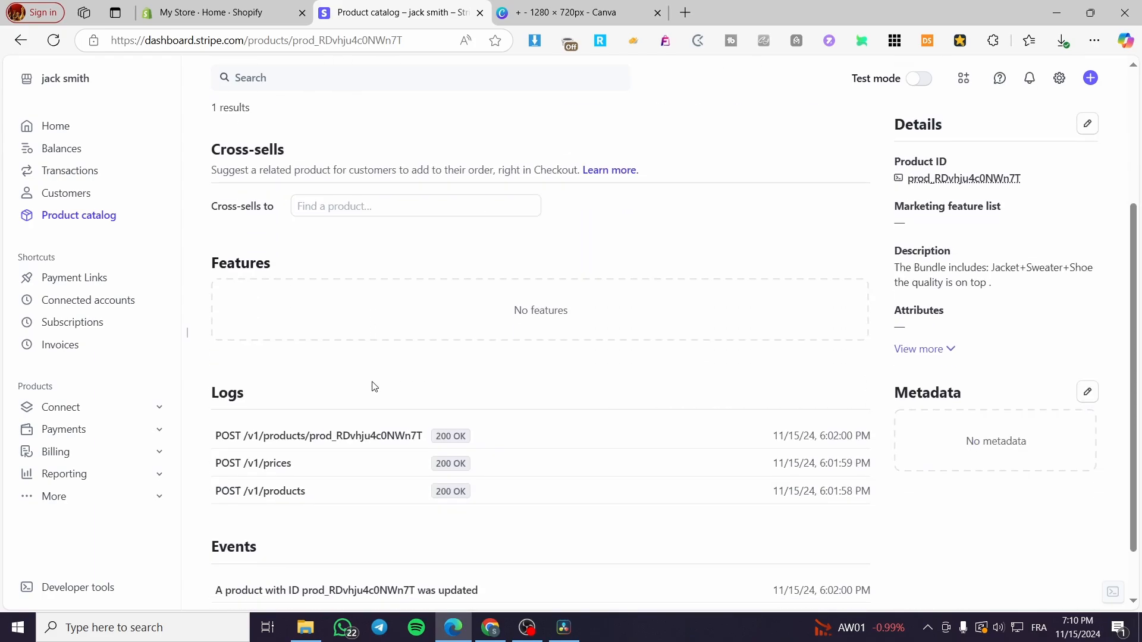
scroll("down", 3)
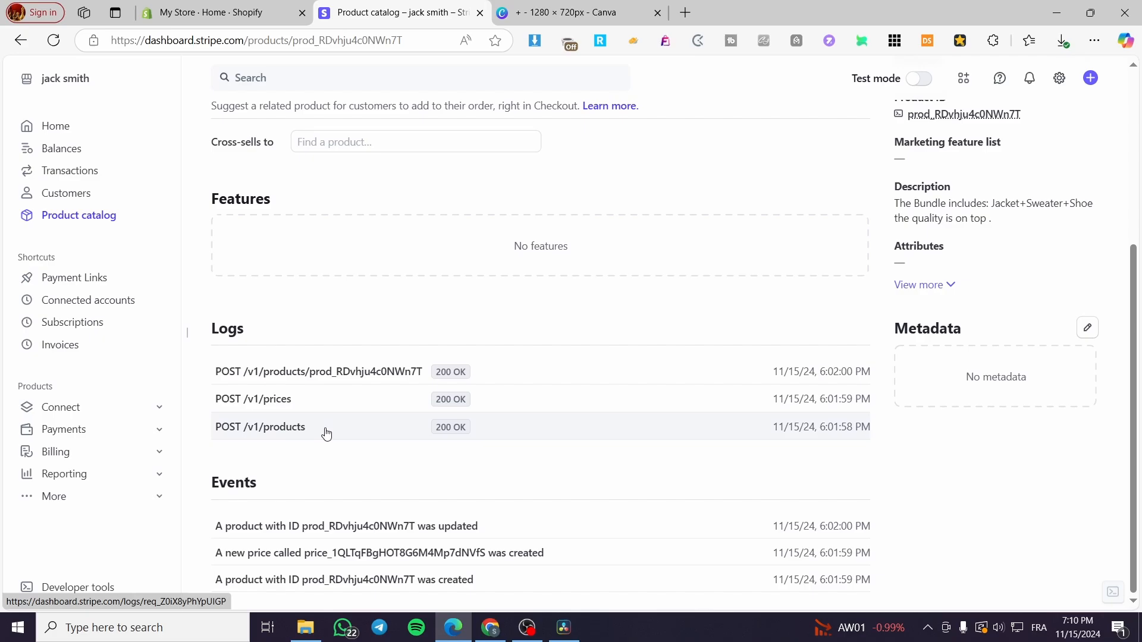
scroll("up", 3)
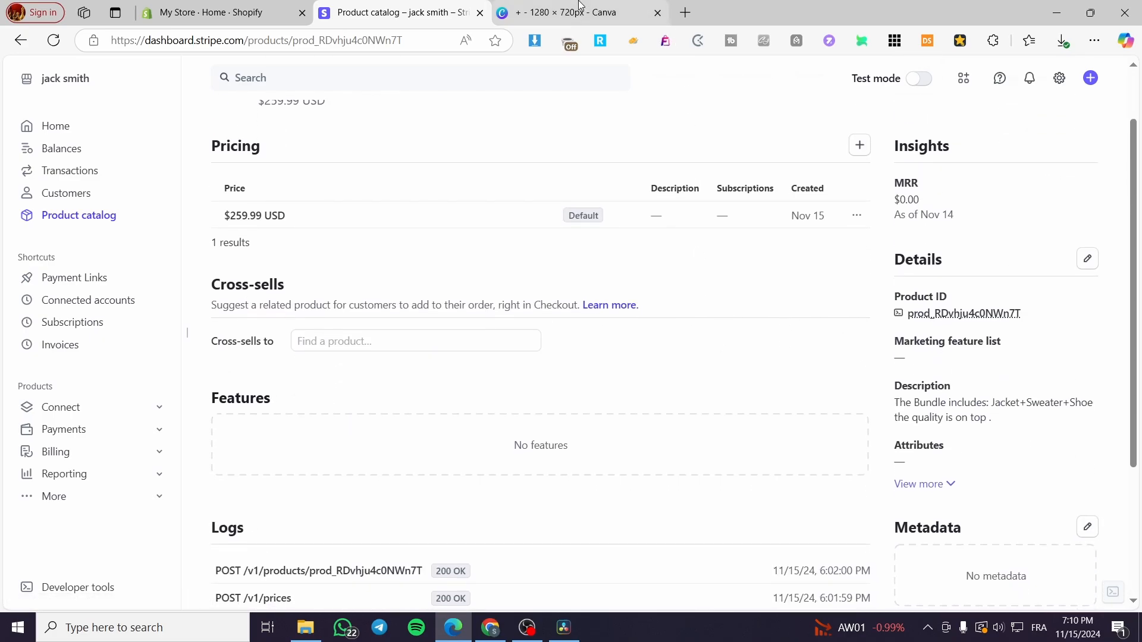
left_click(576, 12)
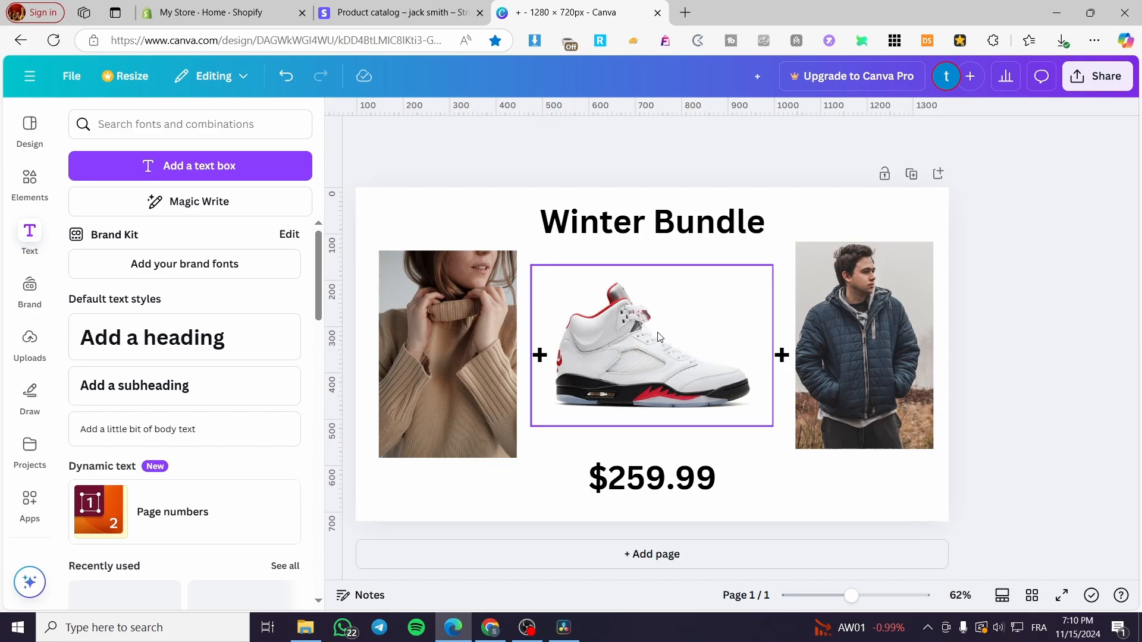
left_click(650, 478)
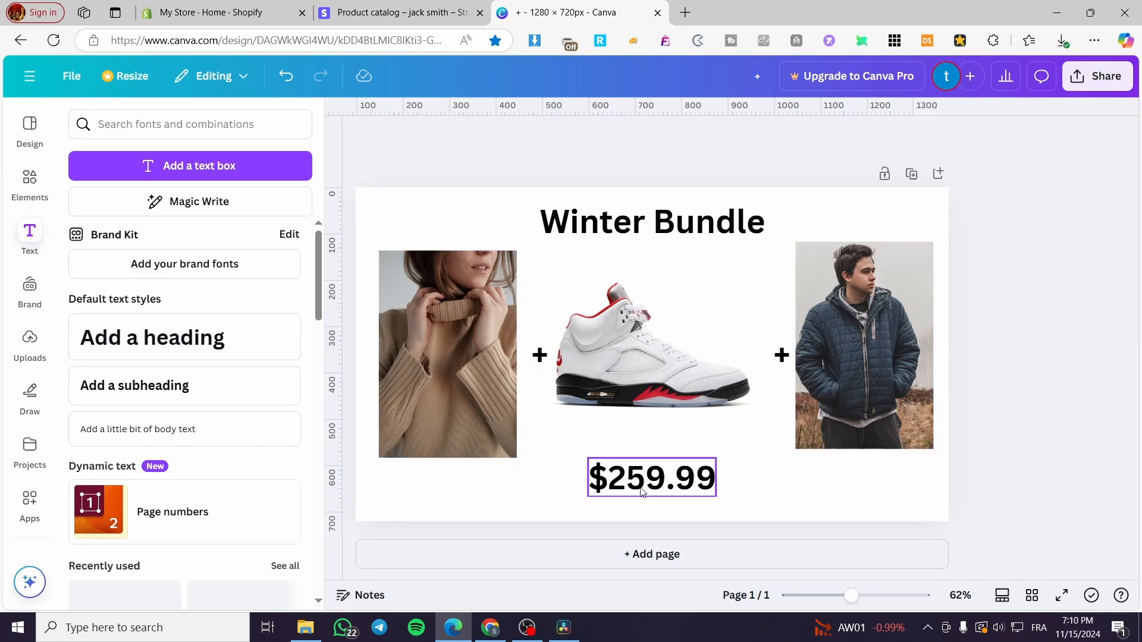
left_click(863, 345)
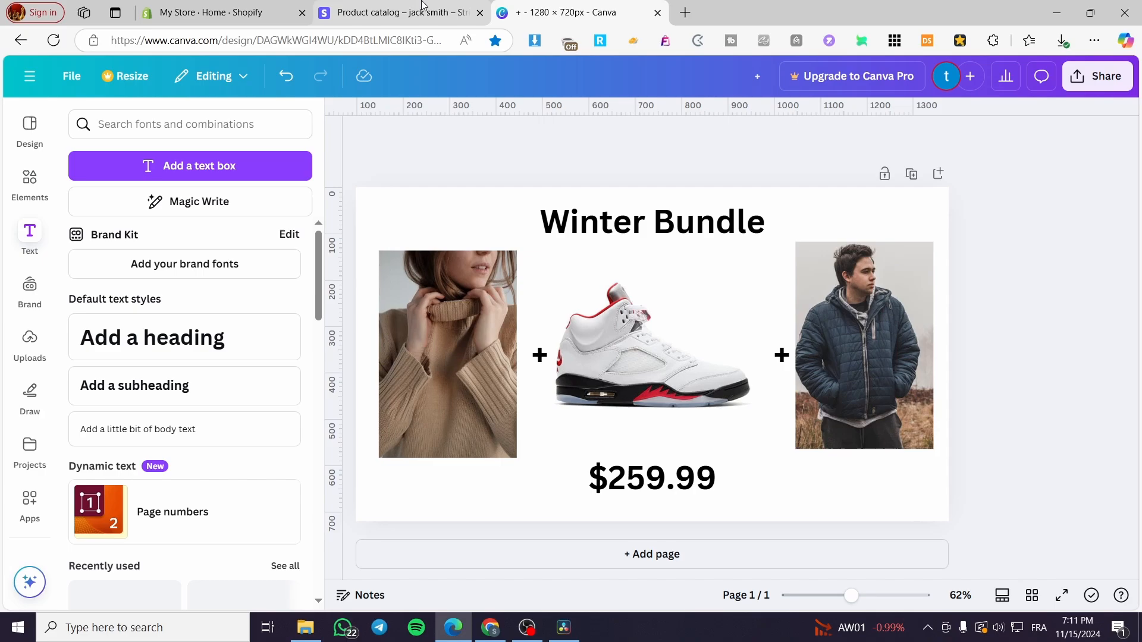
left_click(651, 353)
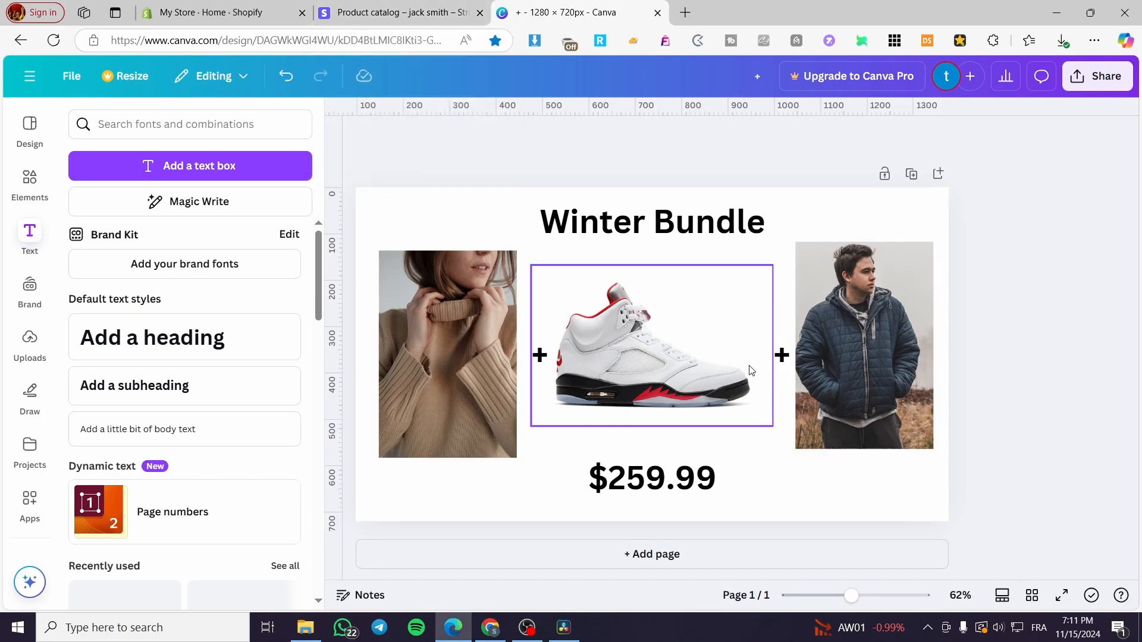
left_click(400, 12)
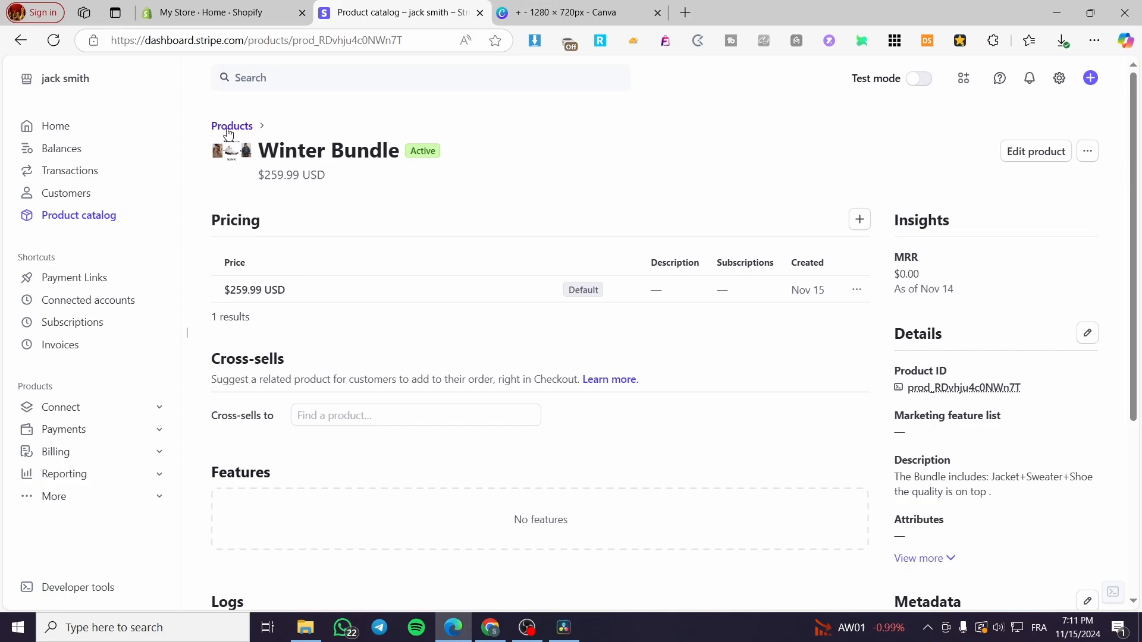
- Return to the product catalog, start a new product and cancel it unsaved
left_click(232, 127)
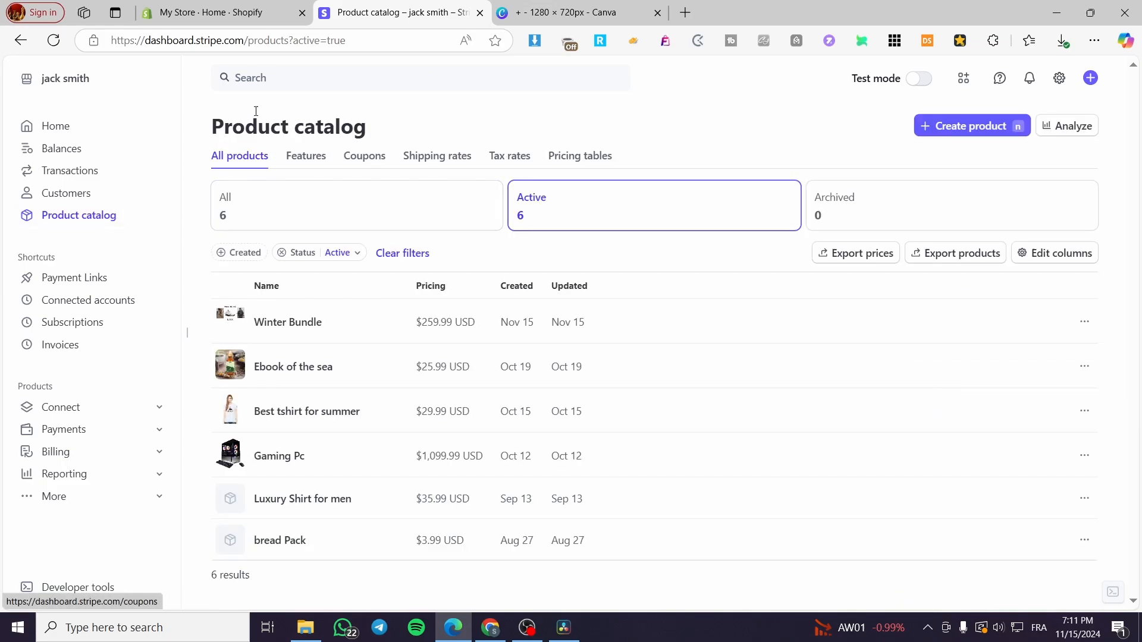
left_click(971, 125)
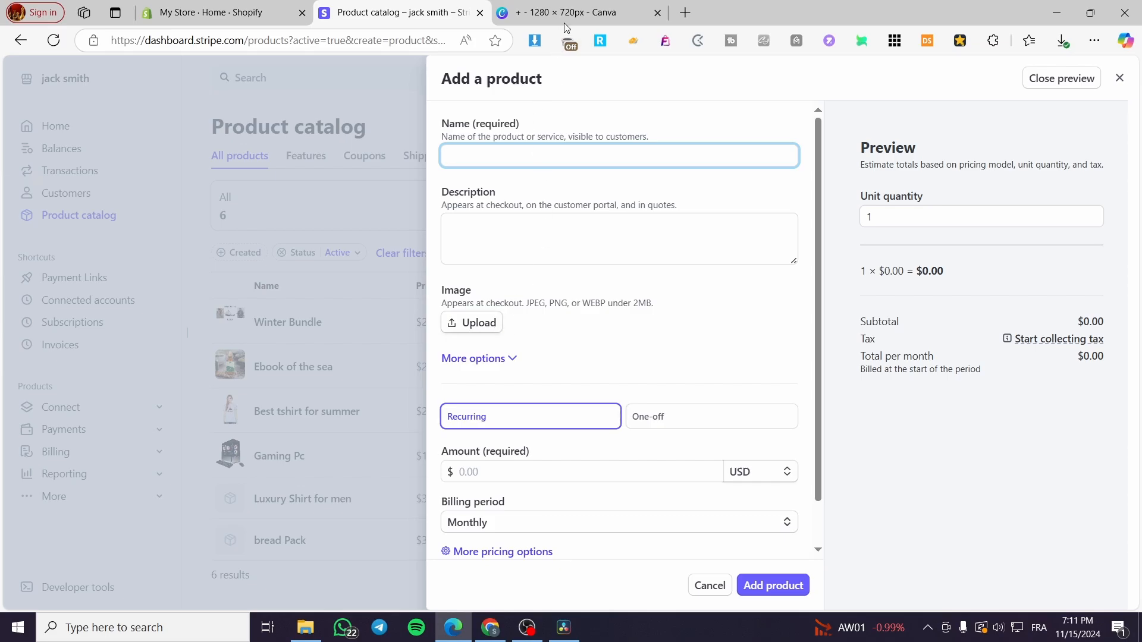
left_click(772, 585)
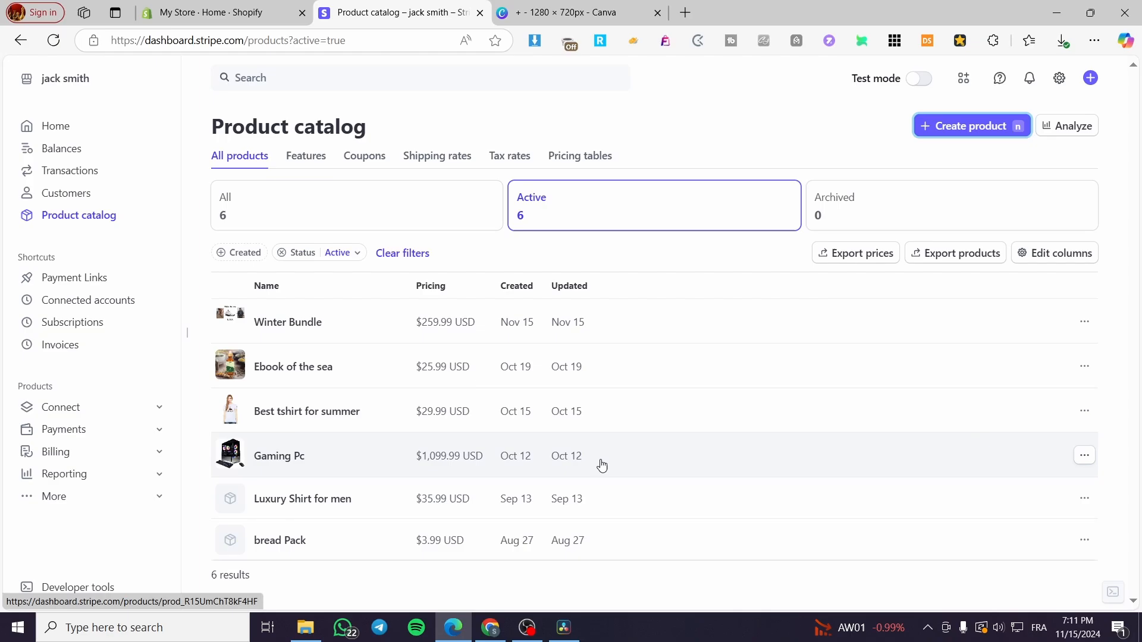
mouse_move(182, 408)
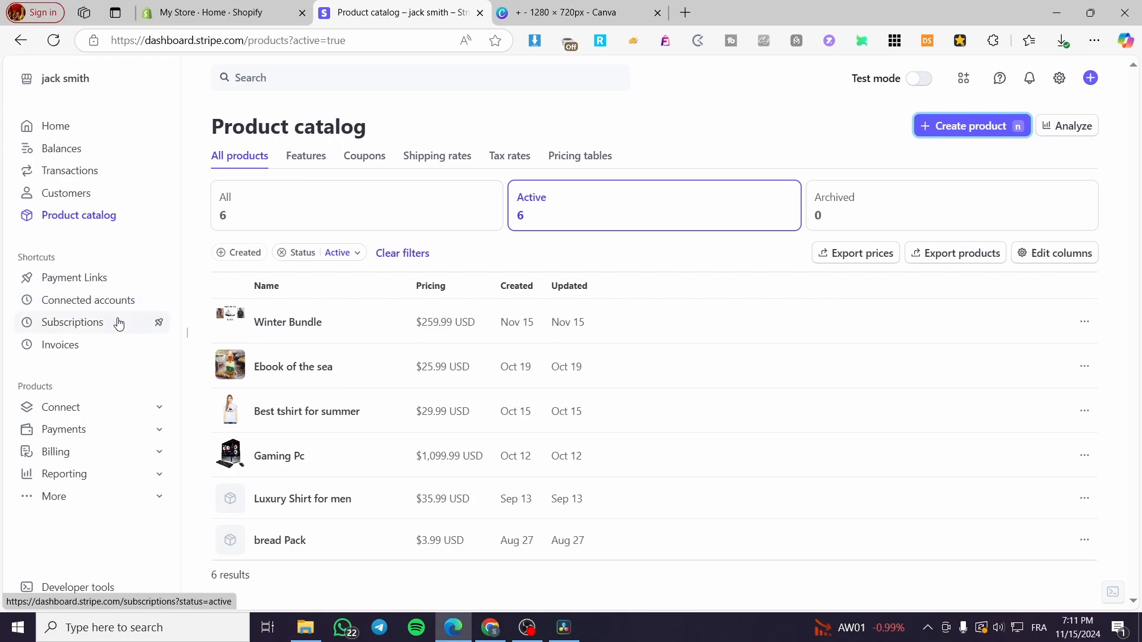
mouse_move(118, 330)
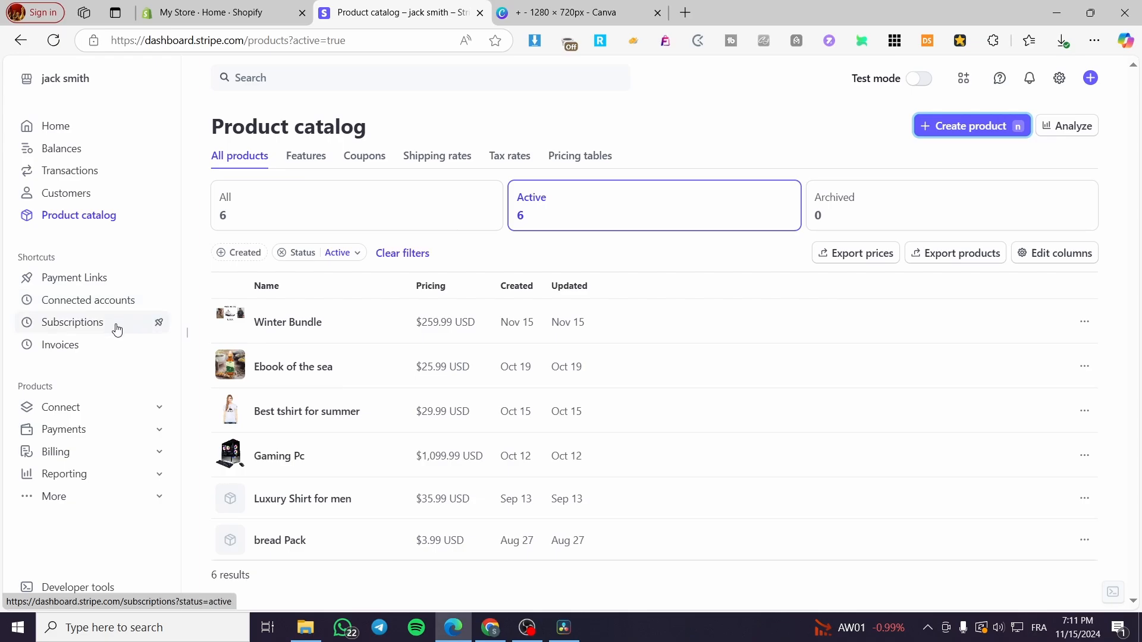
mouse_move(135, 210)
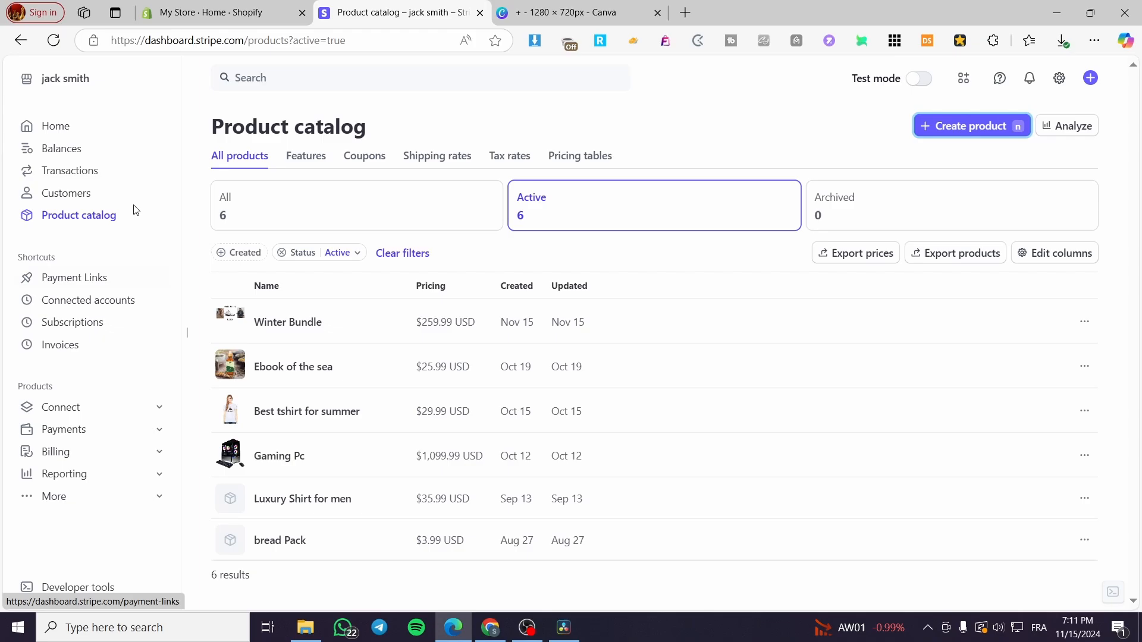
mouse_move(46, 370)
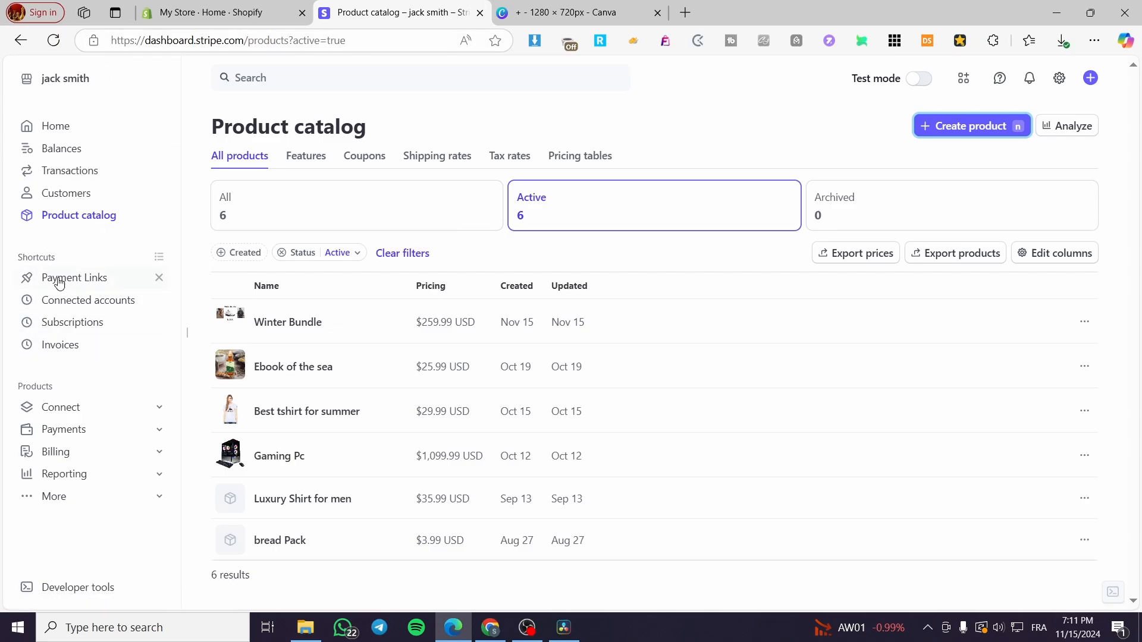
mouse_move(73, 283)
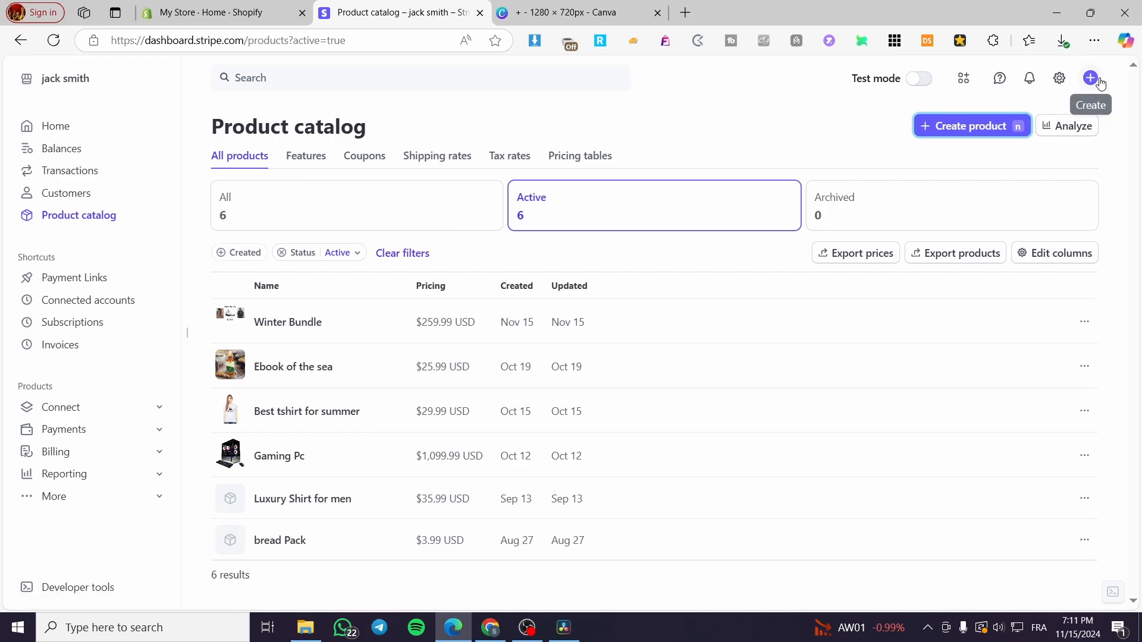
- Start creating a new payment link from the quick-create menu
left_click(1091, 79)
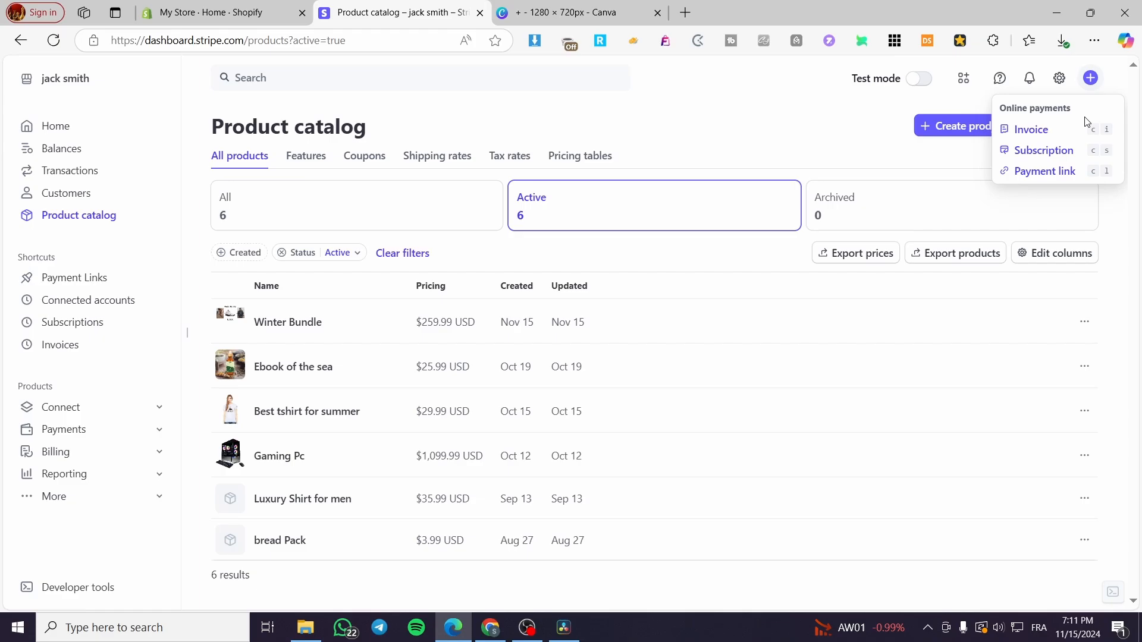
mouse_move(1043, 150)
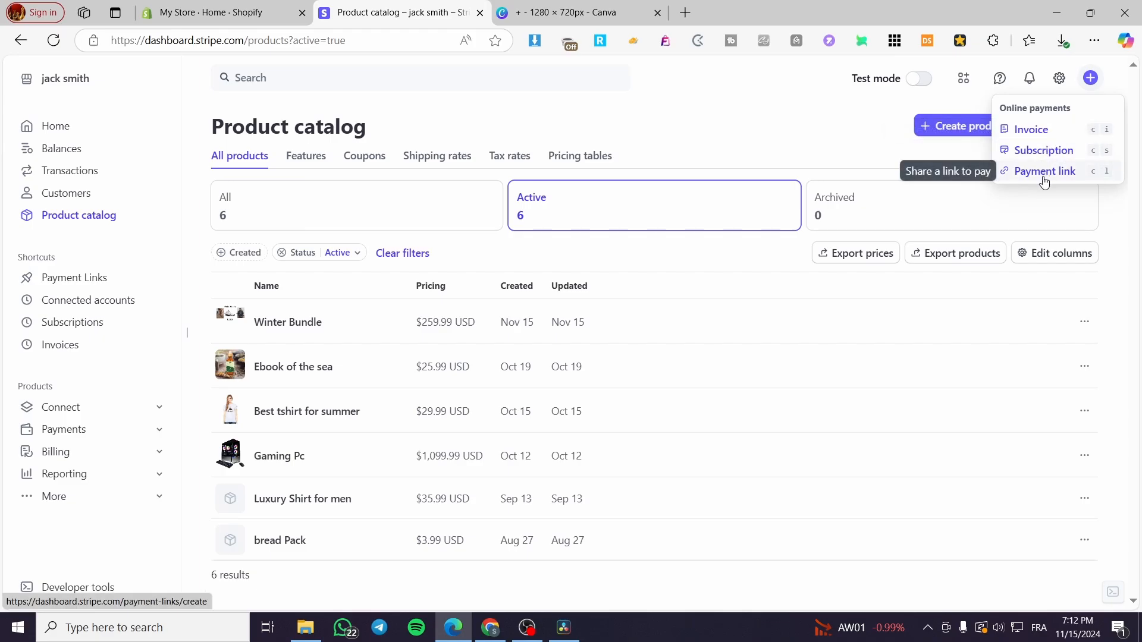
left_click(1045, 170)
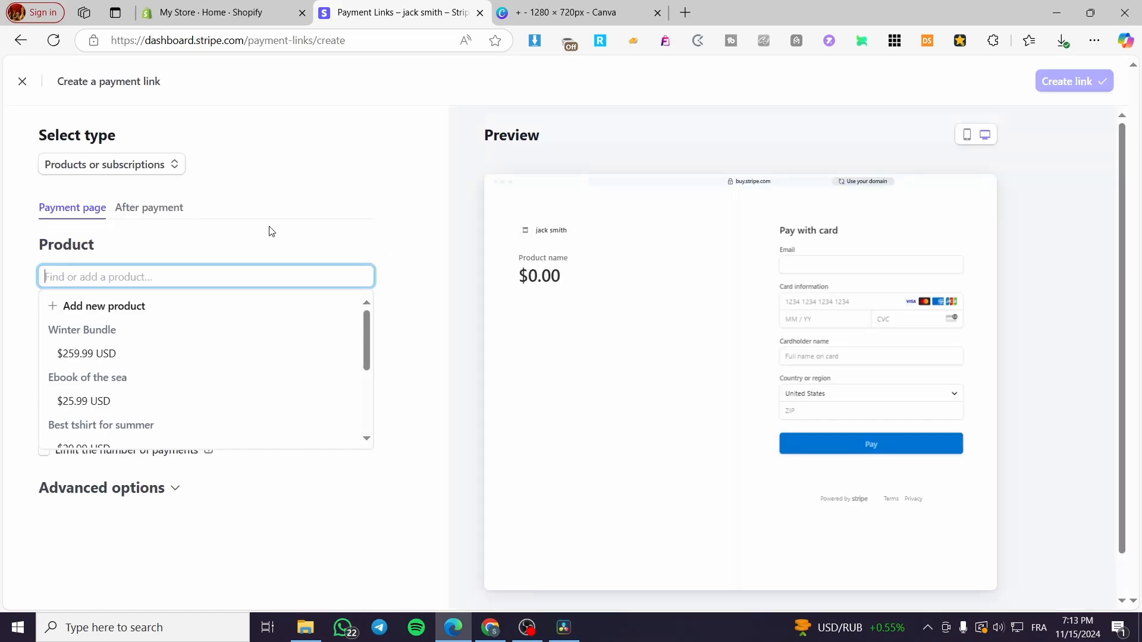
mouse_move(350, 134)
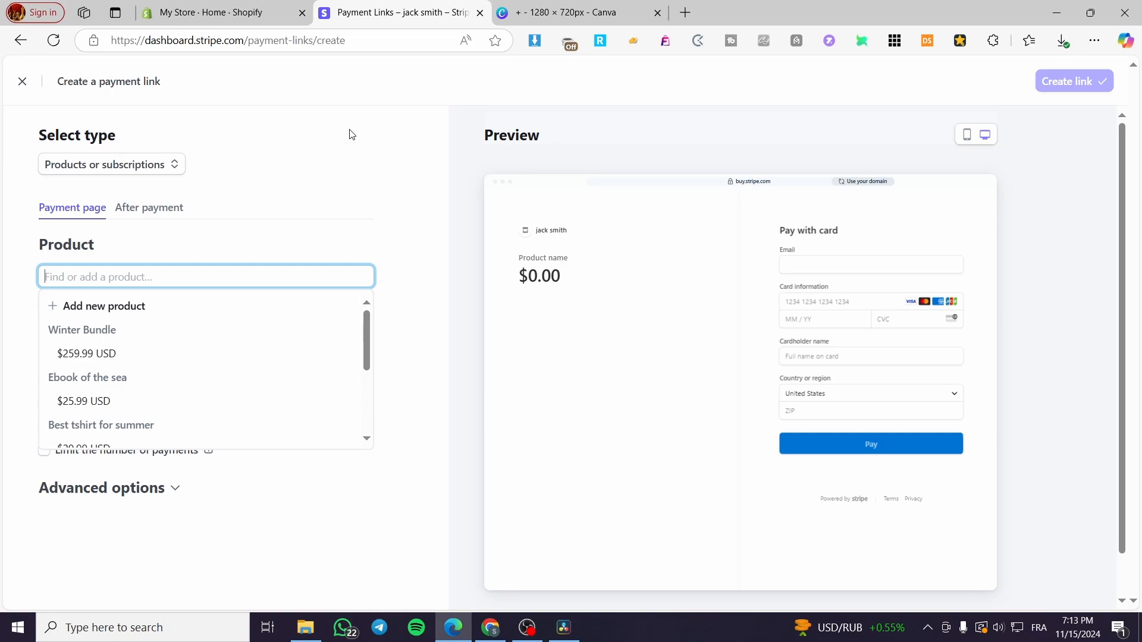
mouse_move(530, 235)
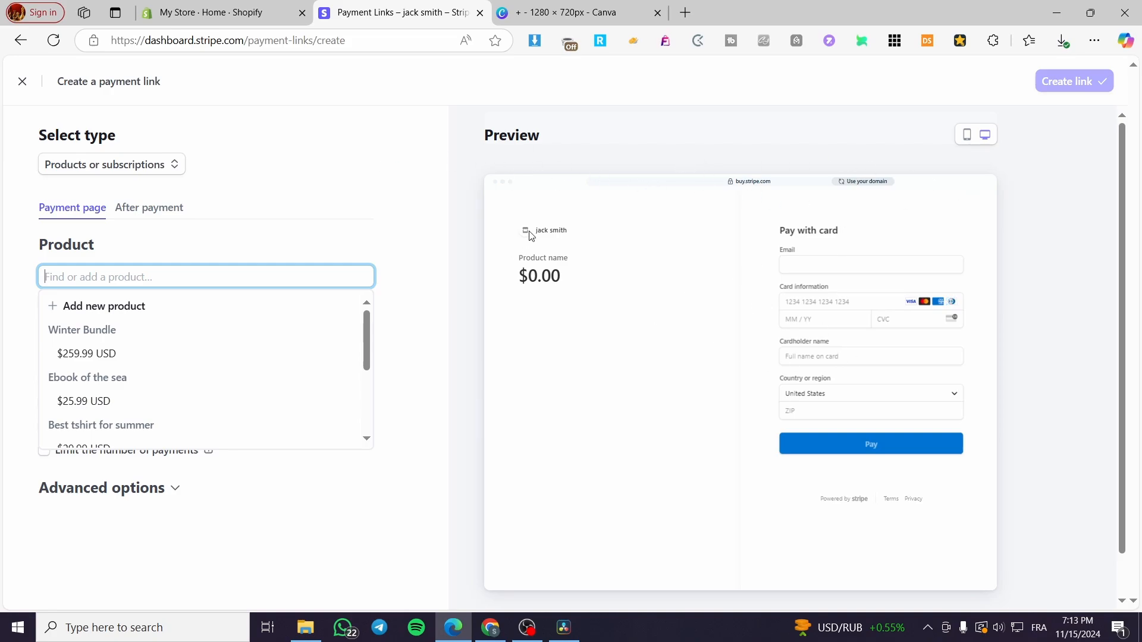
mouse_move(821, 313)
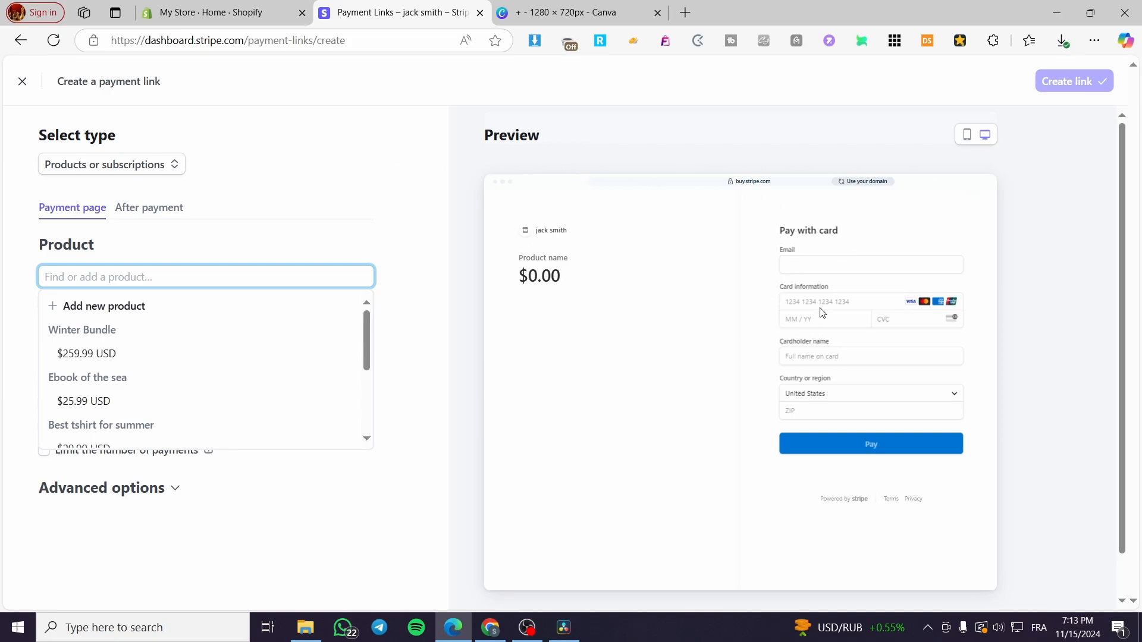
mouse_move(531, 267)
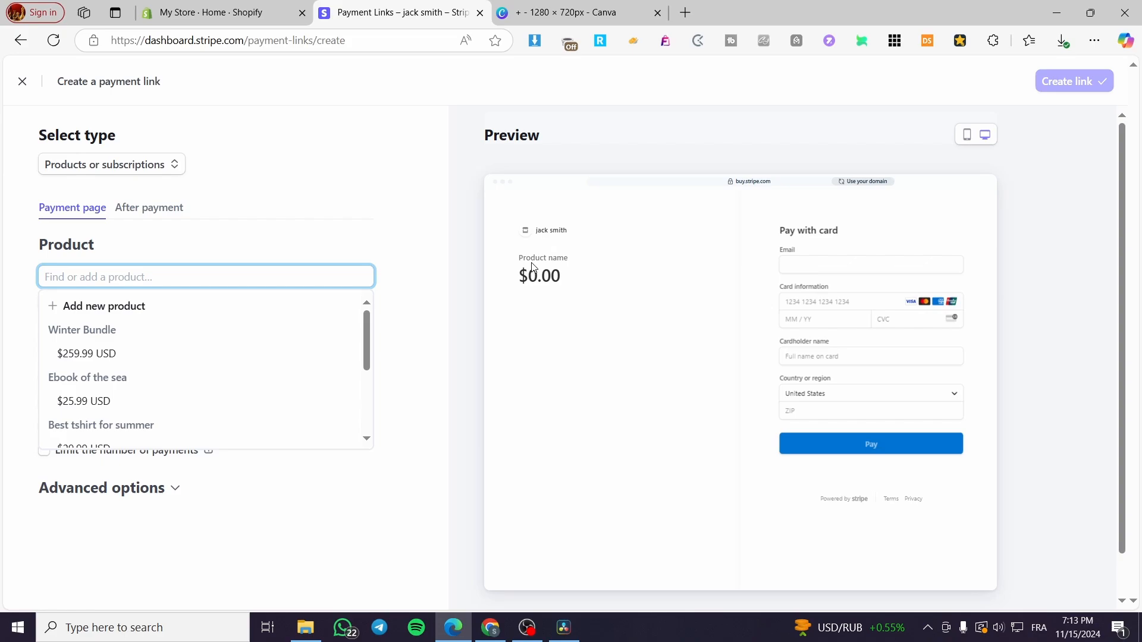
mouse_move(605, 236)
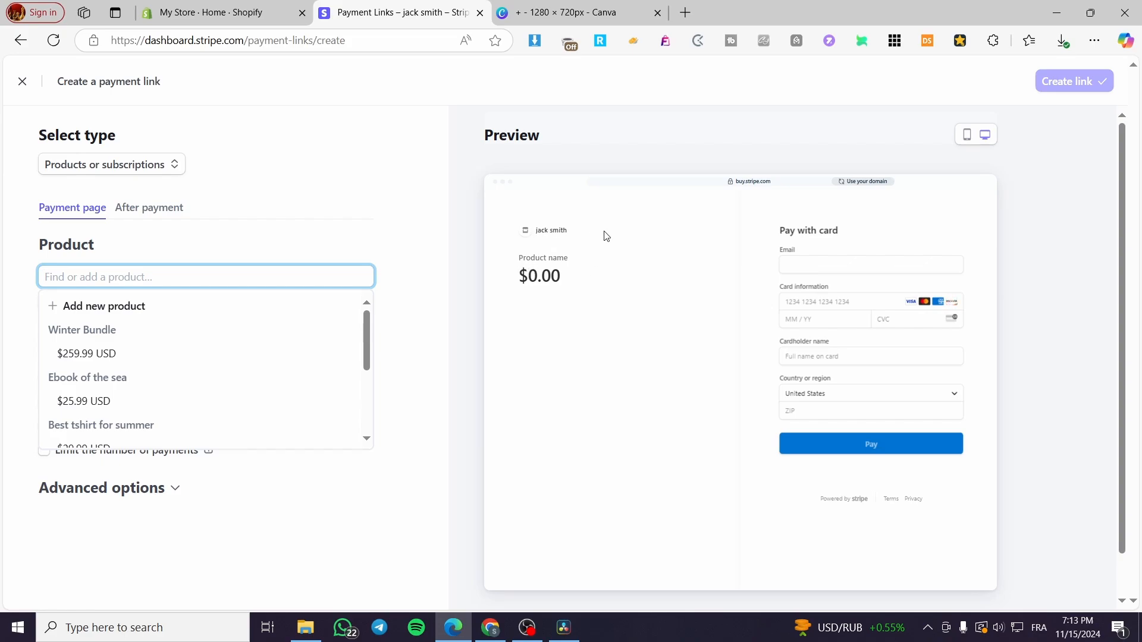
mouse_move(527, 283)
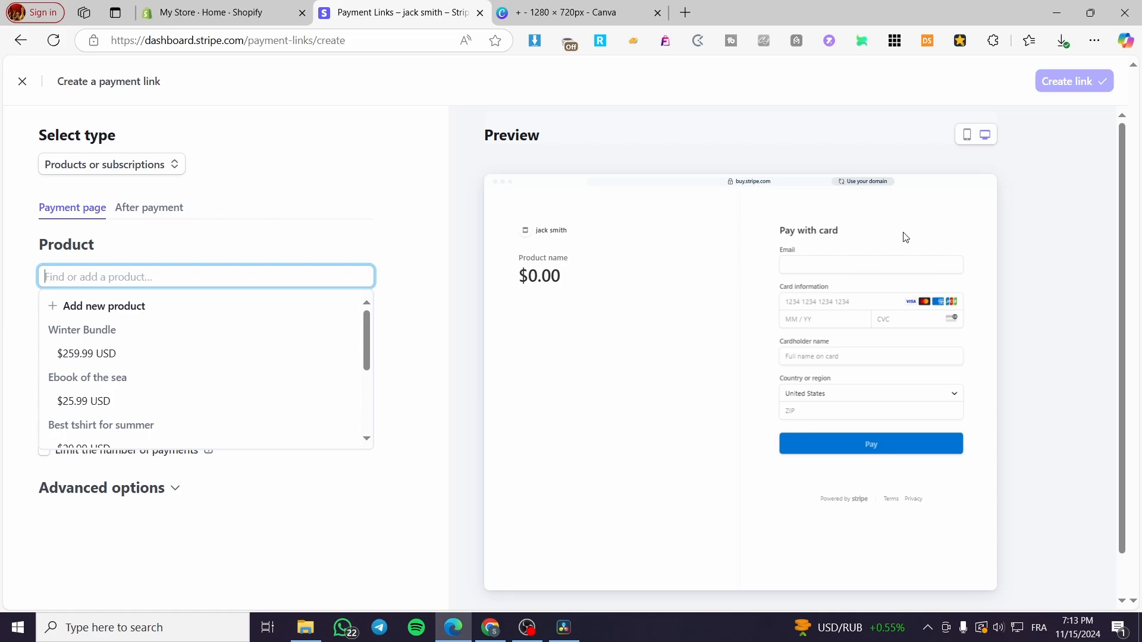
mouse_move(905, 318)
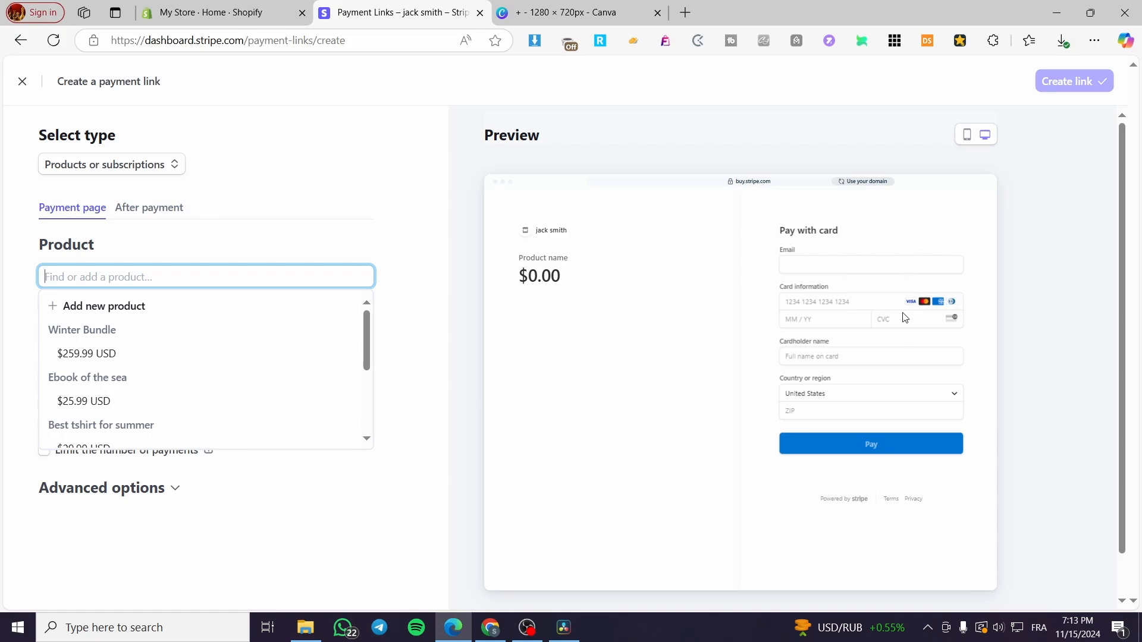
mouse_move(789, 267)
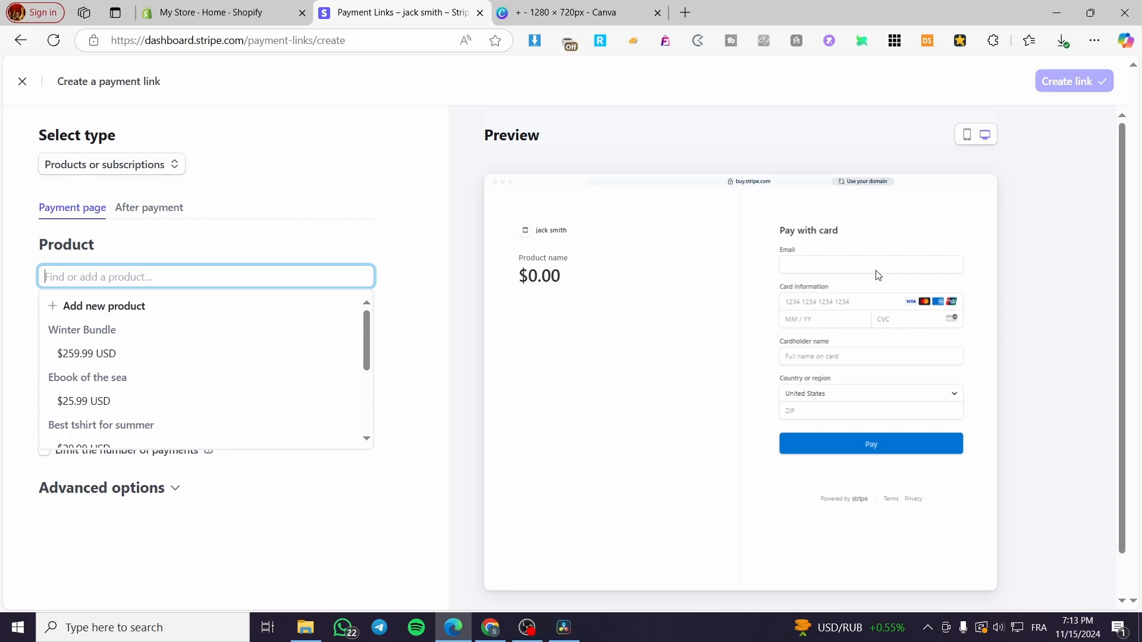
mouse_move(779, 263)
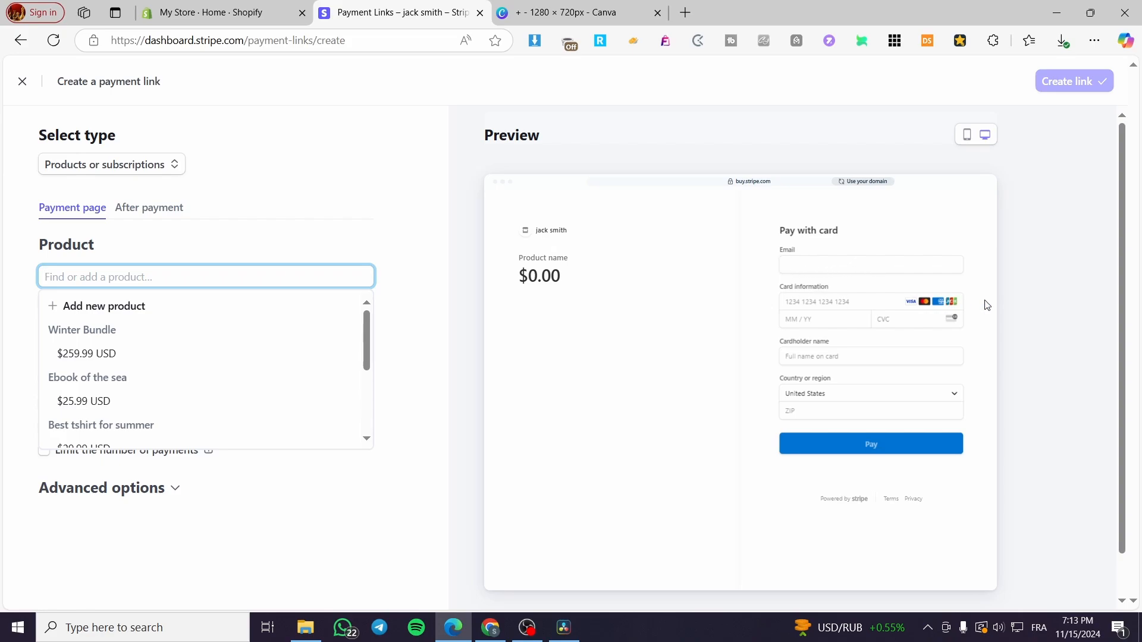
mouse_move(930, 354)
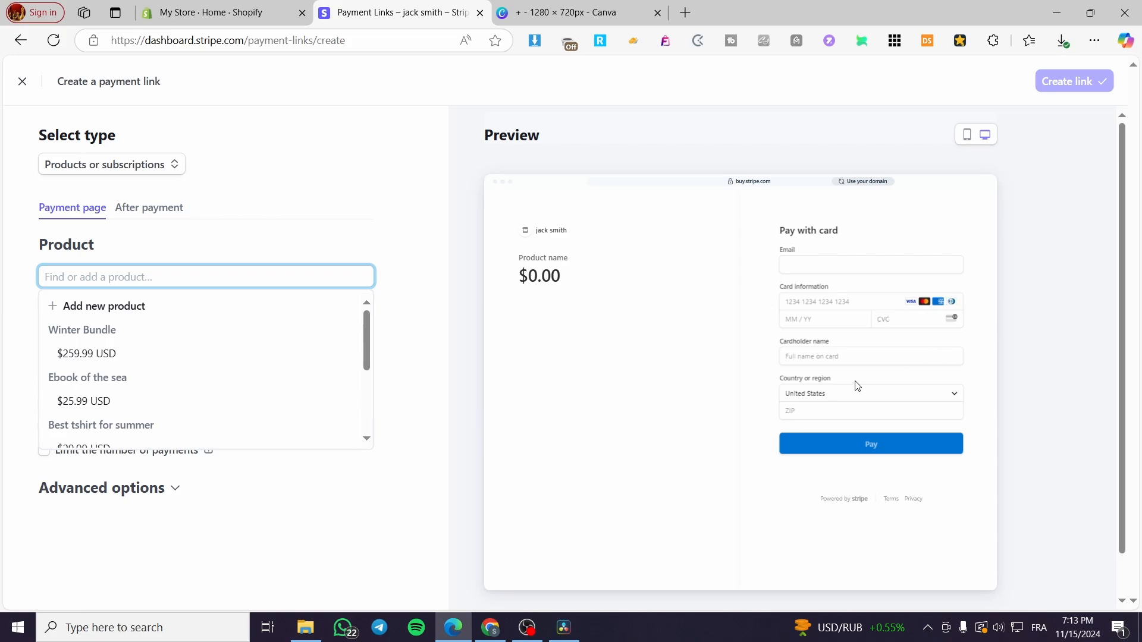
mouse_move(917, 453)
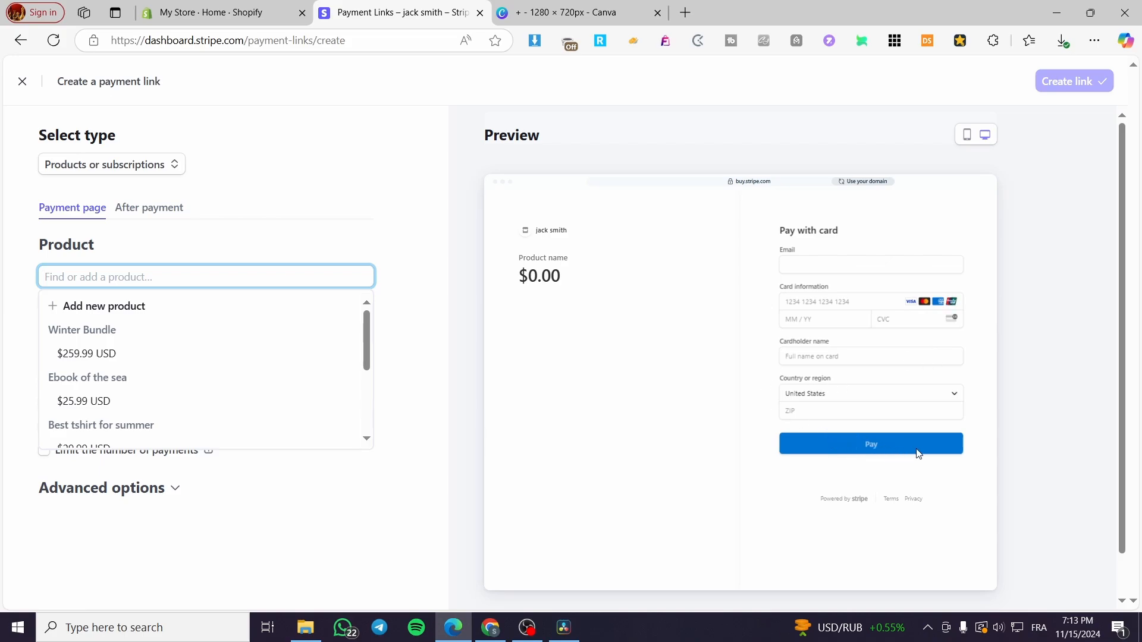
mouse_move(679, 369)
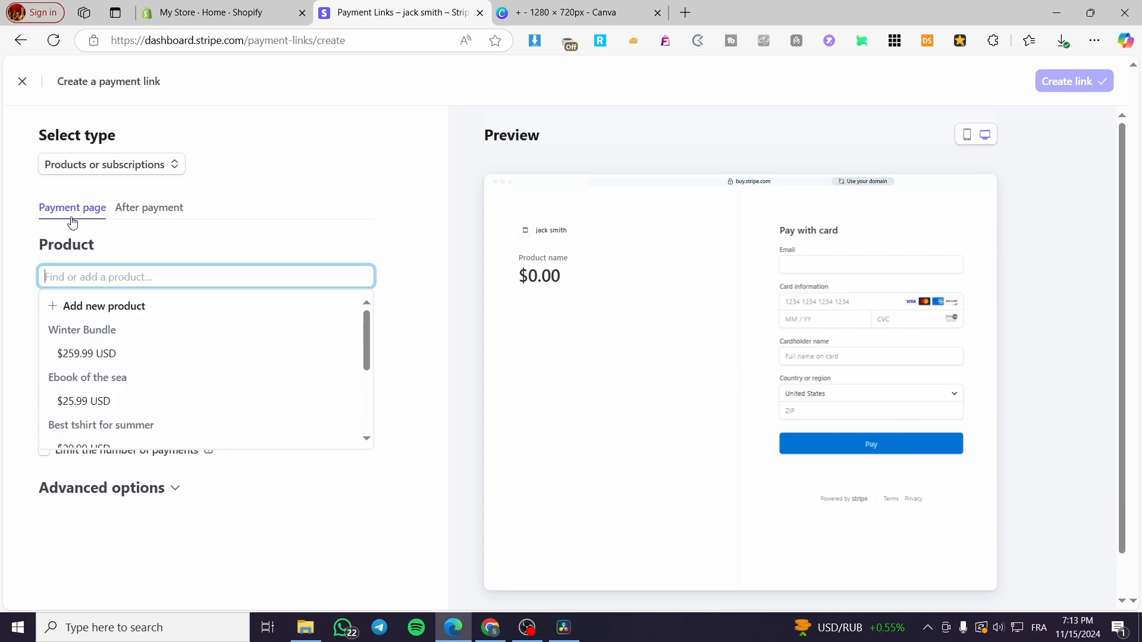
mouse_move(345, 233)
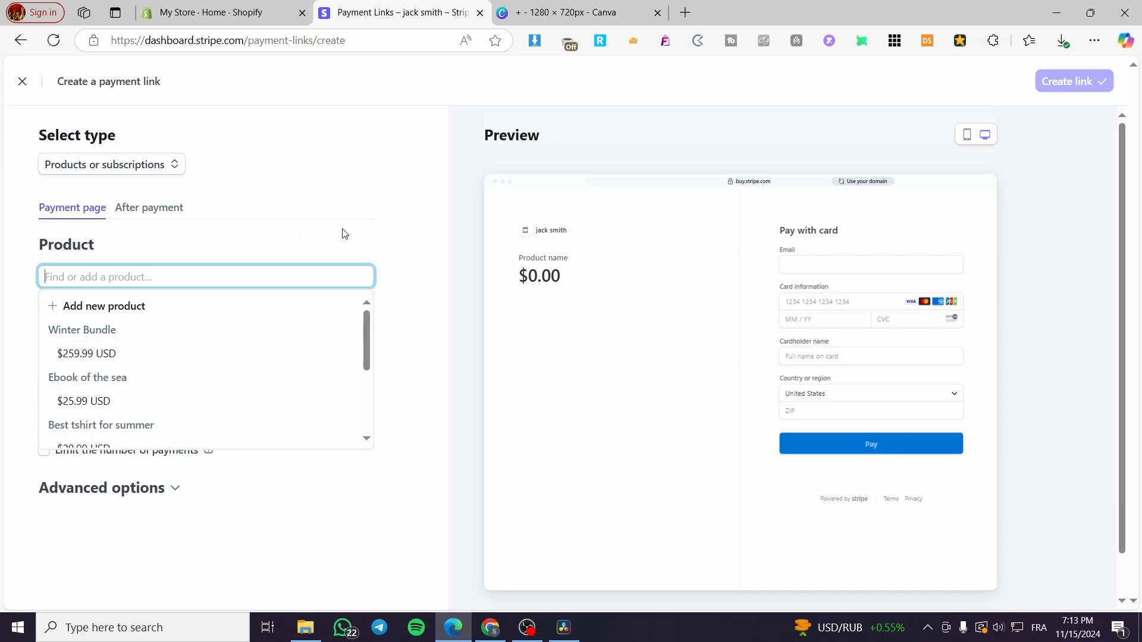
- Check the after-payment confirmation settings, then return to the payment page
left_click(149, 207)
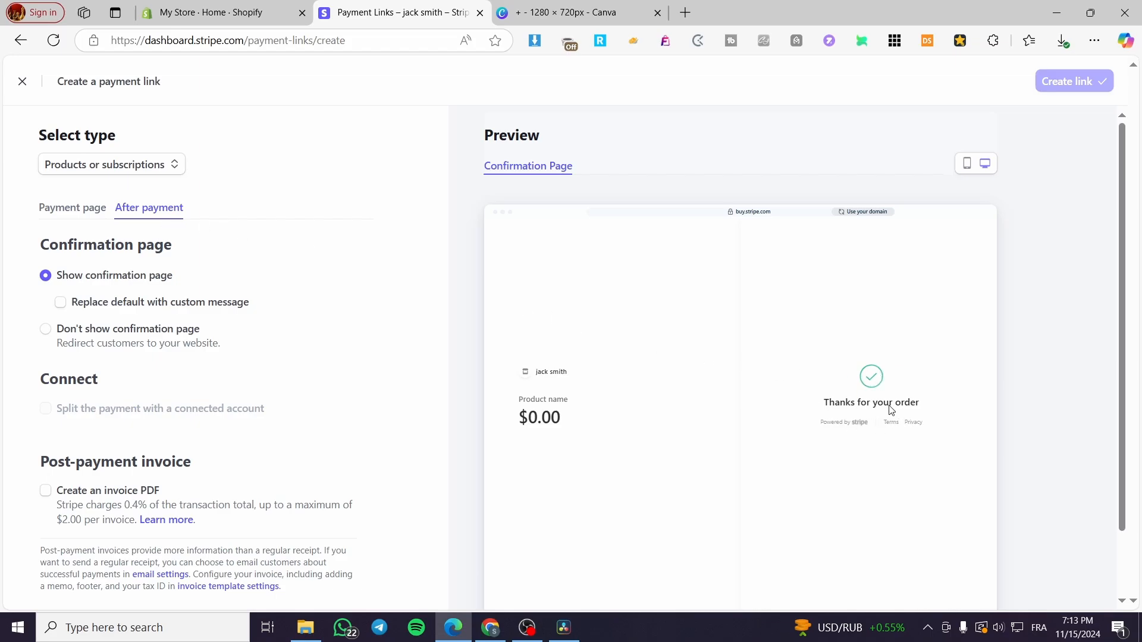
mouse_move(878, 403)
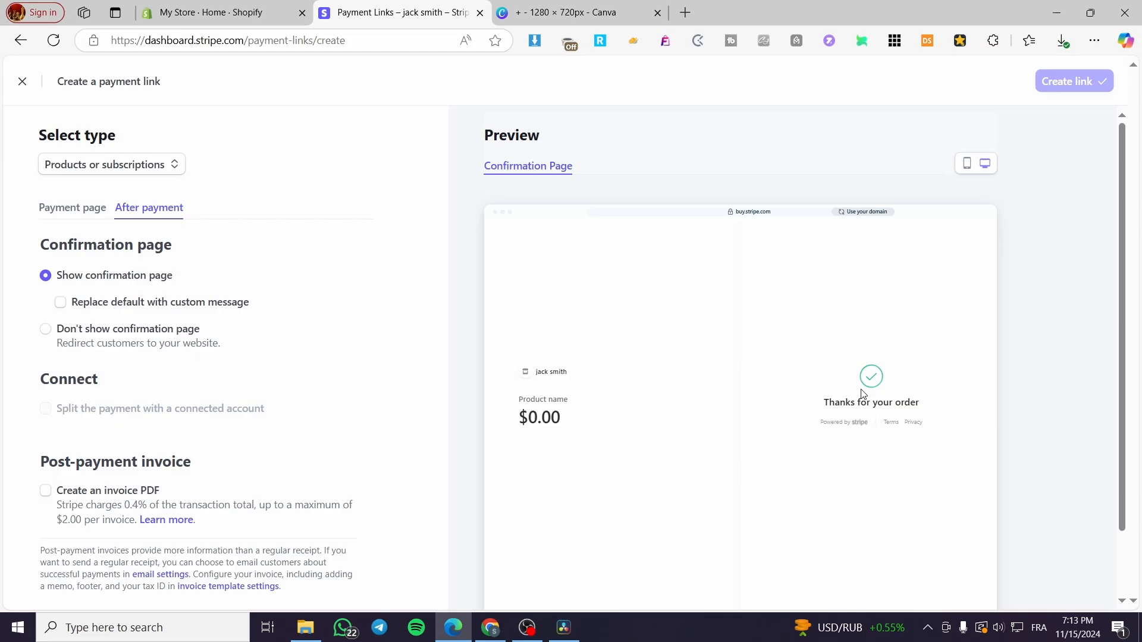
left_click(71, 207)
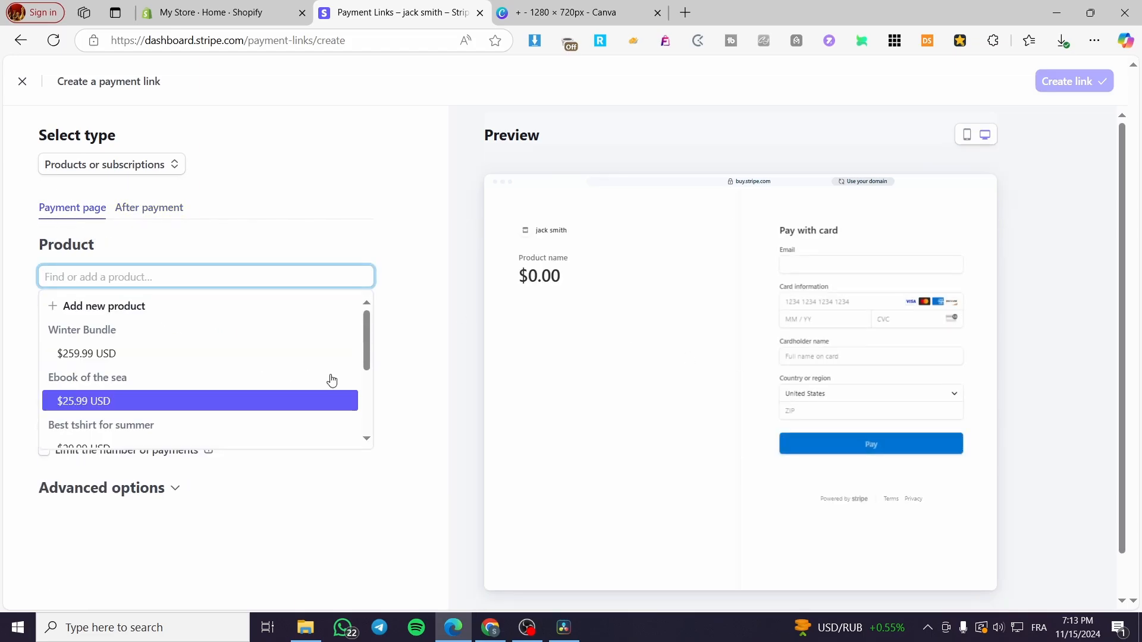
mouse_move(334, 357)
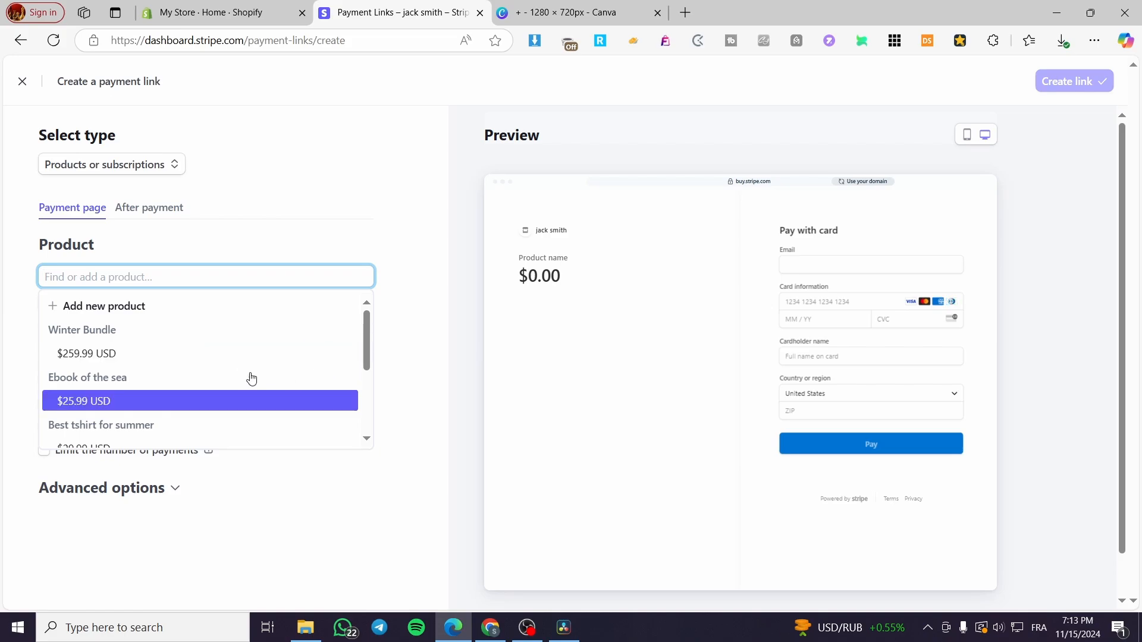
mouse_move(141, 305)
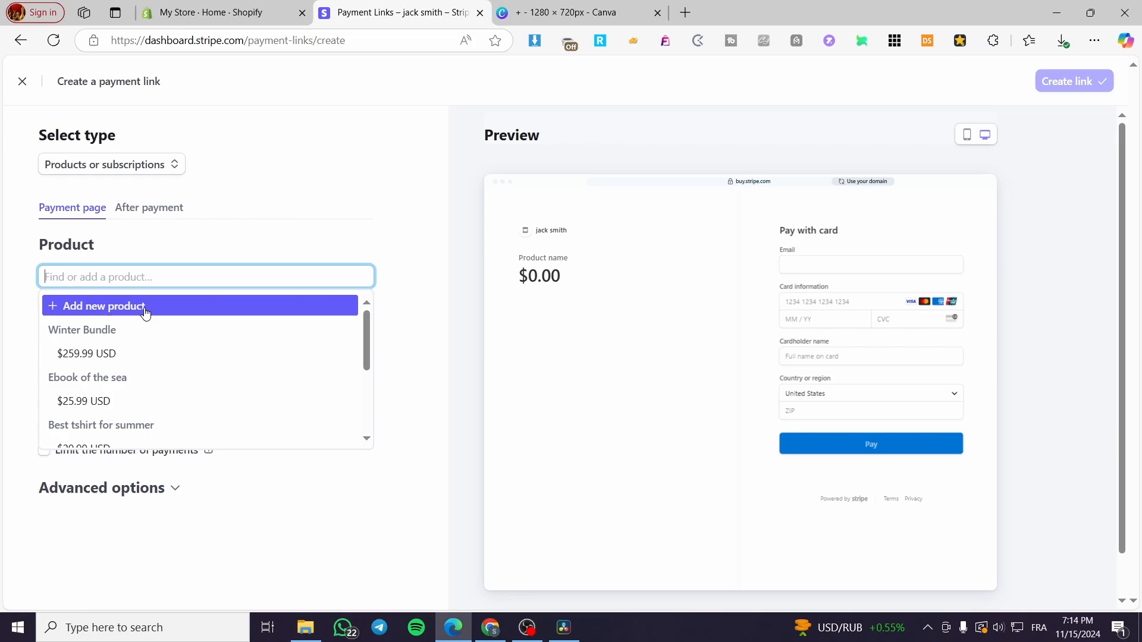
mouse_move(274, 401)
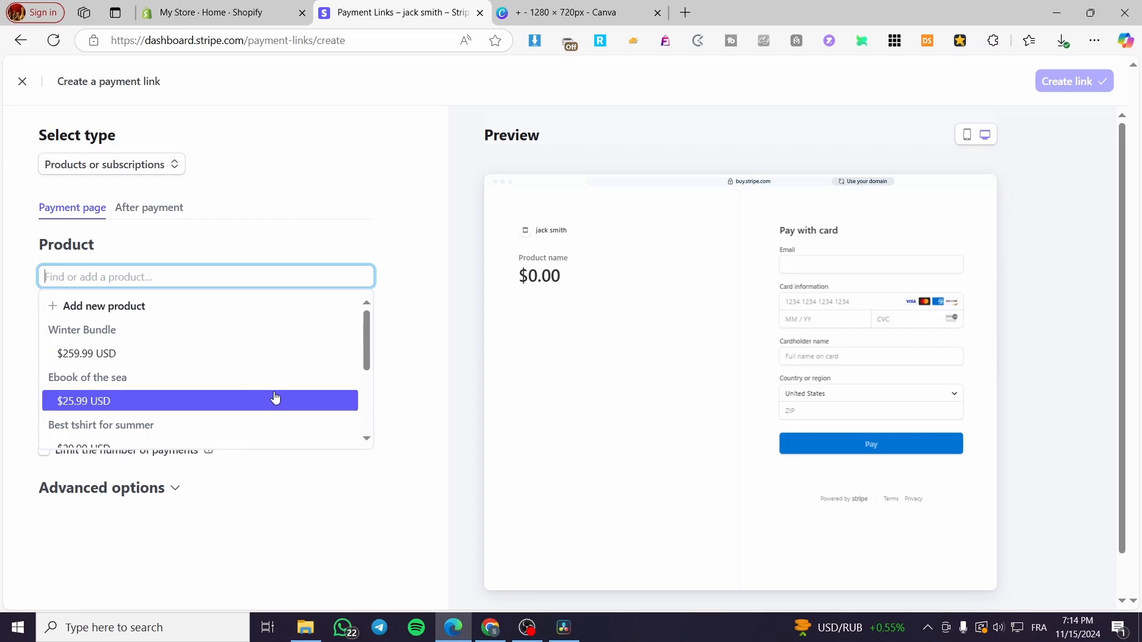
- Scroll the product list to pick Luxury Shirt for men at $35.99
scroll("down", 3)
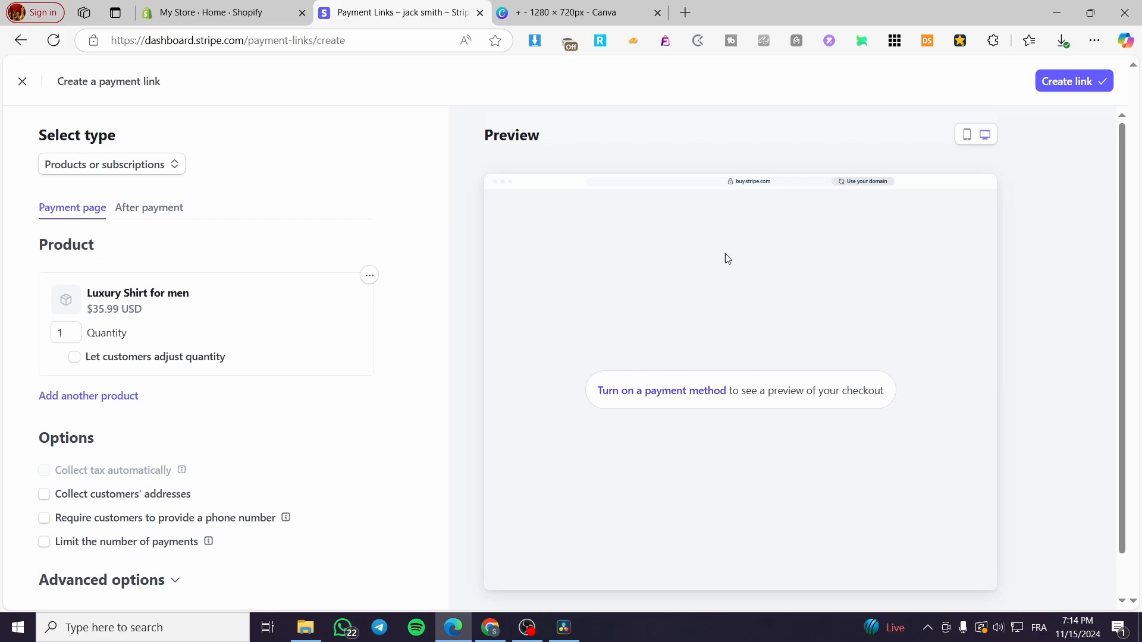
mouse_move(634, 398)
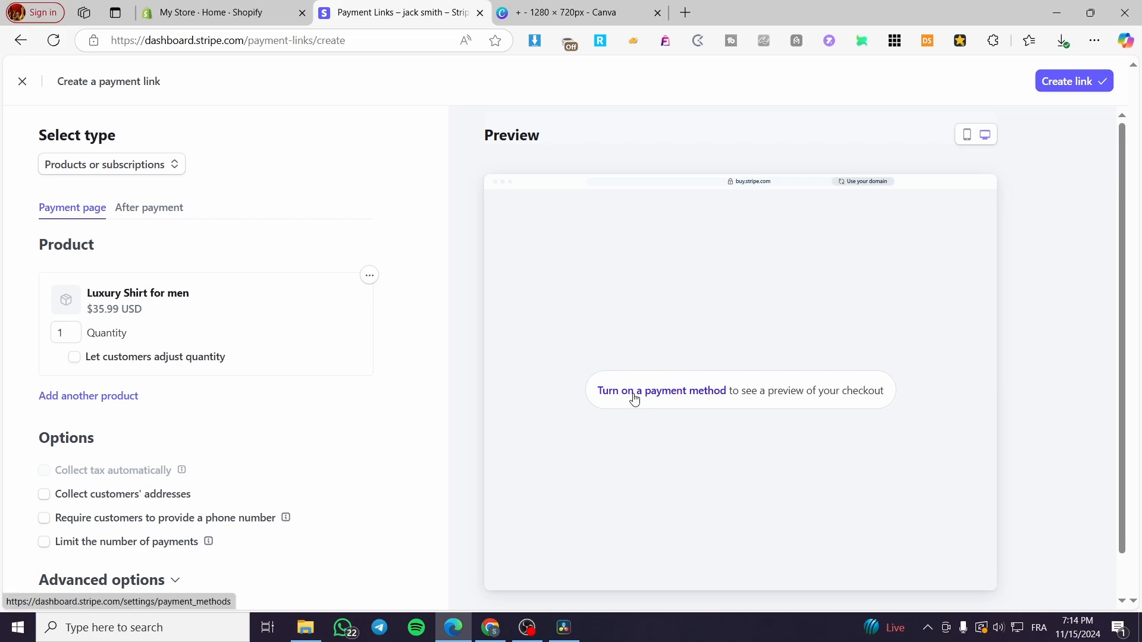
mouse_move(89, 340)
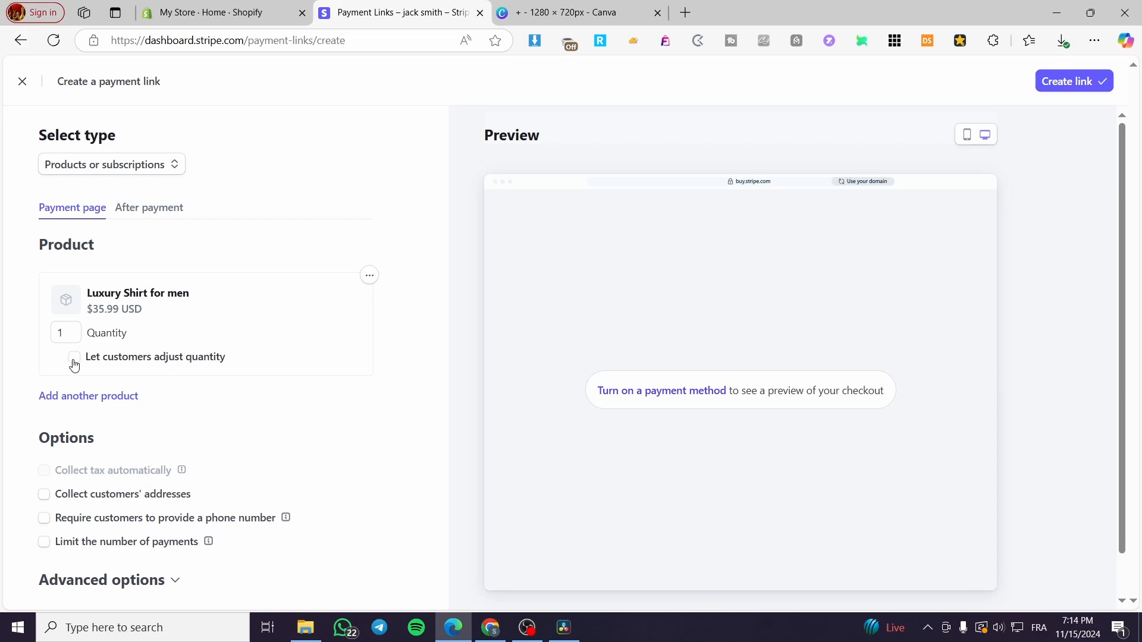
- Let customers adjust the Luxury Shirt for men quantity between 0 and 99
left_click(74, 357)
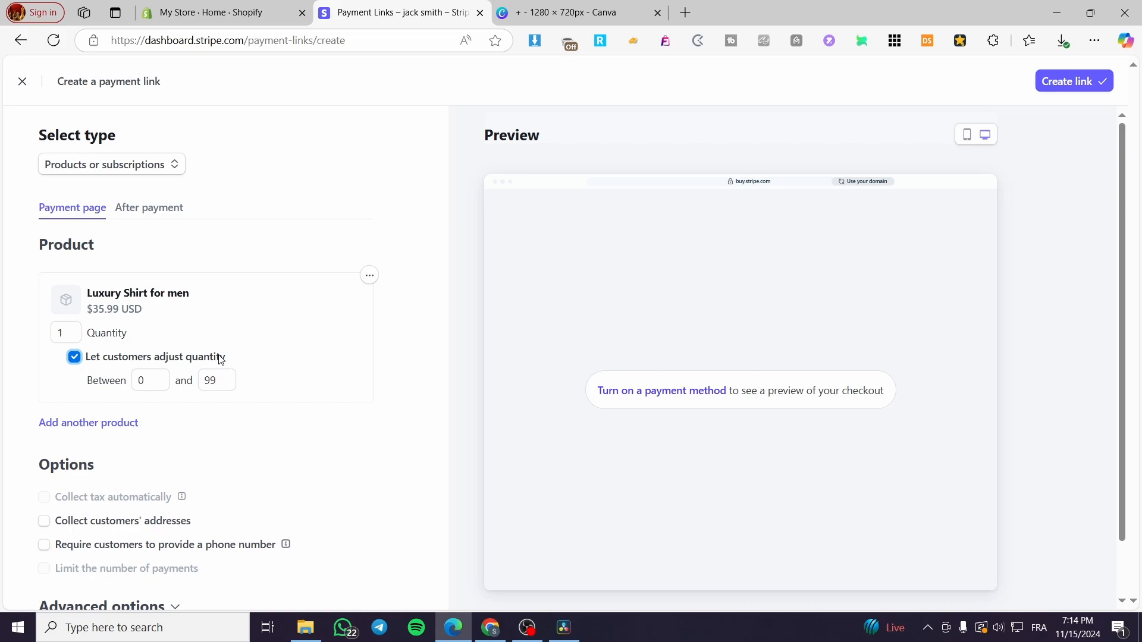
mouse_move(247, 368)
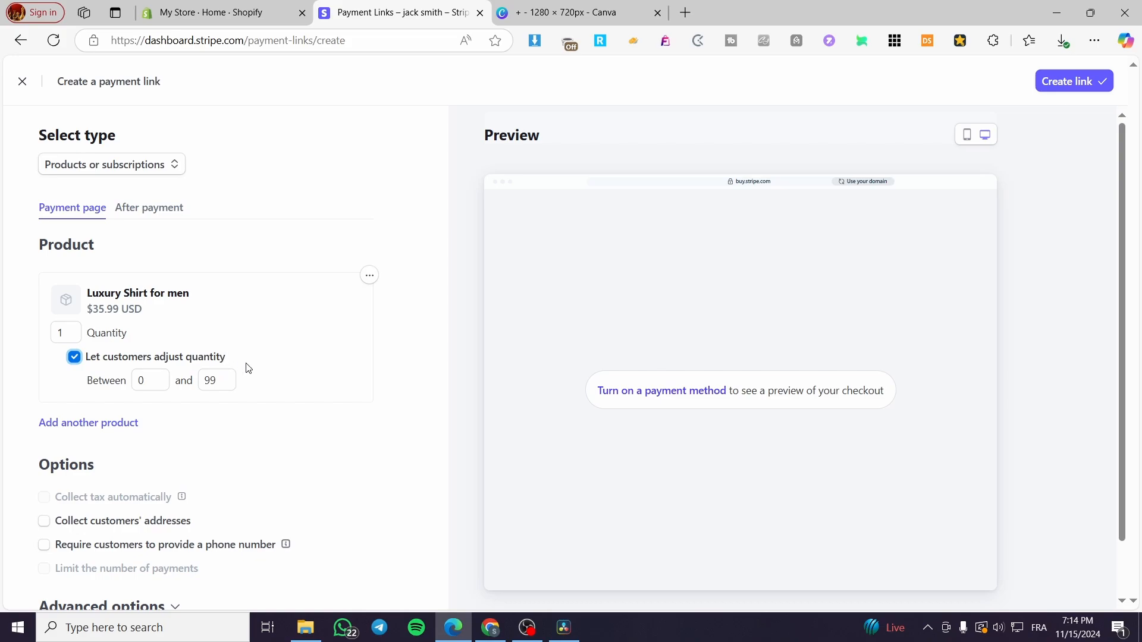
mouse_move(70, 433)
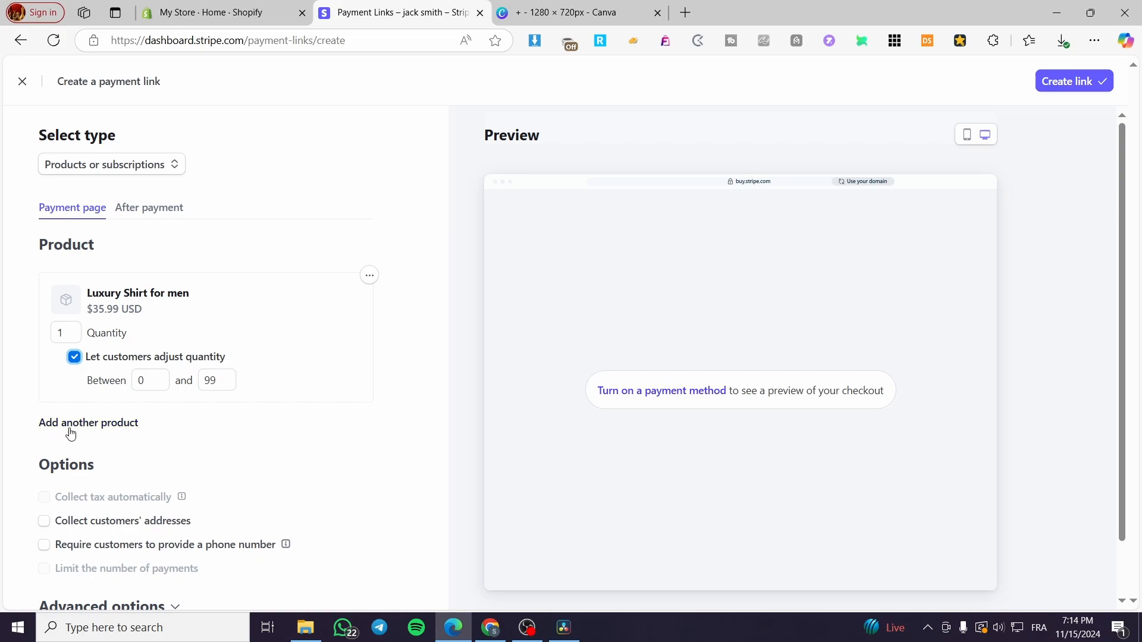
- Add Ebook of the sea ($25.99) as a second product with adjustable quantity 0 to 99
left_click(86, 422)
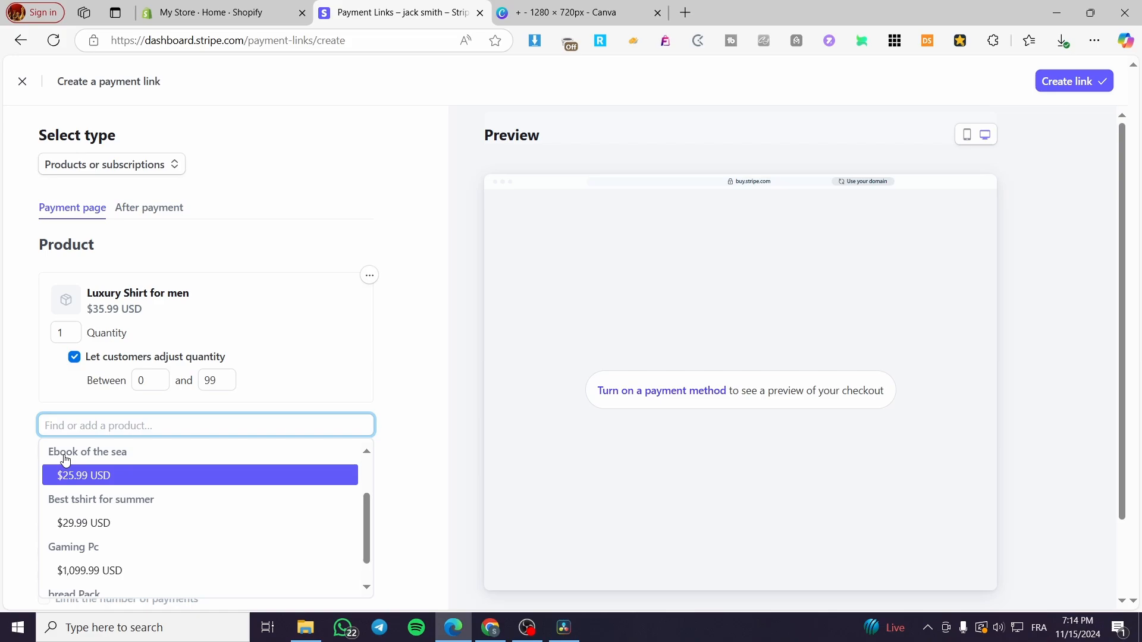
left_click(84, 475)
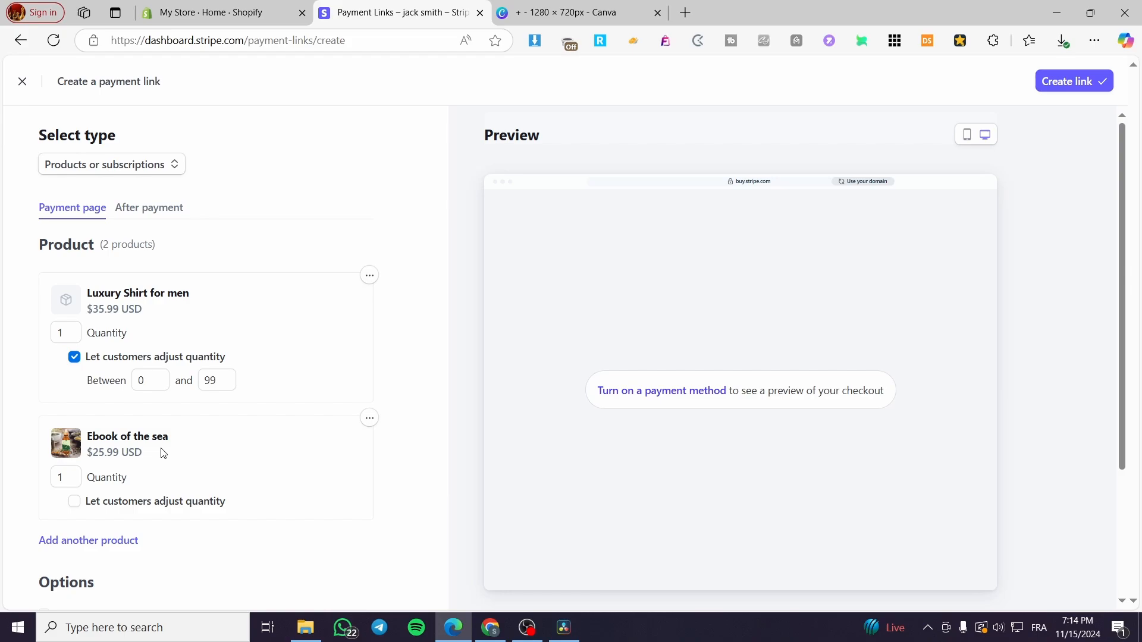
mouse_move(150, 453)
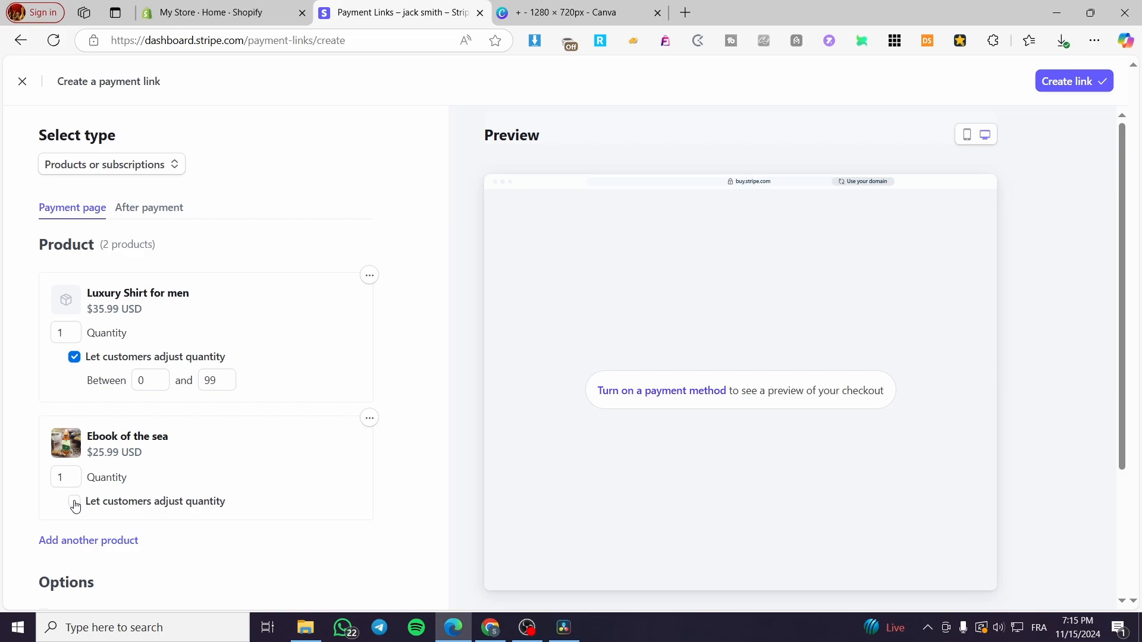
left_click(73, 501)
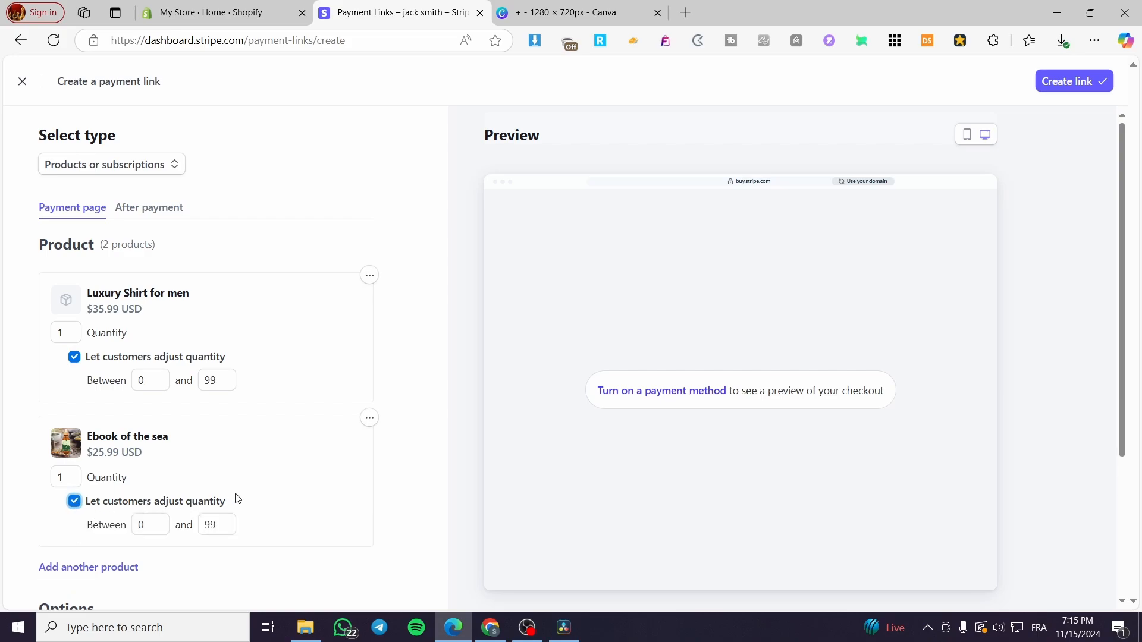
scroll("down", 3)
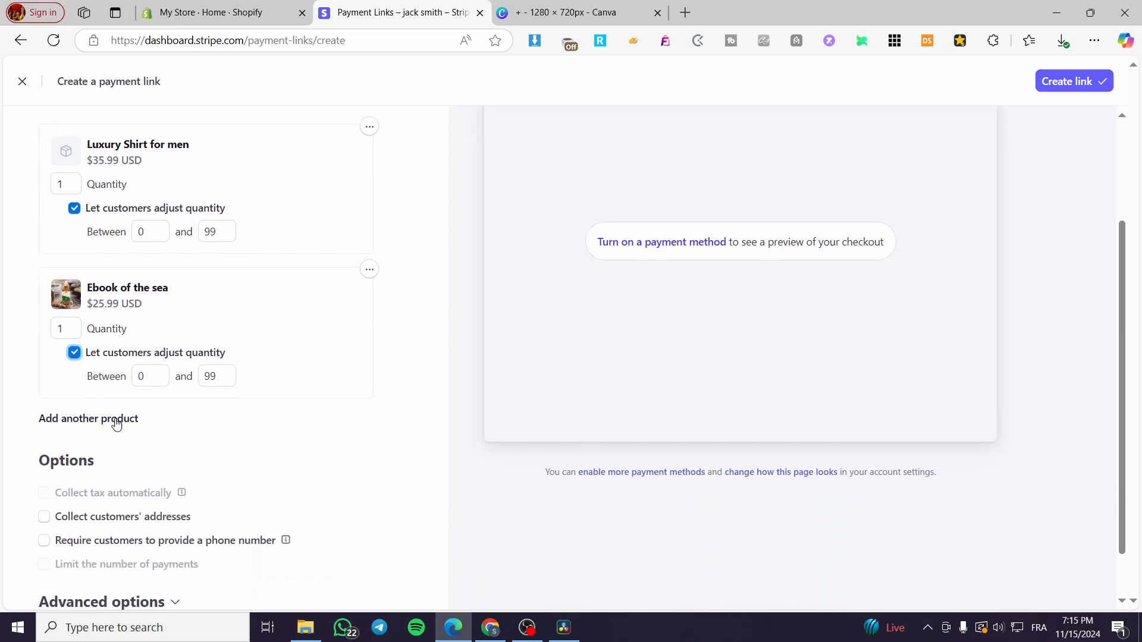
- Begin adding a third product to the payment link
left_click(88, 417)
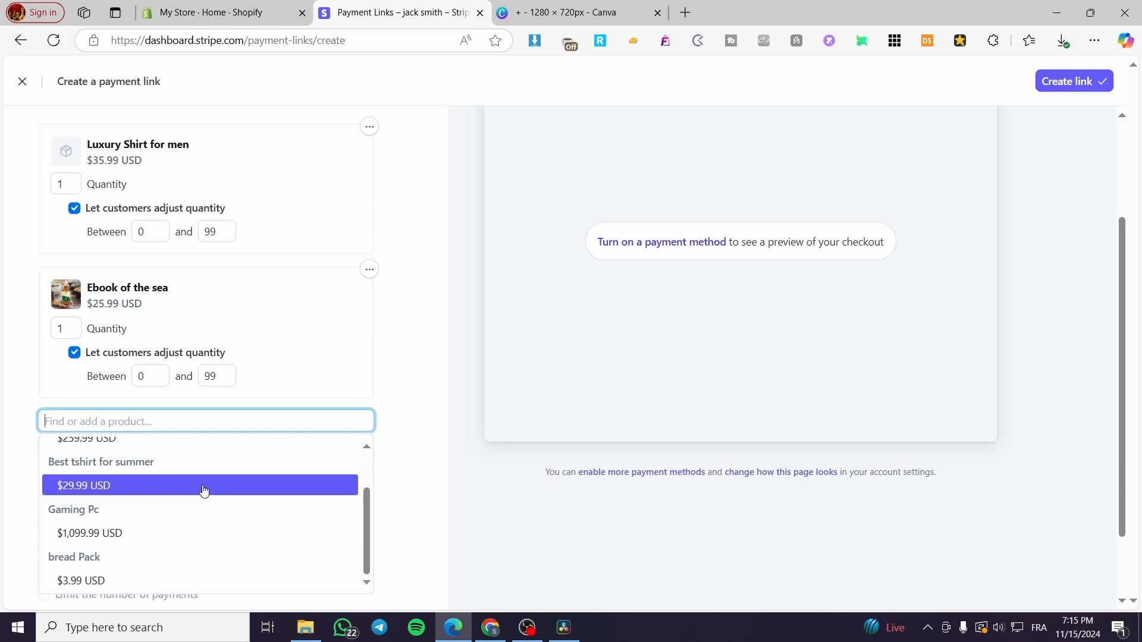
mouse_move(138, 525)
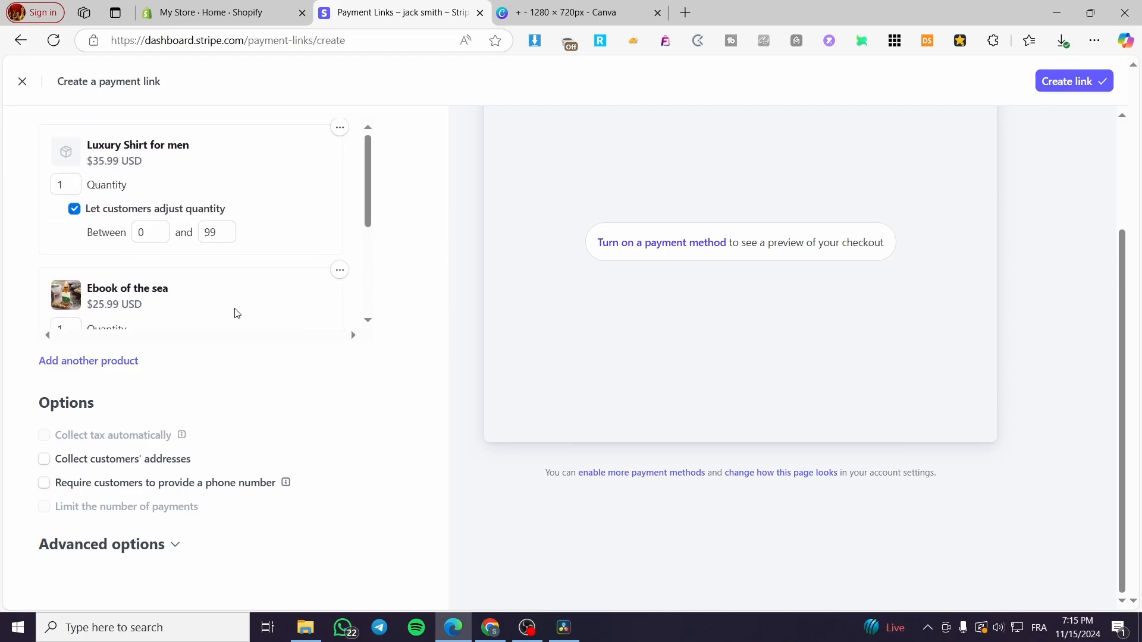
scroll("down", 3)
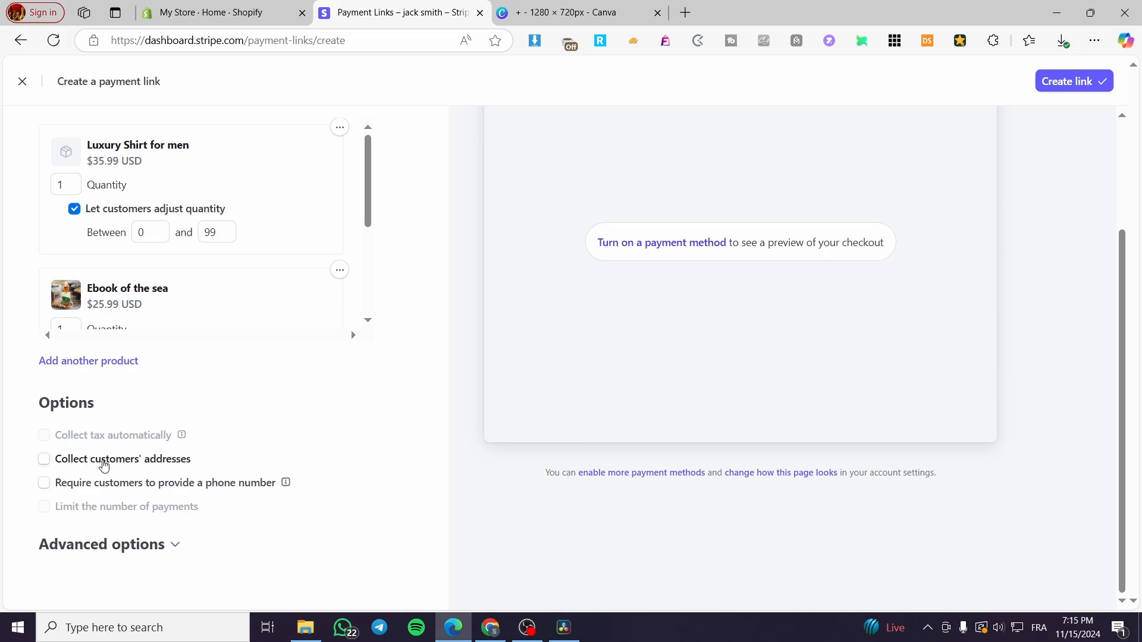
- Collect billing and shipping addresses and add the $15.00 International Shipping rate
left_click(44, 459)
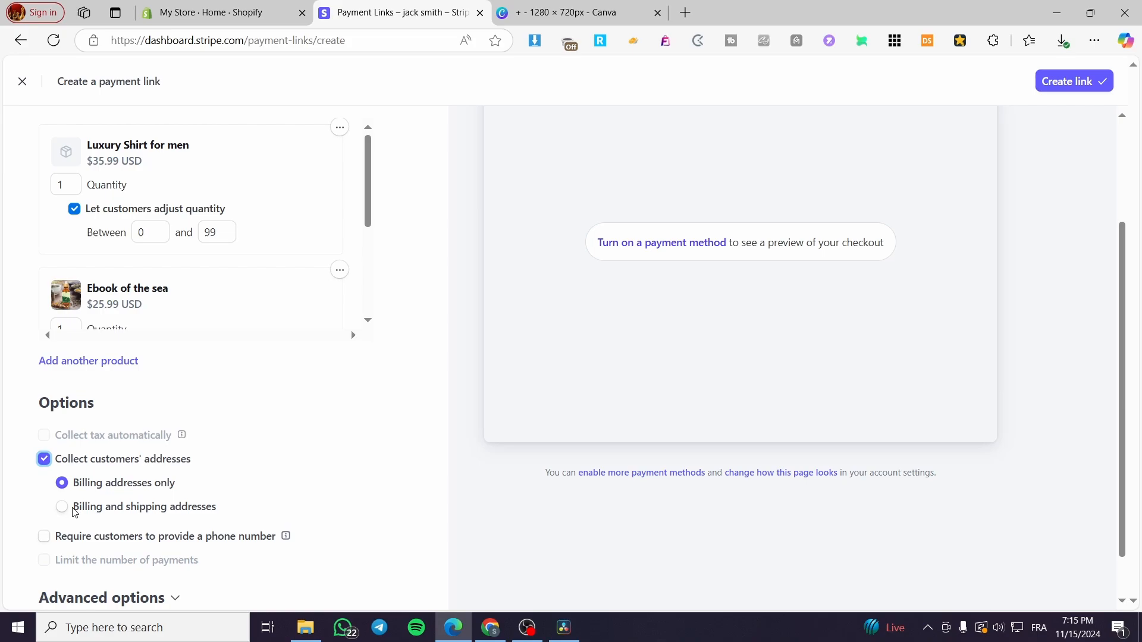
left_click(61, 507)
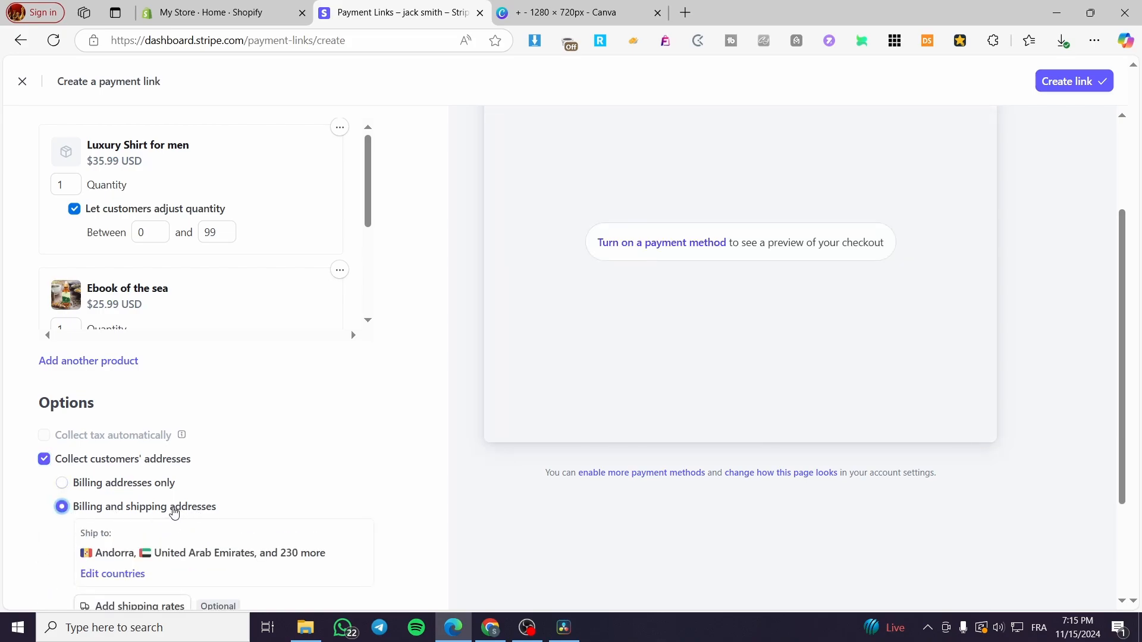
scroll("down", 3)
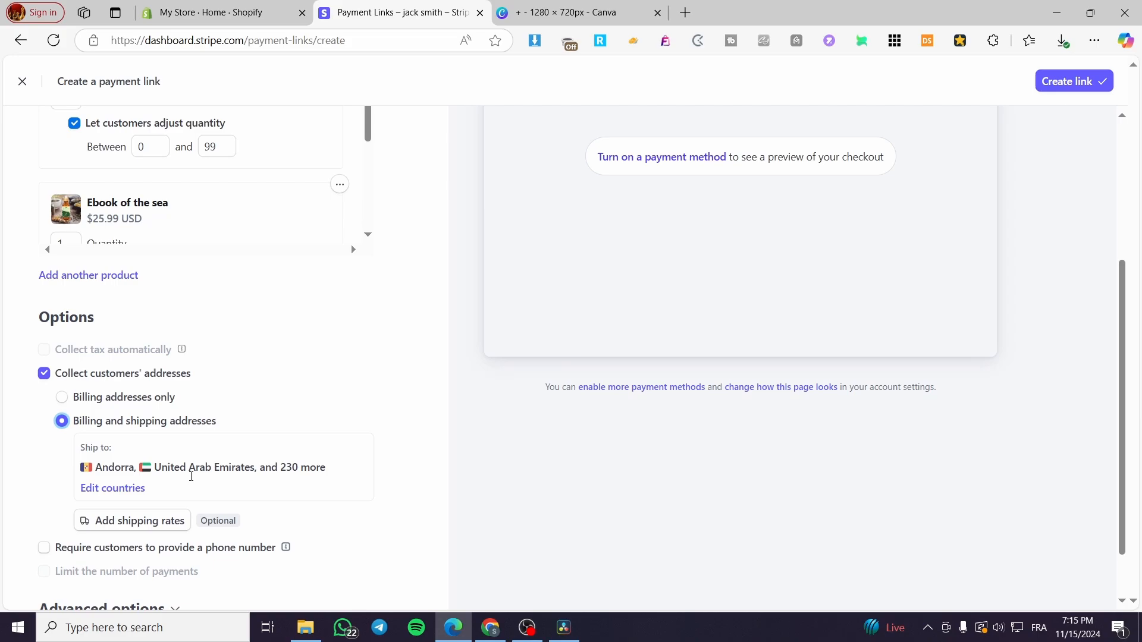
left_click(140, 519)
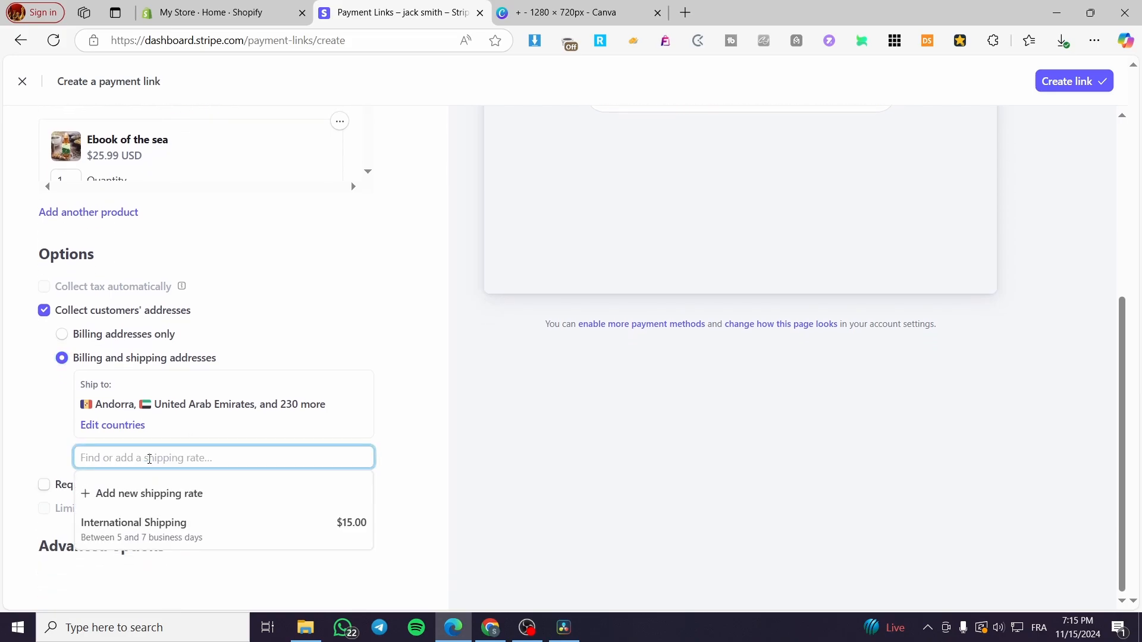
mouse_move(129, 520)
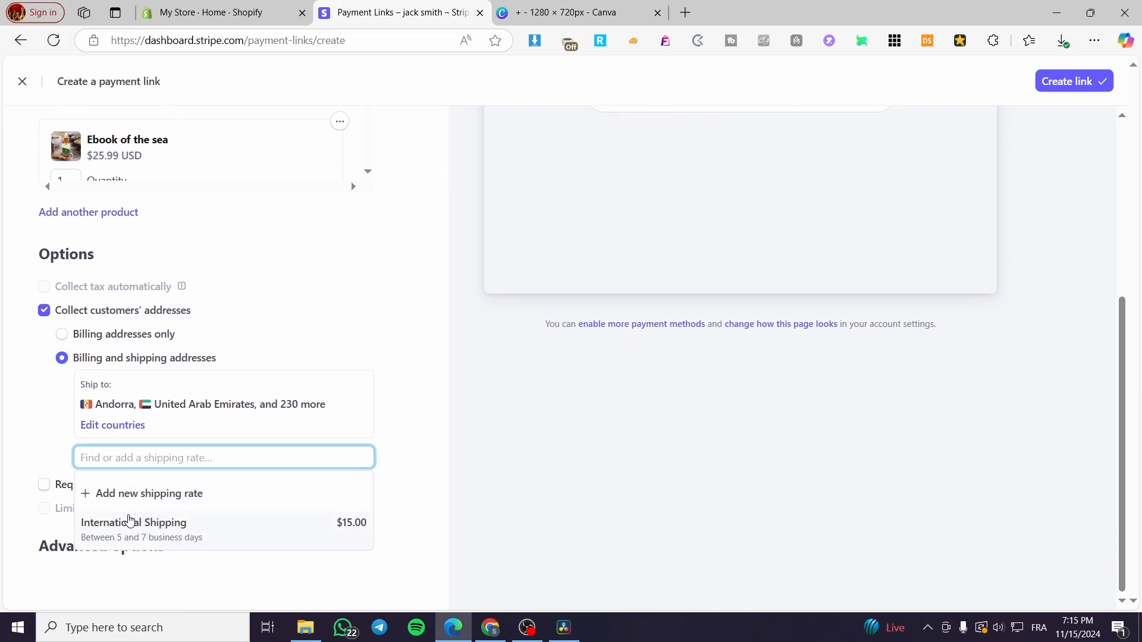
mouse_move(188, 531)
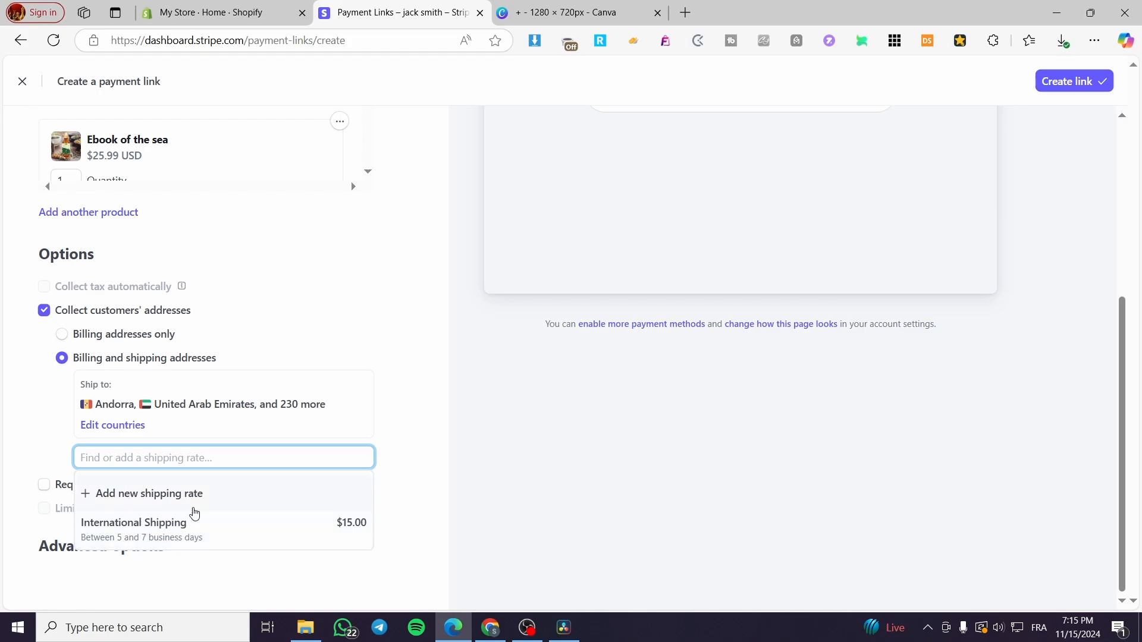
mouse_move(138, 503)
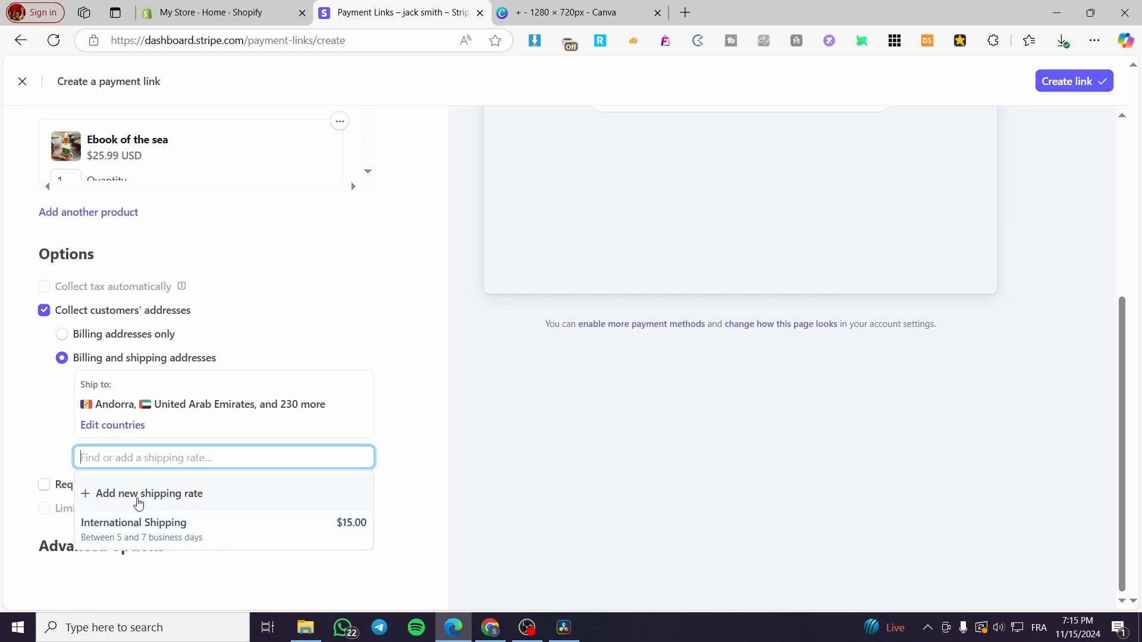
left_click(133, 522)
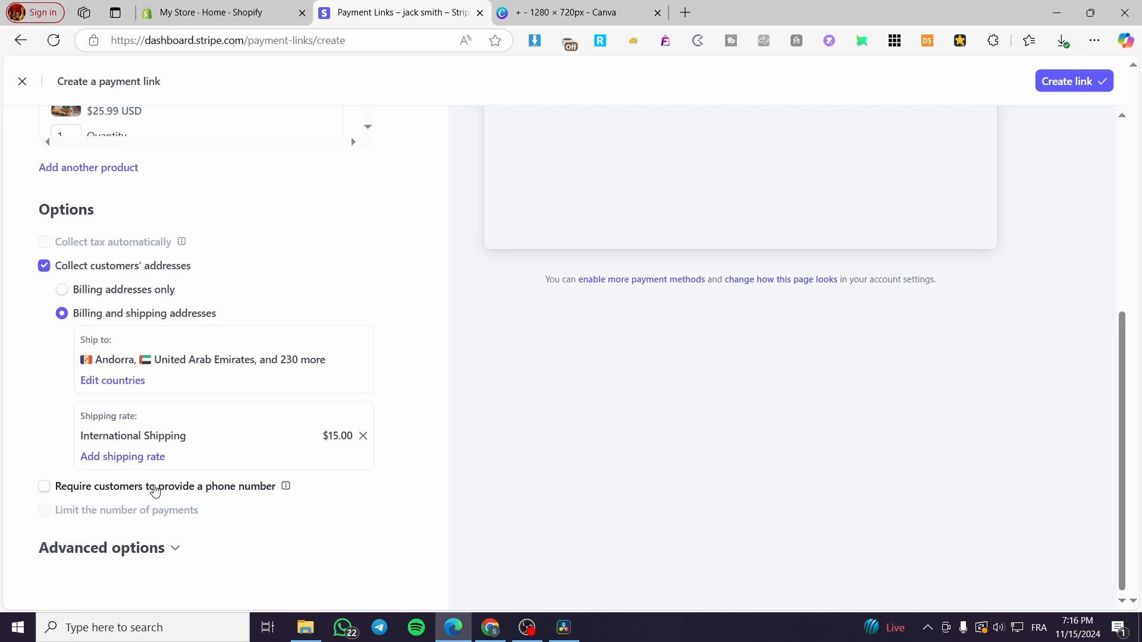
- Require customers' phone numbers and reveal the advanced options
scroll("down", 3)
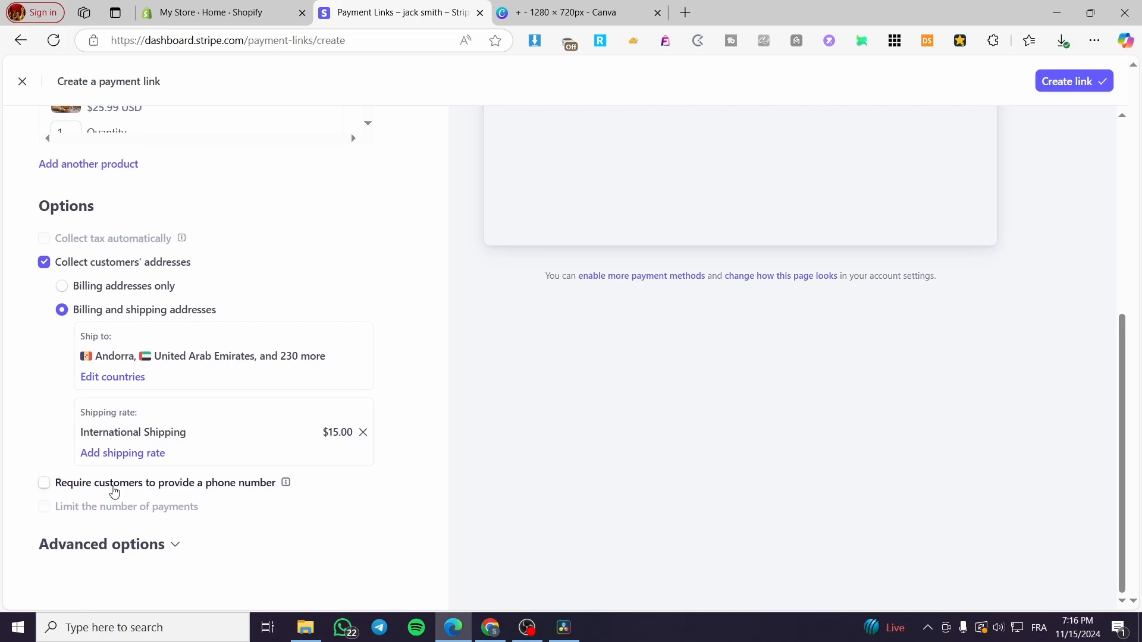
left_click(44, 483)
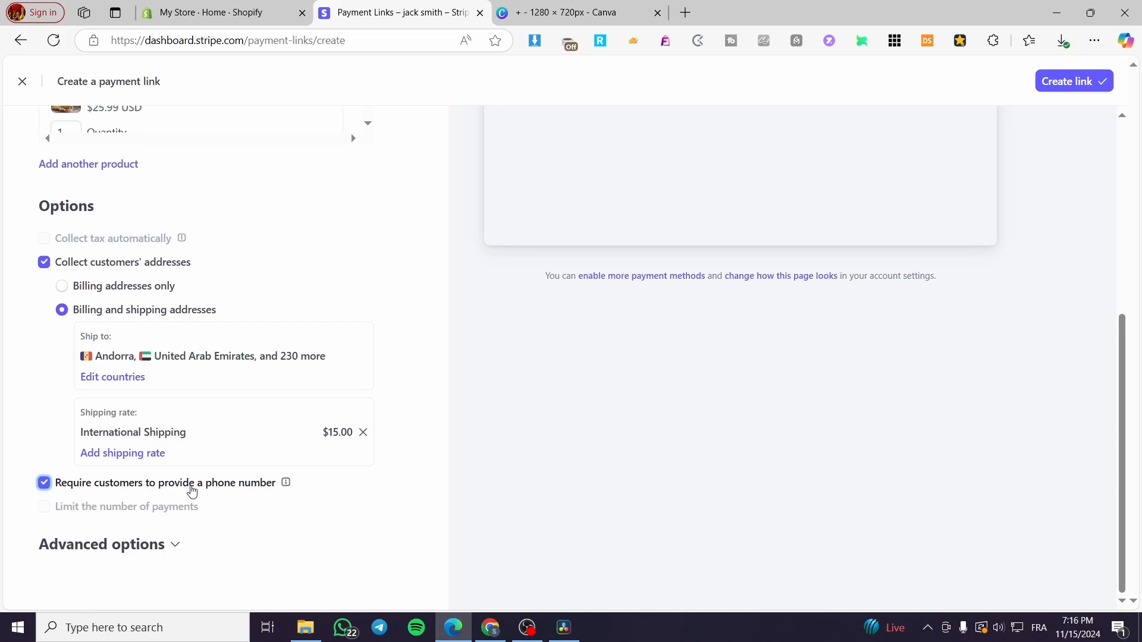
mouse_move(201, 489)
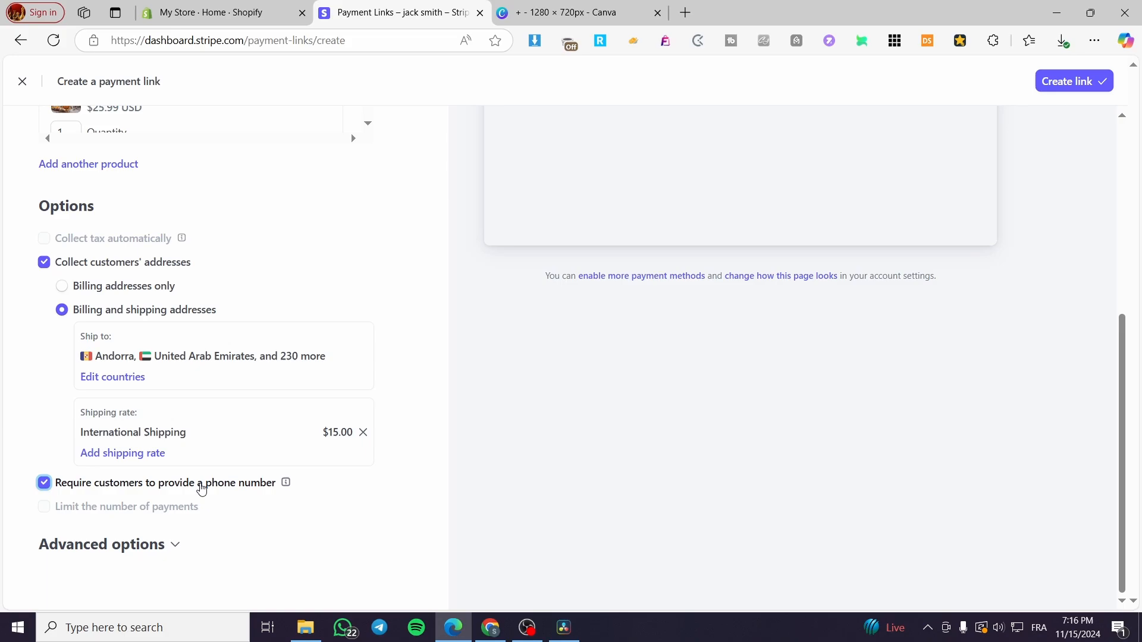
left_click(101, 544)
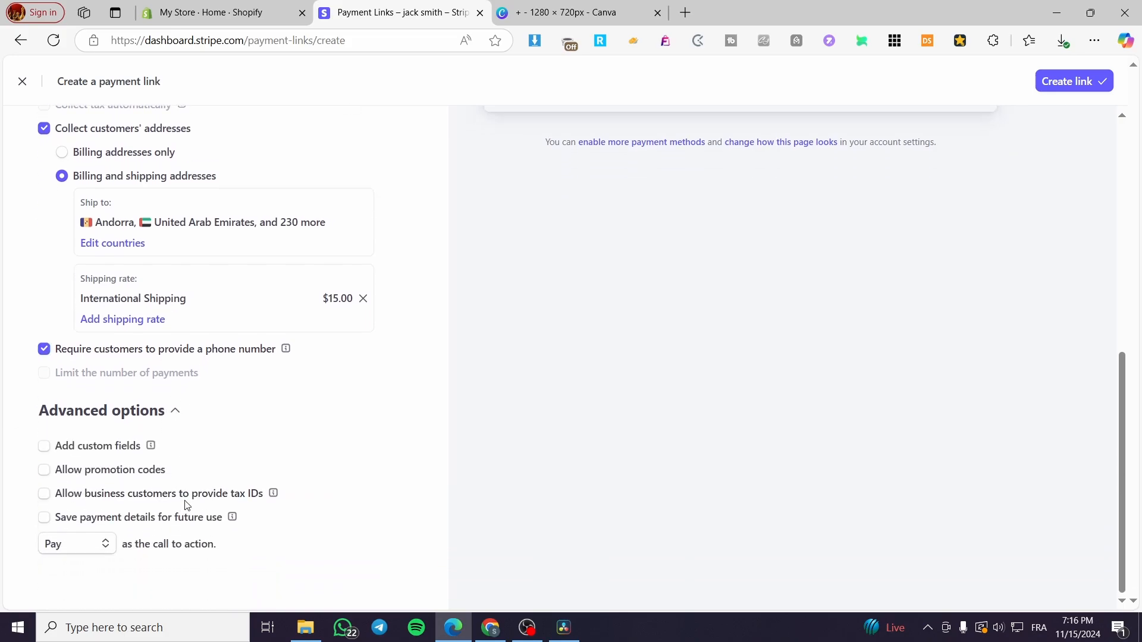
mouse_move(109, 464)
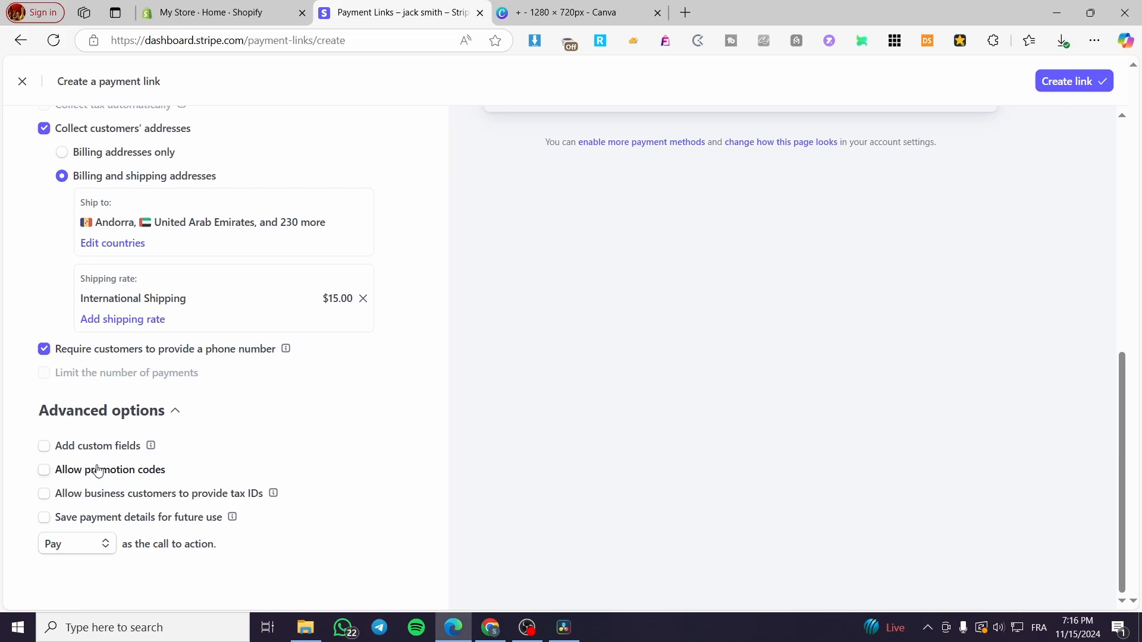
mouse_move(174, 487)
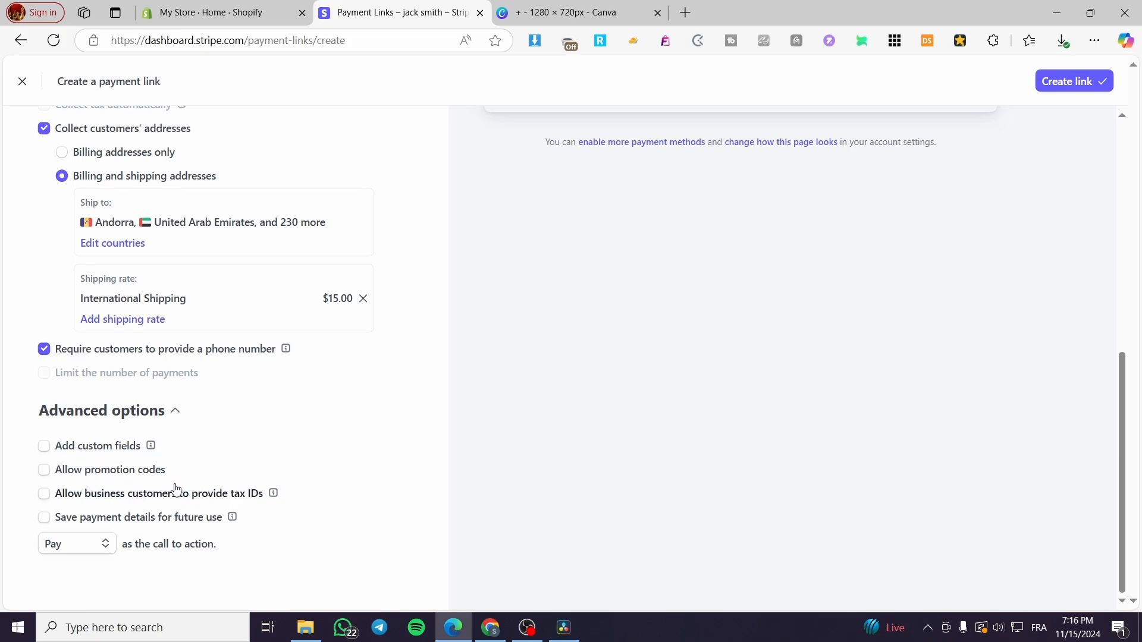
mouse_move(296, 371)
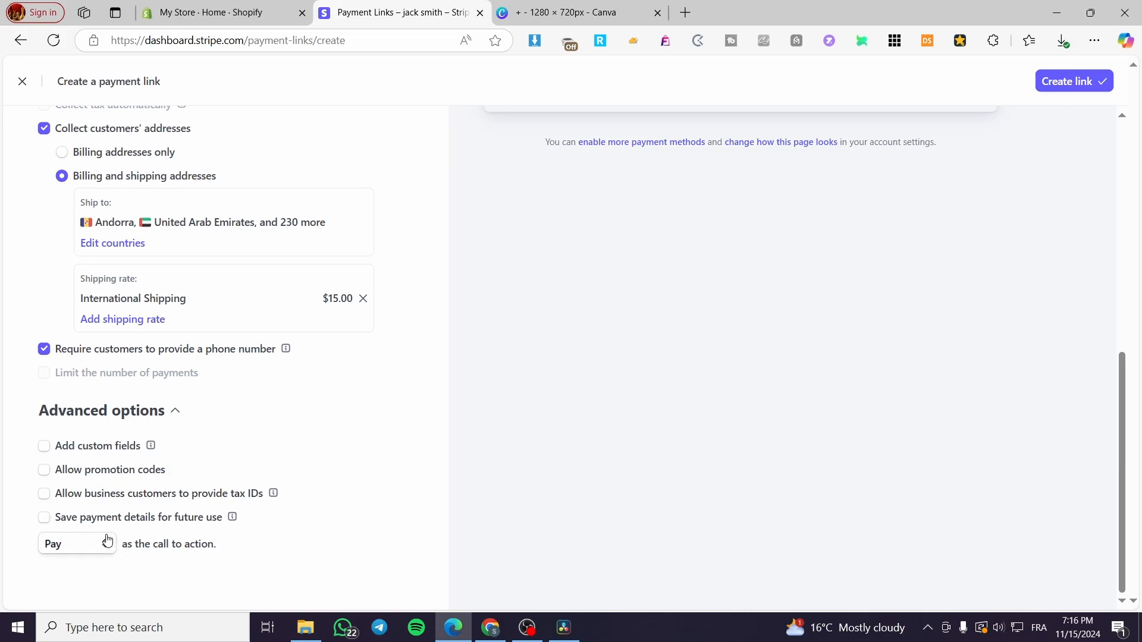
- Enable saving customers' payment details for future use under Advanced options
left_click(44, 517)
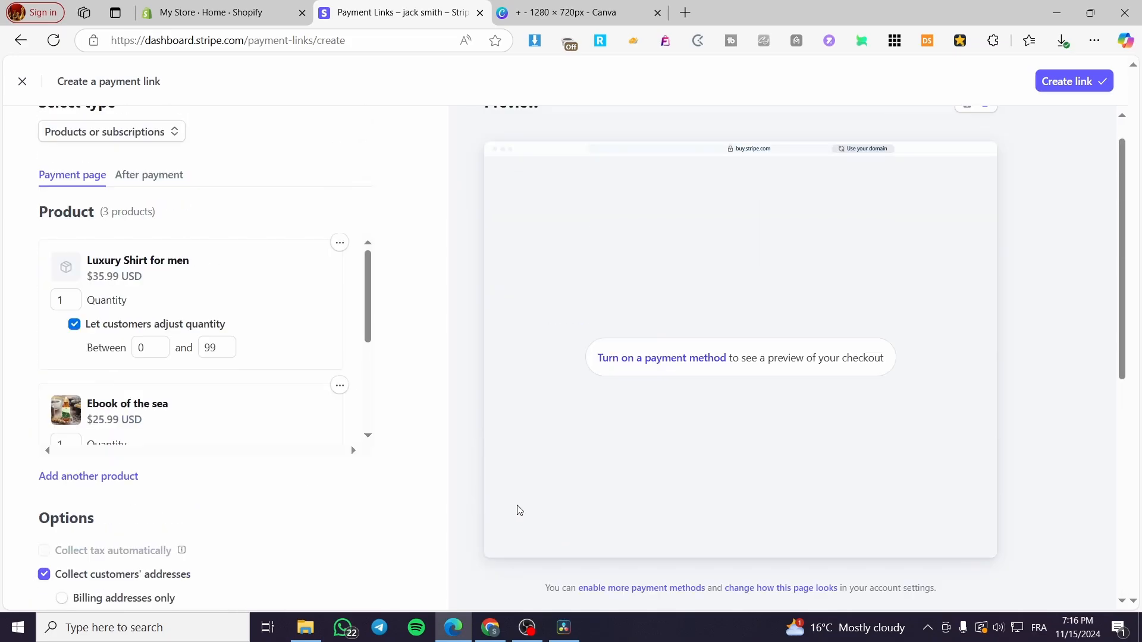
left_click(76, 543)
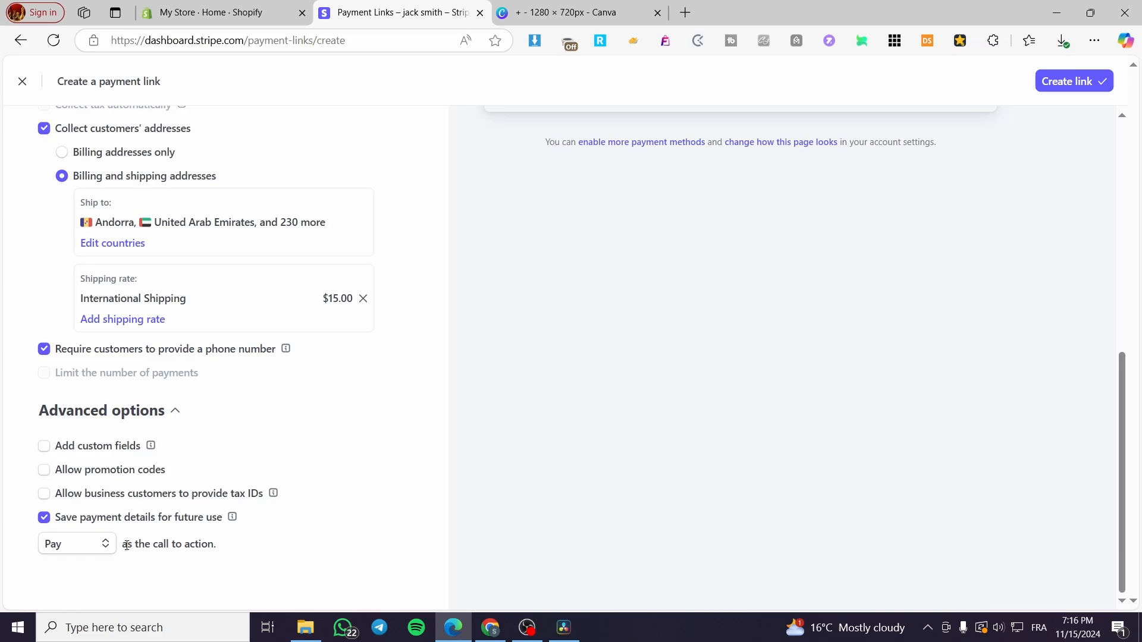
left_click(76, 544)
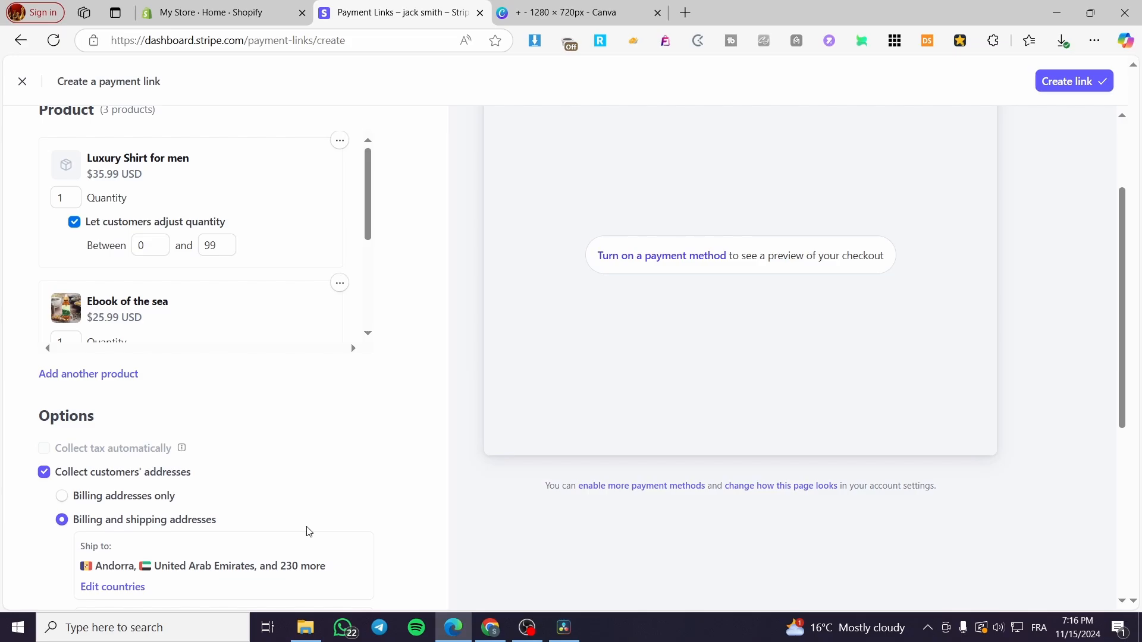
scroll("up", 3)
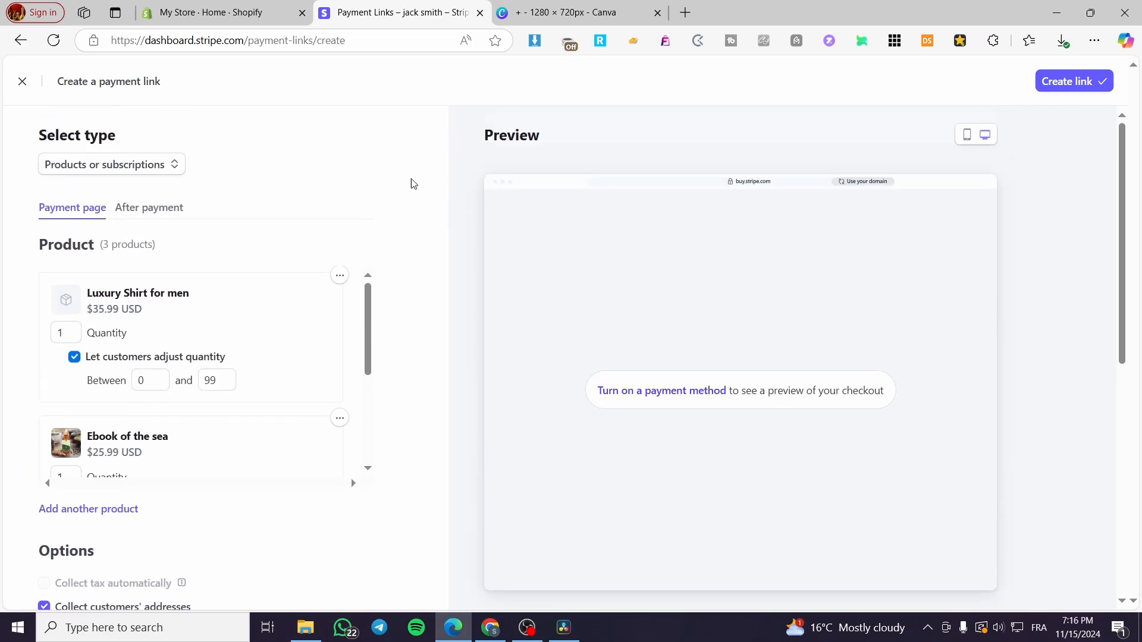
left_click(149, 209)
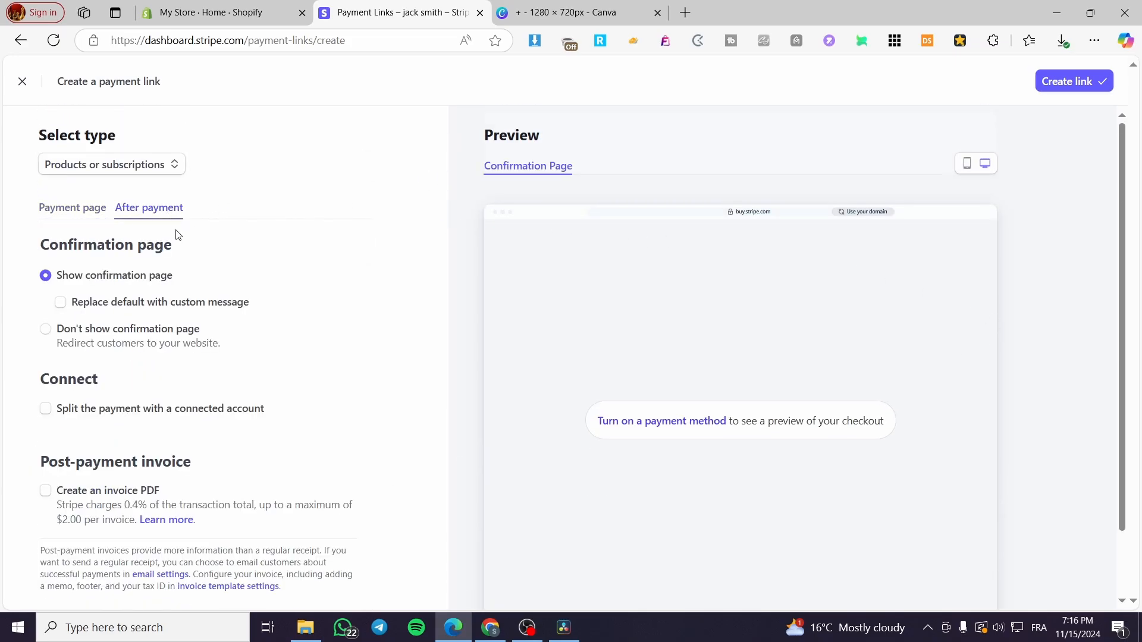
scroll("down", 3)
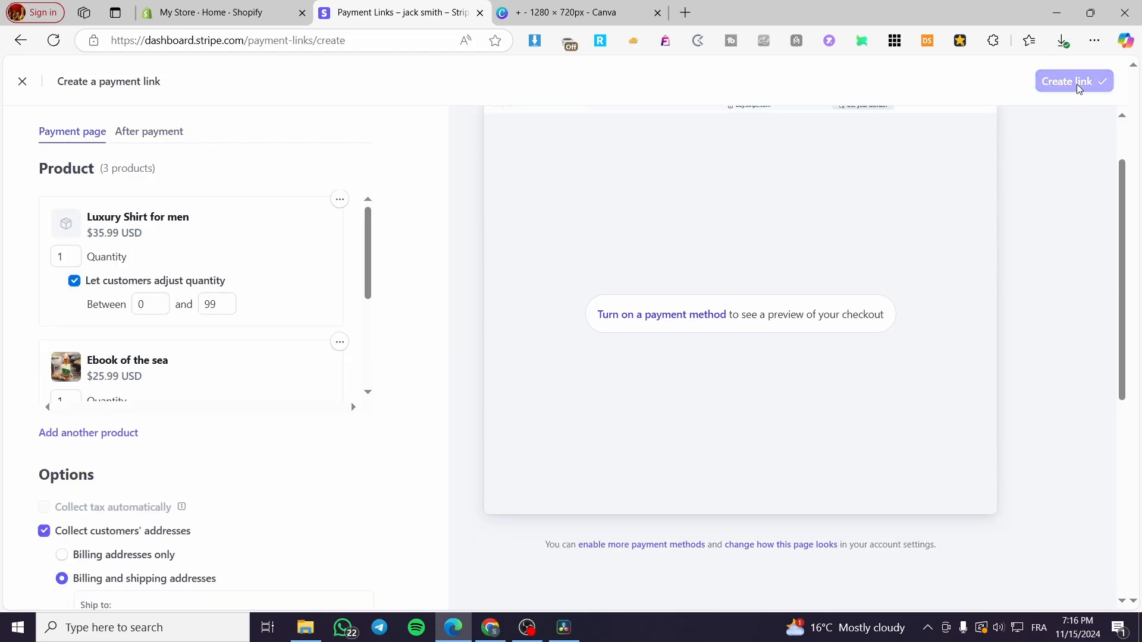
- Attempt to create the payment link, getting a payments-not-enabled error
left_click(1073, 81)
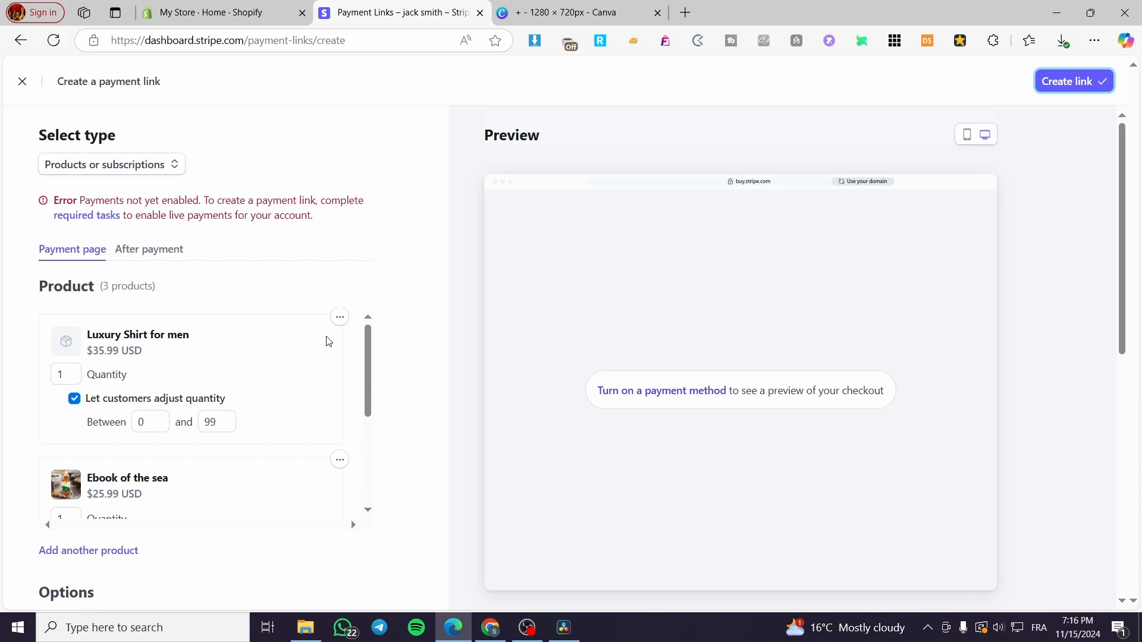
mouse_move(168, 283)
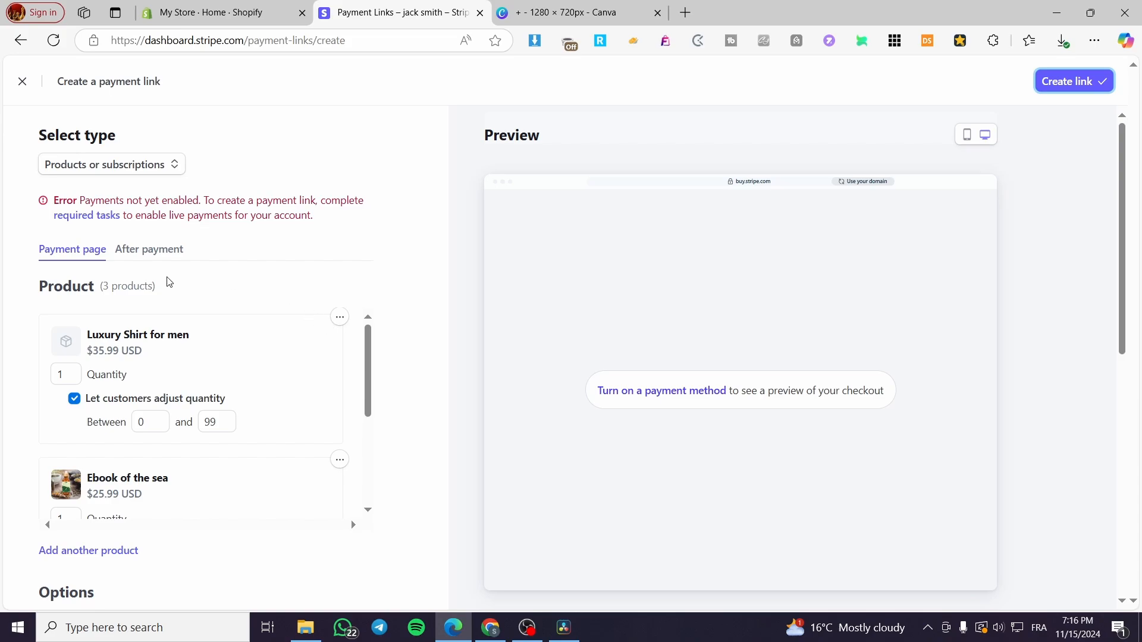
mouse_move(115, 226)
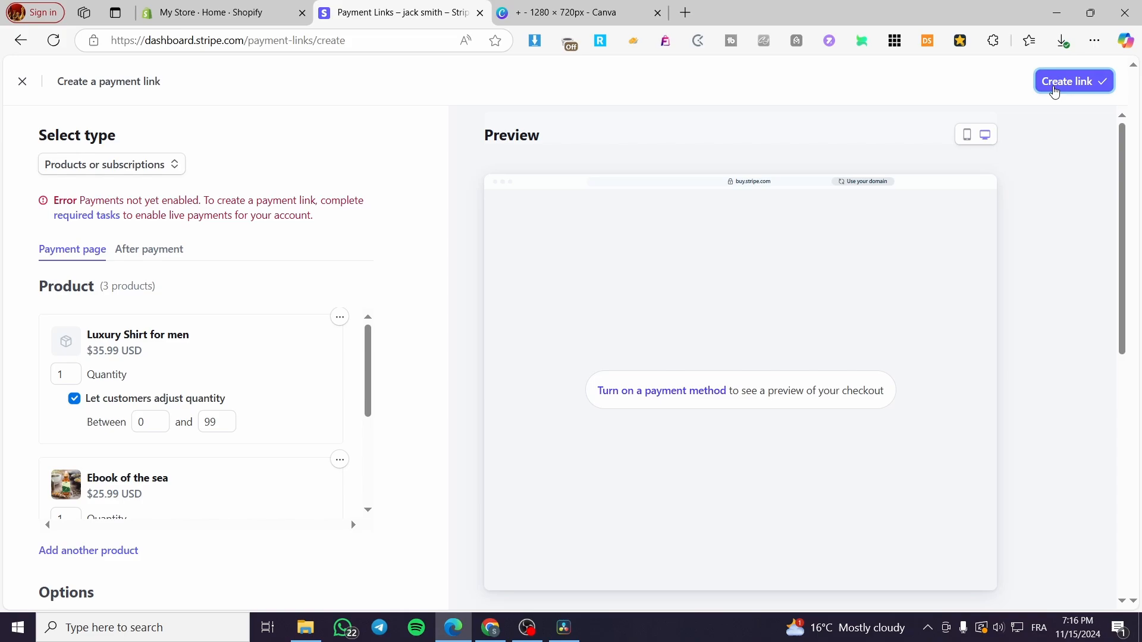
mouse_move(523, 263)
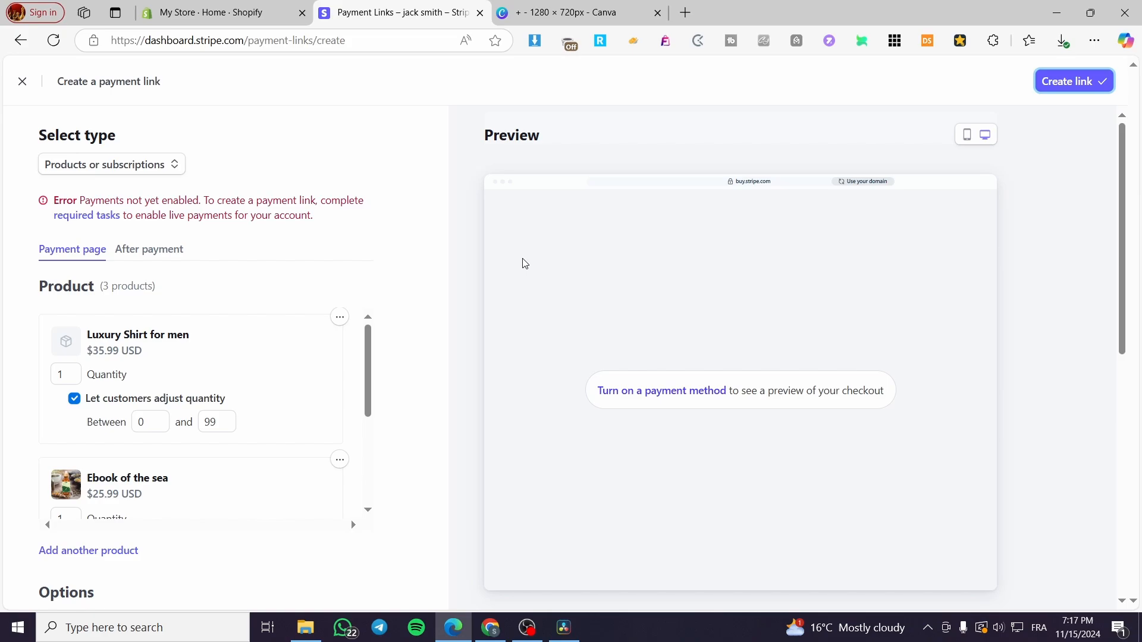
mouse_move(742, 429)
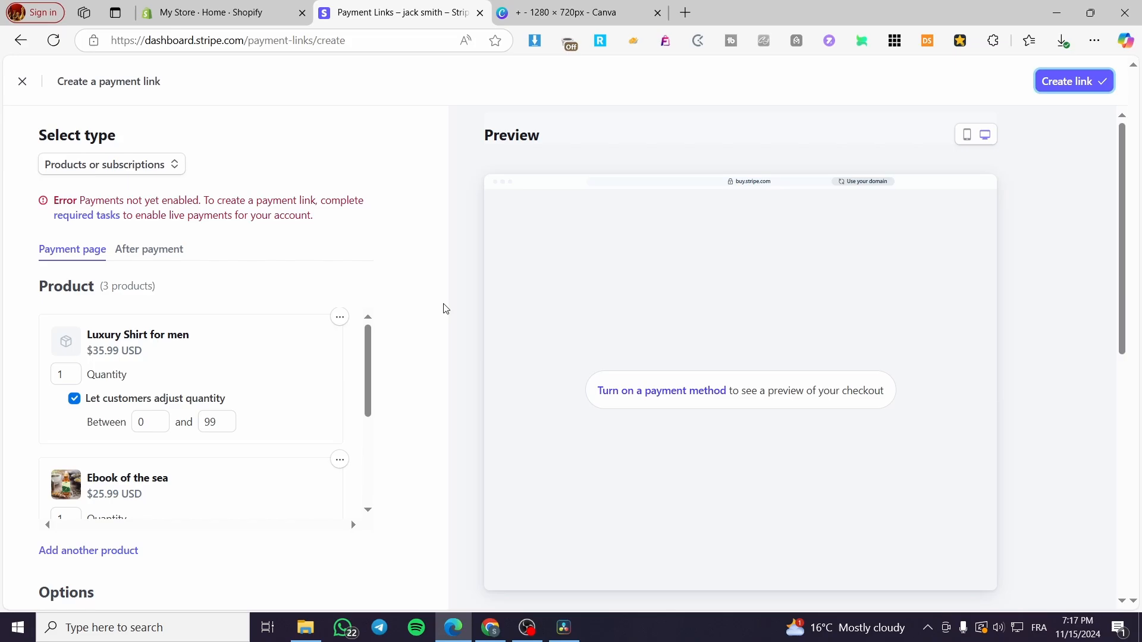
mouse_move(409, 232)
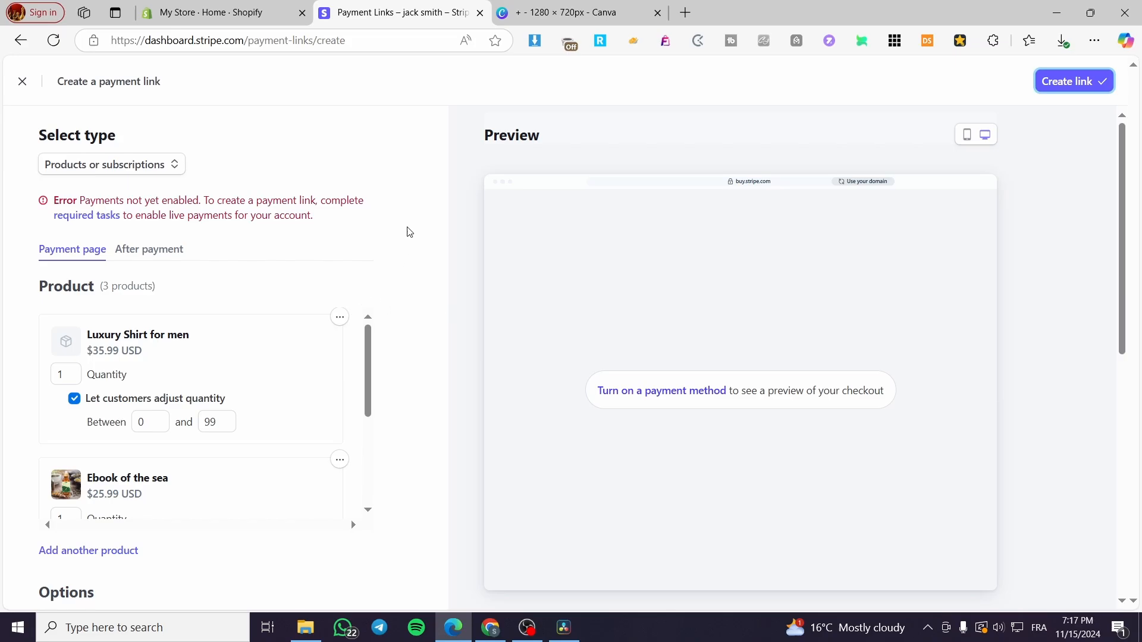